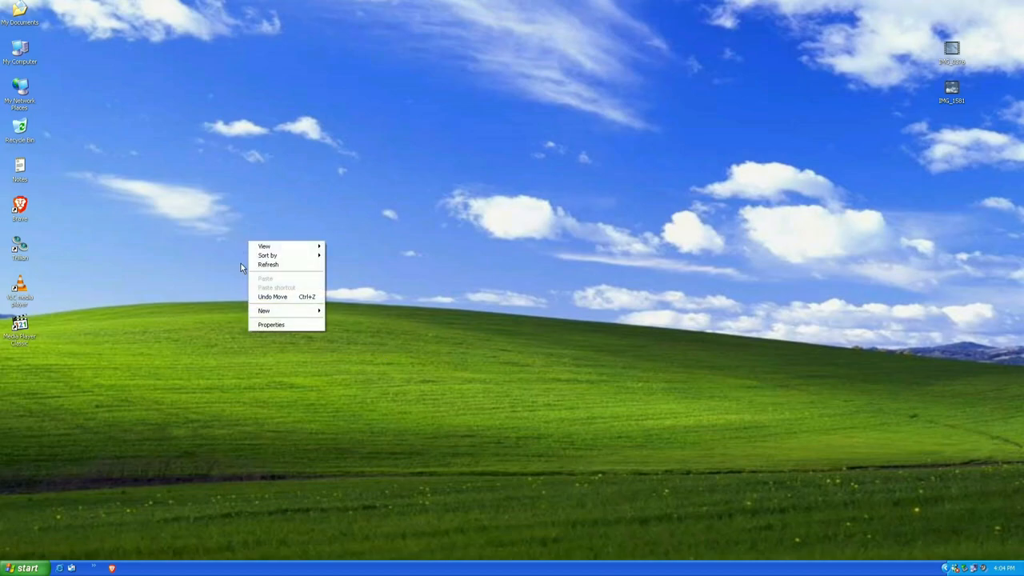
# Step: Follow the Google Drive link, confirm the large-file warning and start the ISO download
pyautogui.click(167, 227)
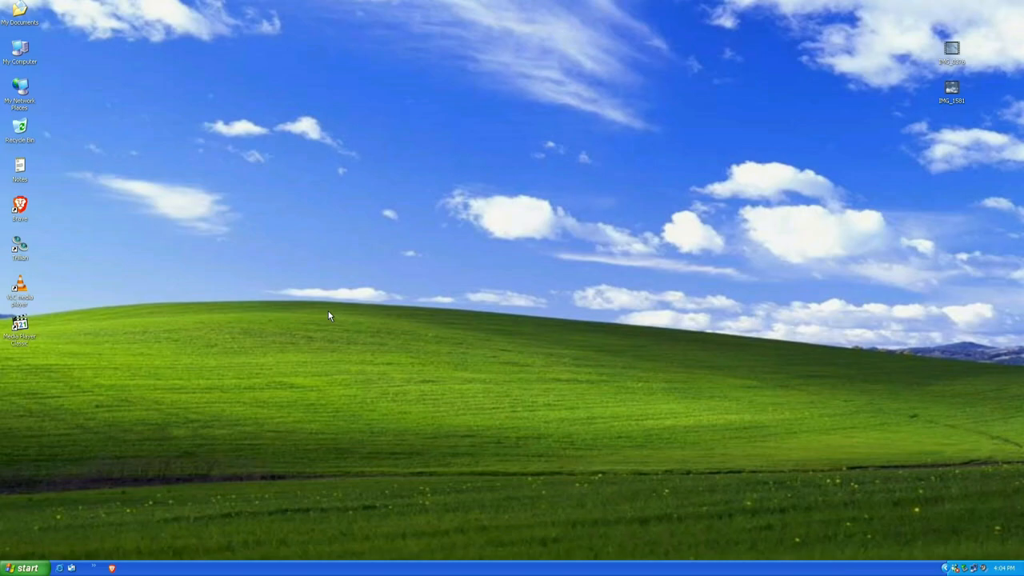
pyautogui.moveTo(62, 492)
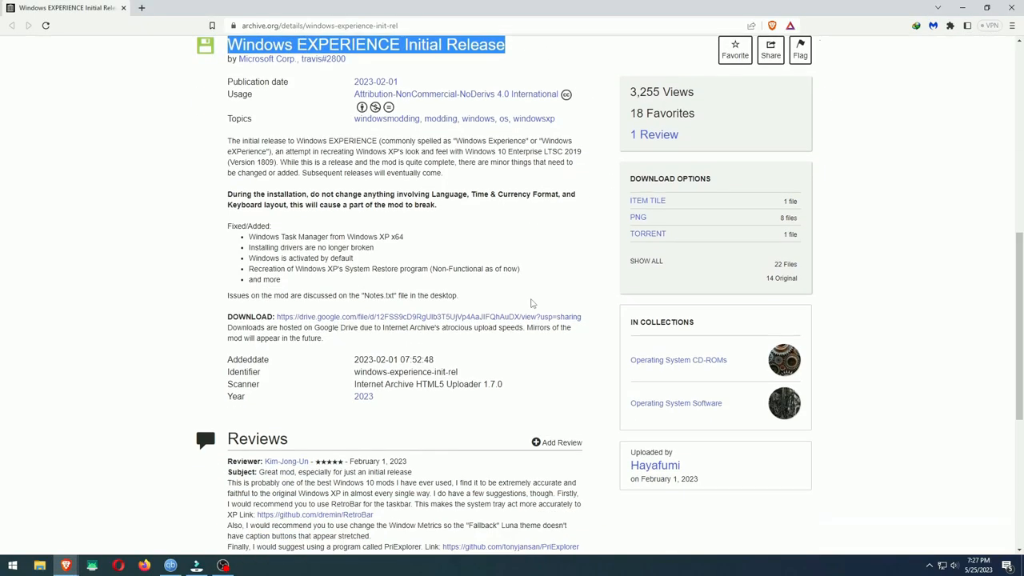
pyautogui.click(428, 316)
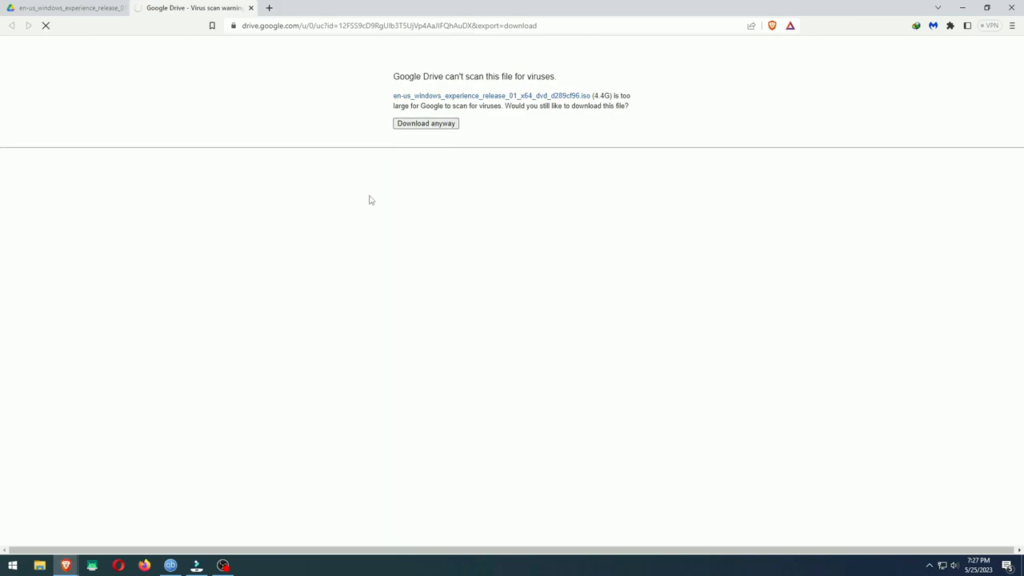
pyautogui.click(425, 123)
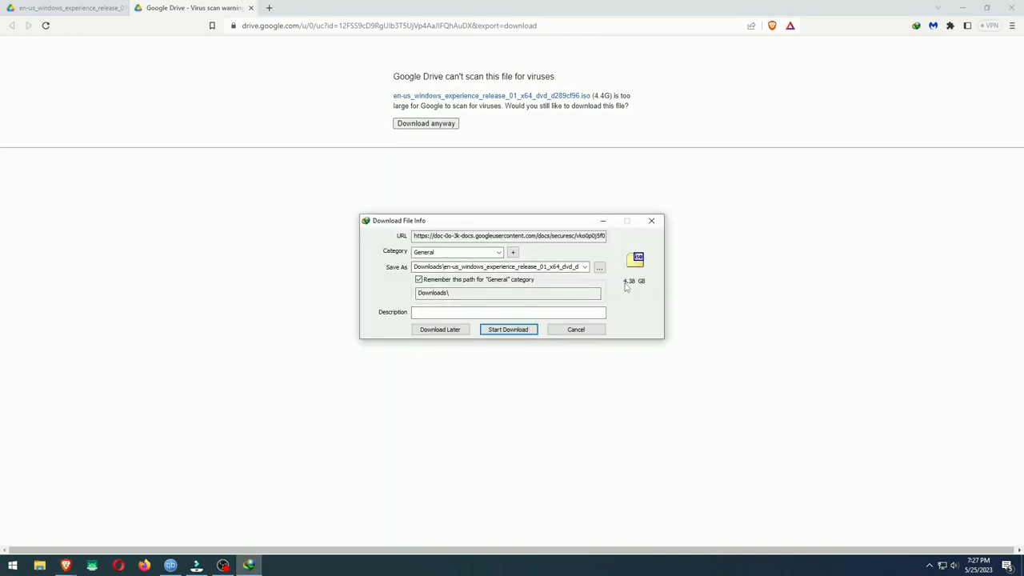
pyautogui.click(575, 330)
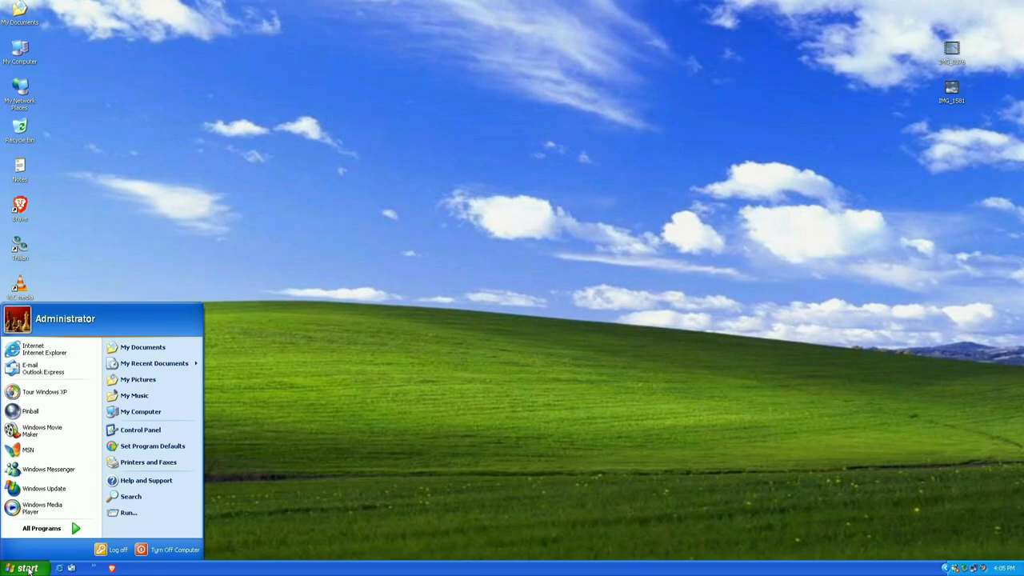
# Step: Launch 3D Pinball, shoot a ball reaching 54,250 points, then quit the game
pyautogui.click(41, 528)
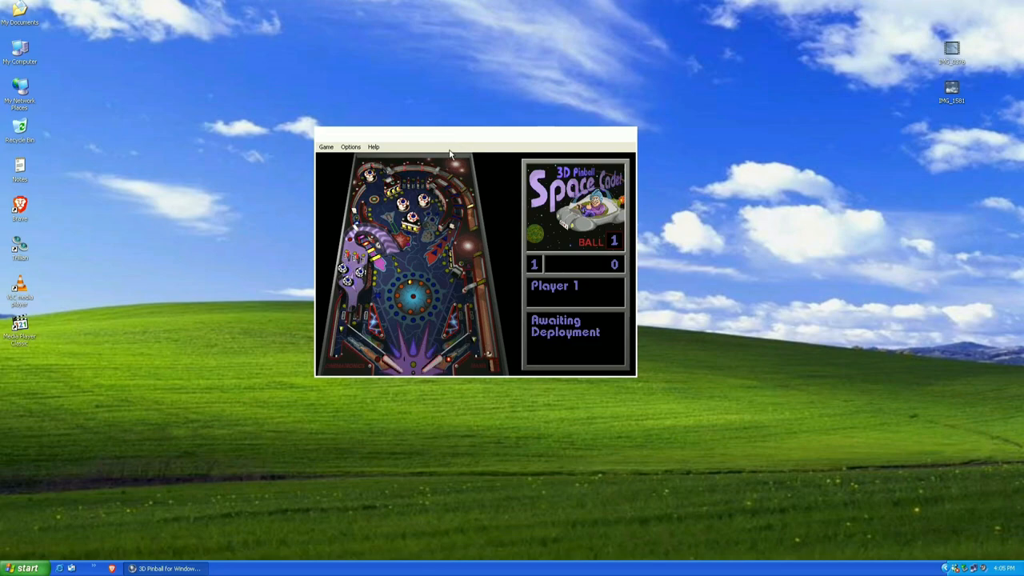
pyautogui.moveTo(253, 190)
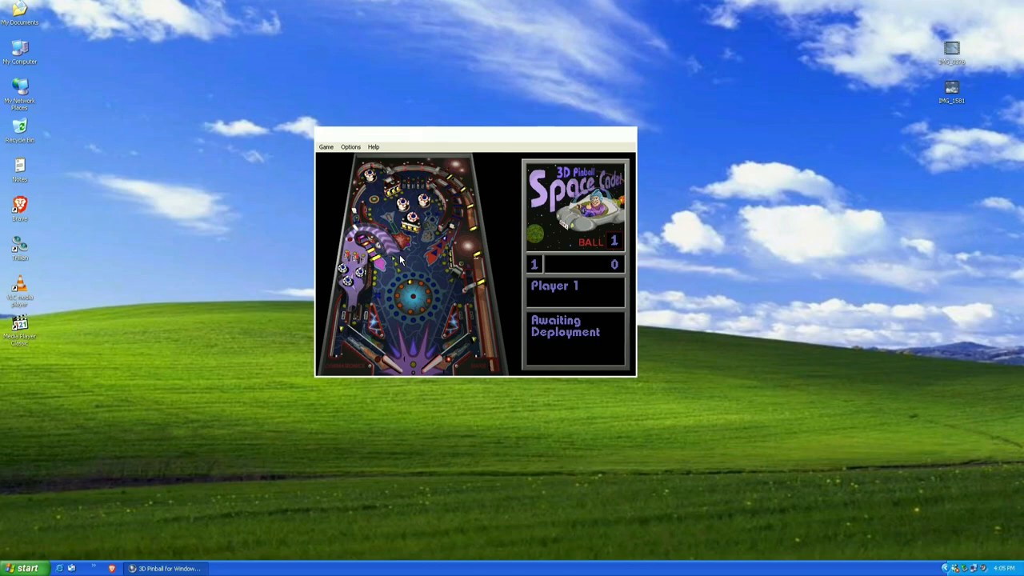
pyautogui.press('space')
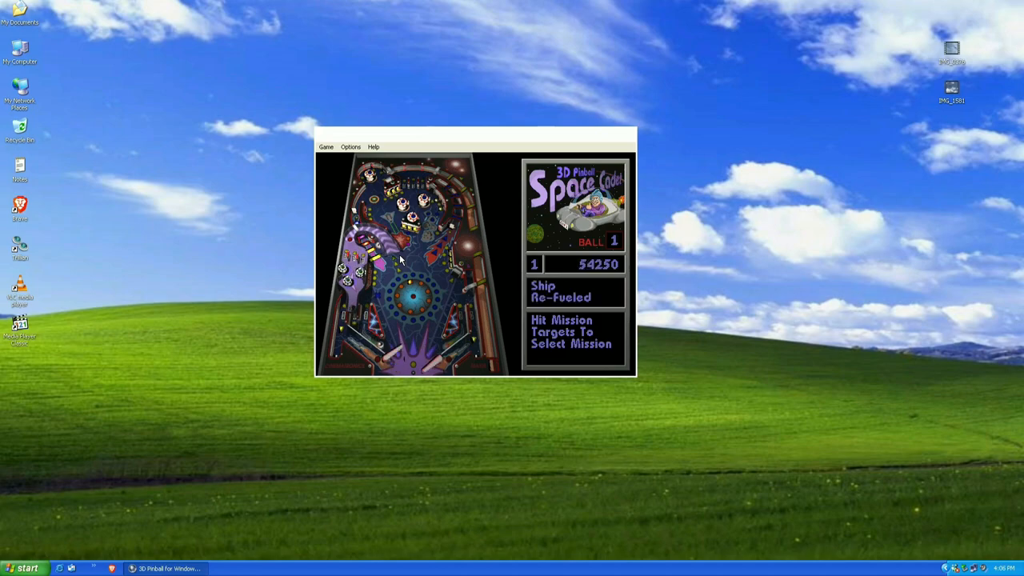
pyautogui.click(627, 136)
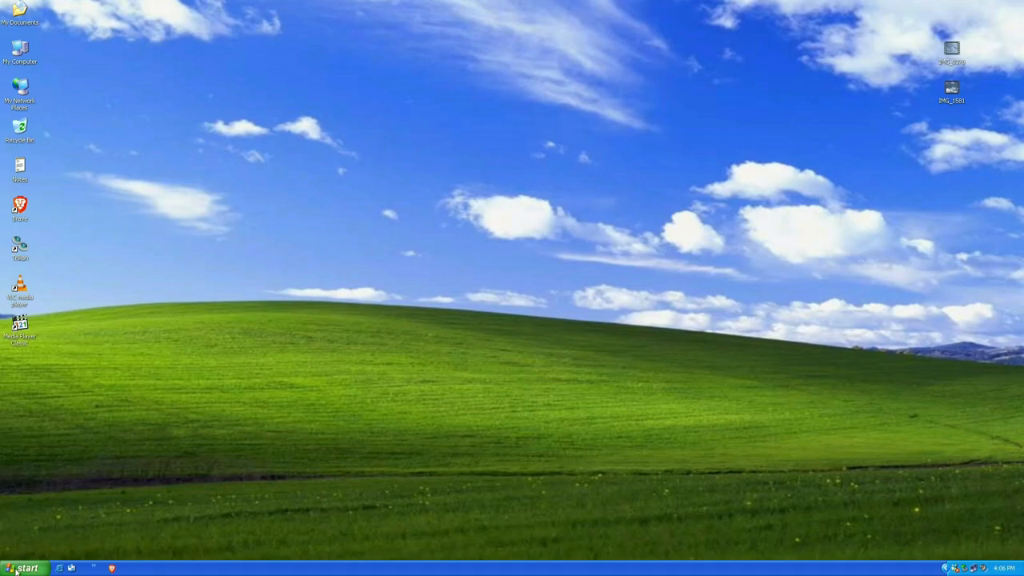
# Step: Launch Windows Movie Maker, browse the Desktop in the Import File dialog and cancel it
pyautogui.click(24, 566)
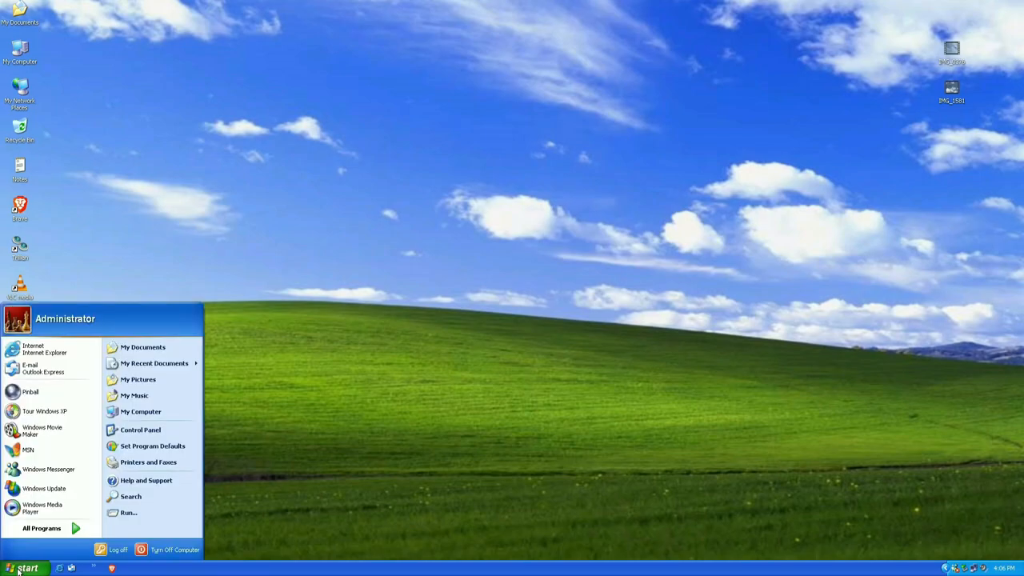
pyautogui.moveTo(48, 430)
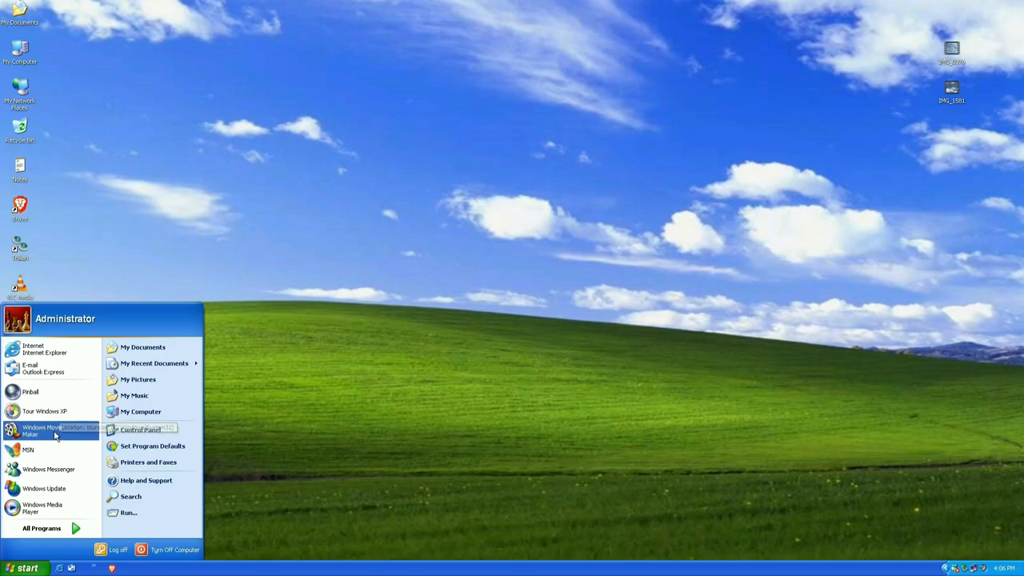
pyautogui.click(45, 431)
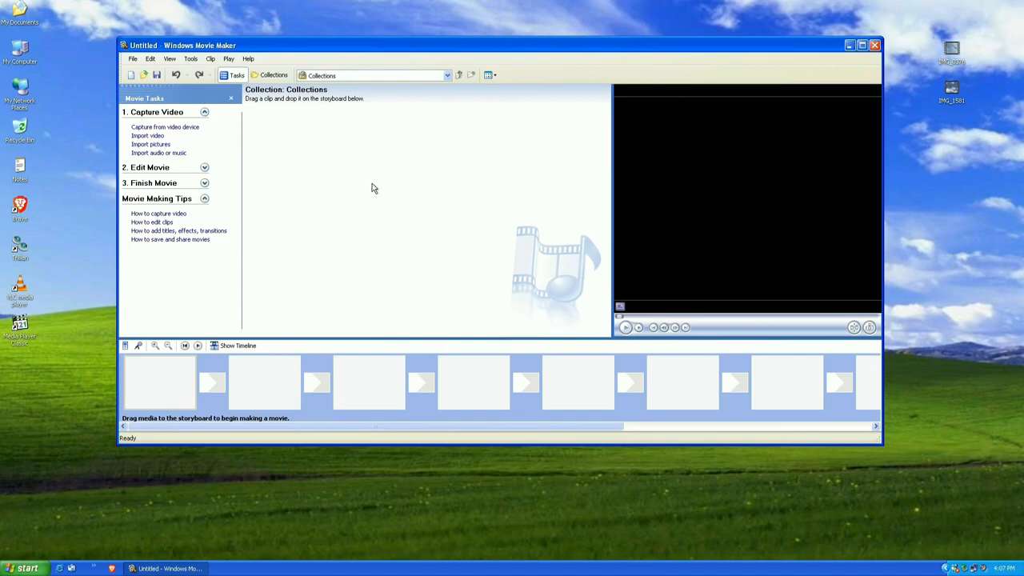
pyautogui.click(148, 144)
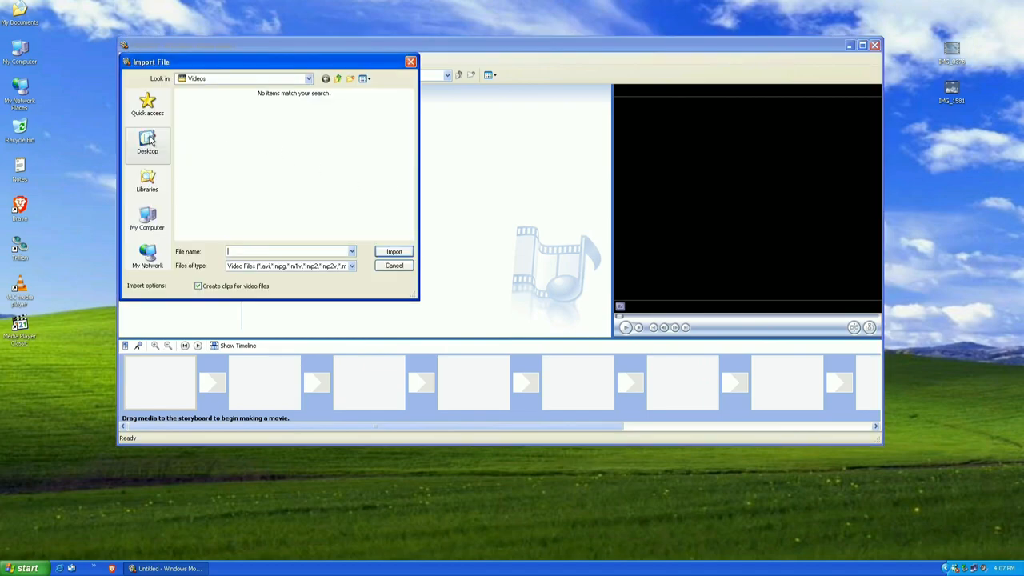
pyautogui.click(147, 144)
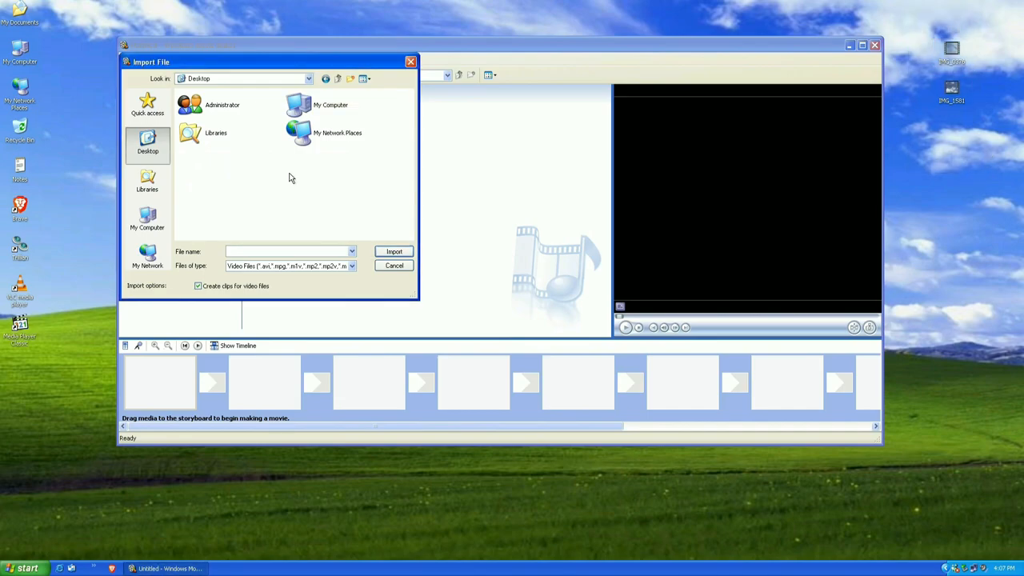
pyautogui.click(393, 265)
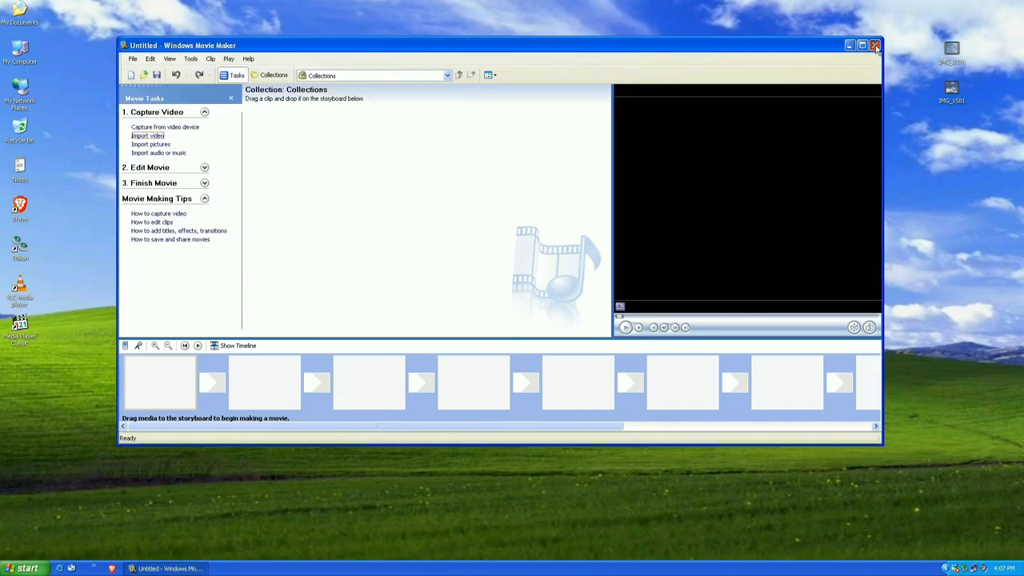
# Step: Close Movie Maker and the Windows Messenger window, returning to the programs list
pyautogui.click(873, 45)
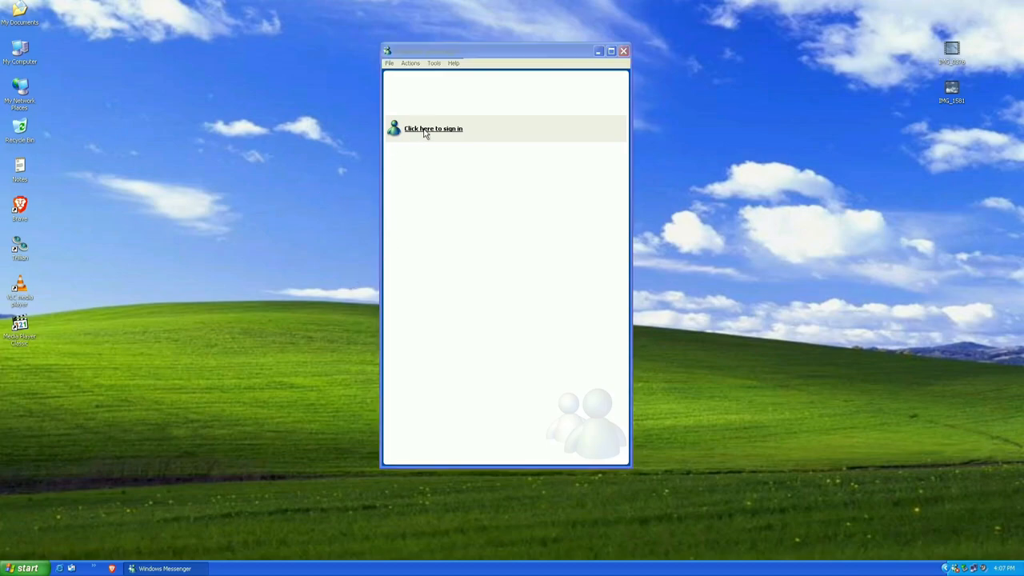
pyautogui.click(432, 128)
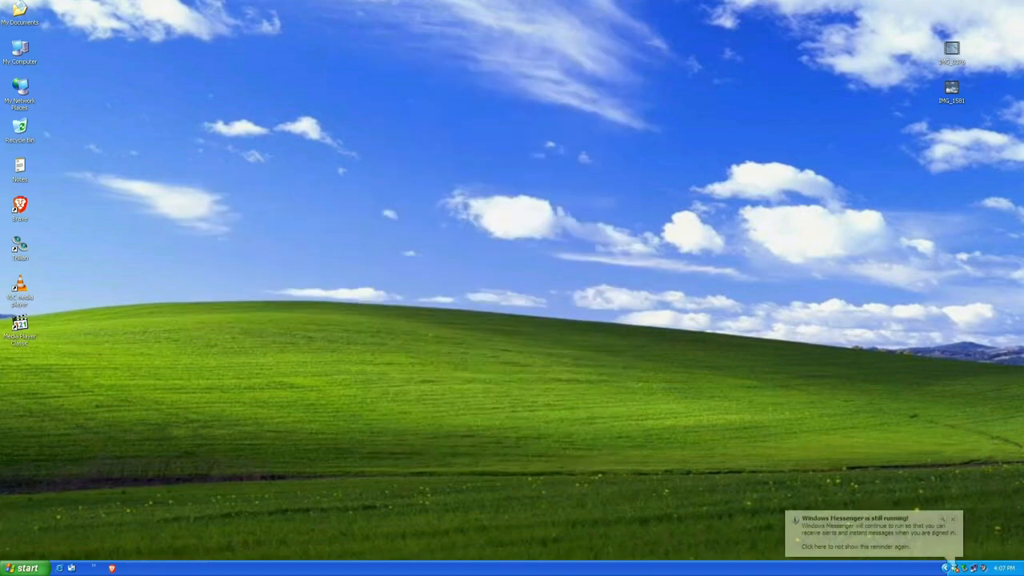
pyautogui.click(24, 566)
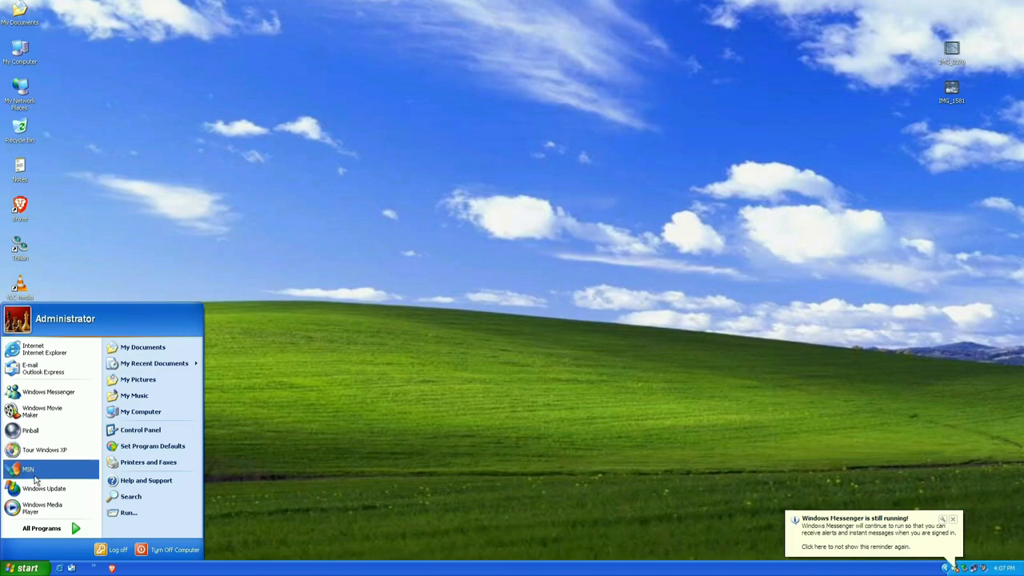
# Step: Run the MSN setup wizard, choose United States as the country, then exit it
pyautogui.click(29, 469)
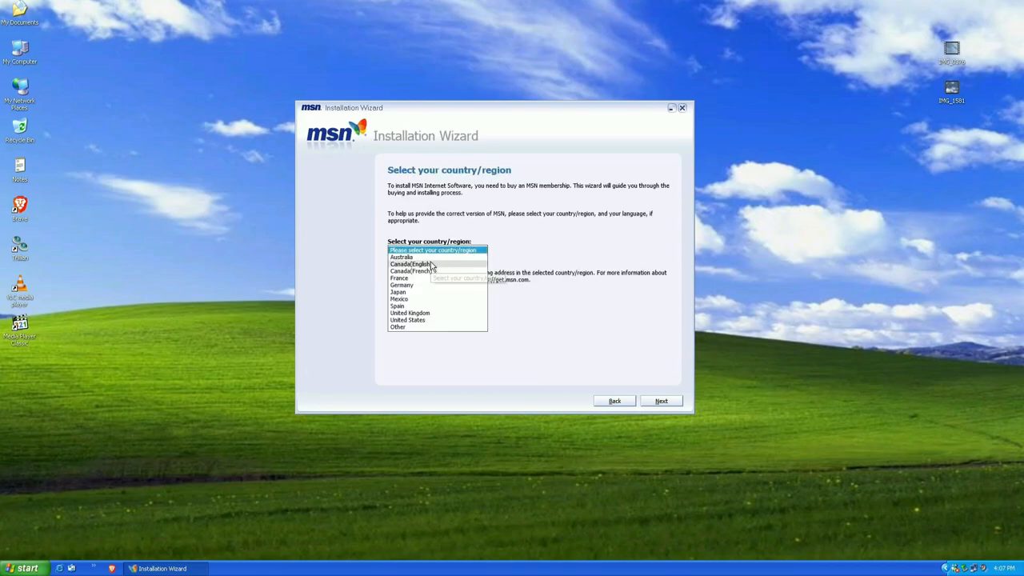
pyautogui.click(406, 320)
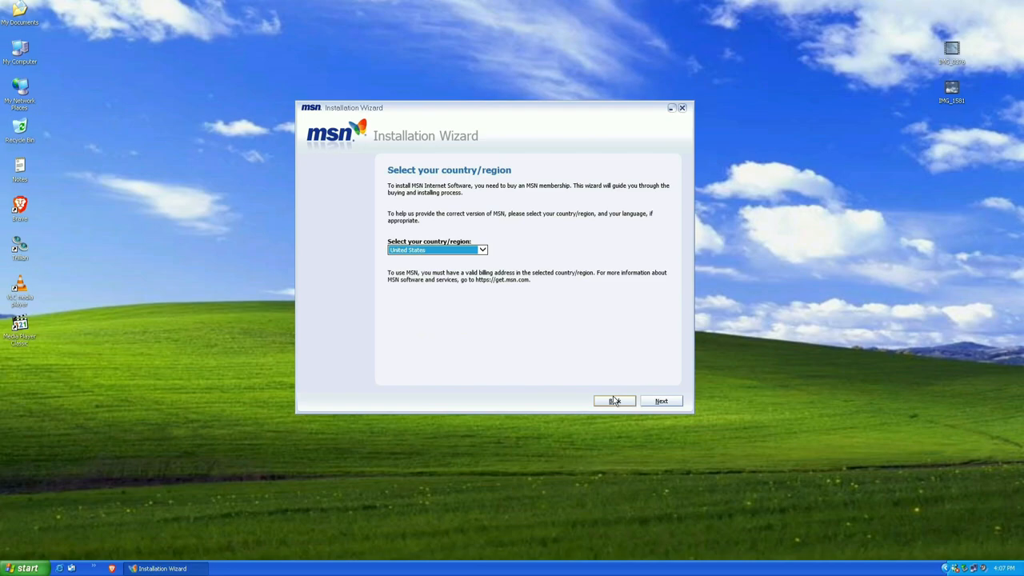
pyautogui.click(661, 400)
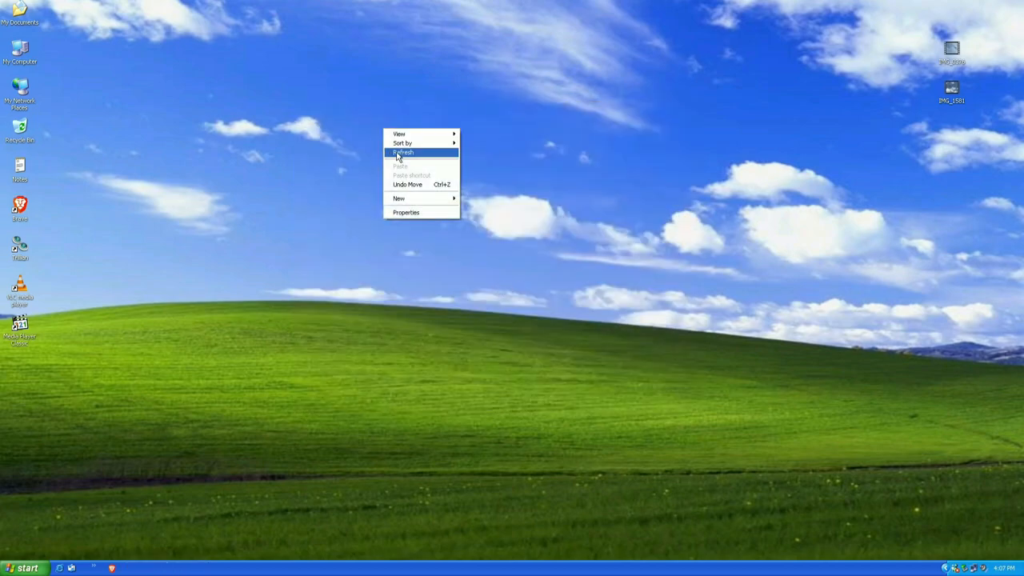
# Step: Launch Brave, go to YouTube from the new tab page and search for 'omnite'
pyautogui.click(403, 152)
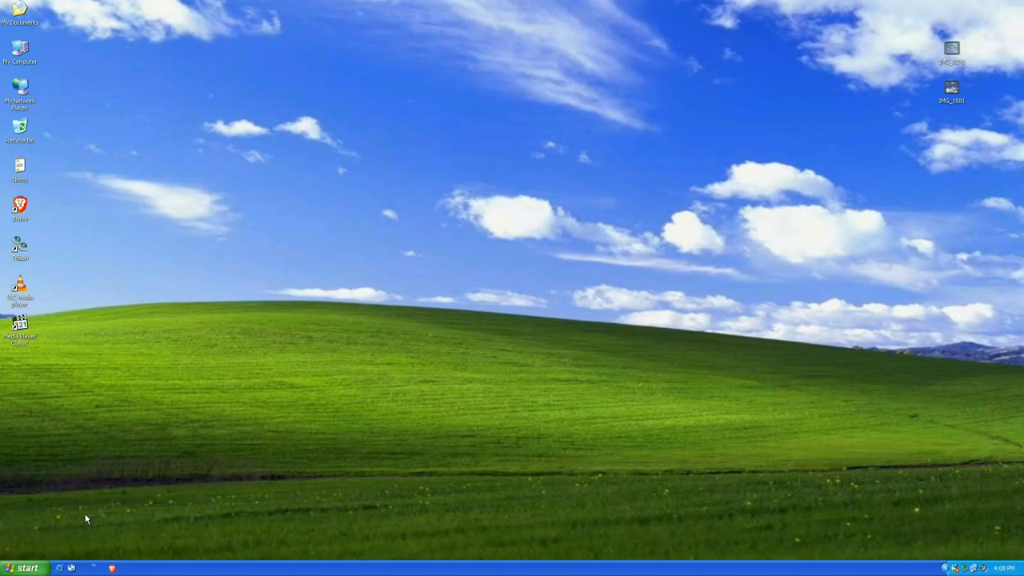
pyautogui.click(24, 566)
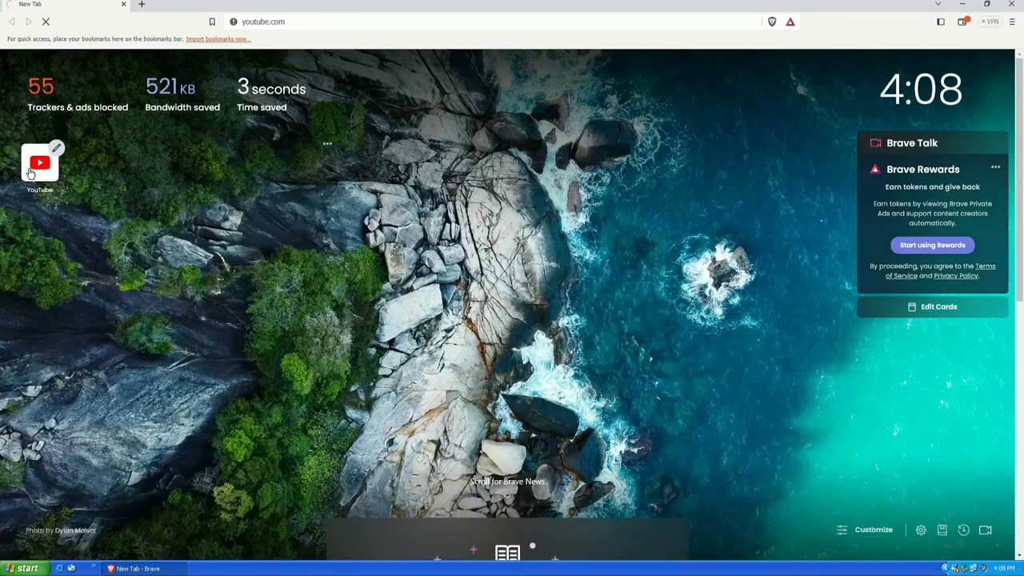
pyautogui.click(40, 164)
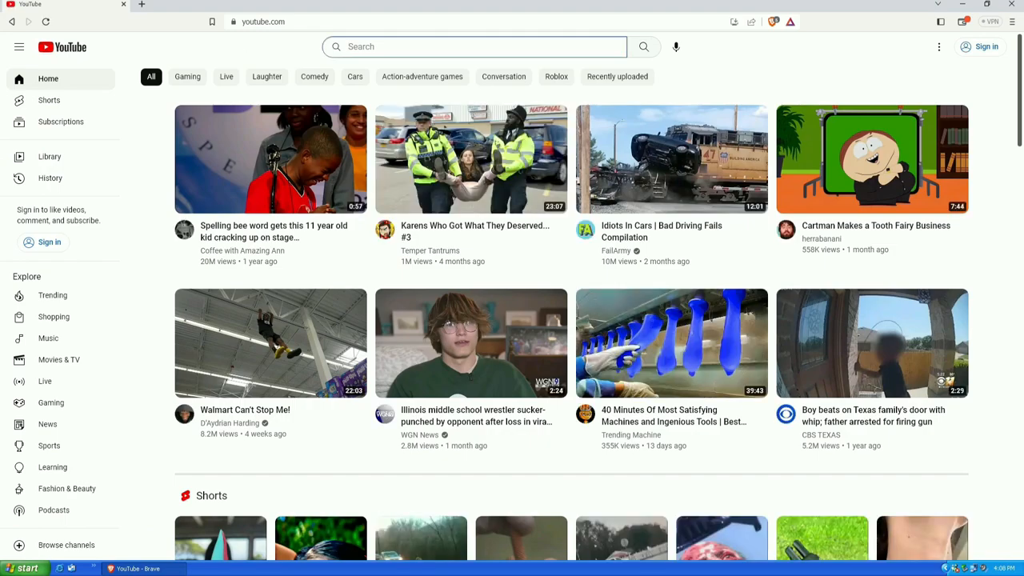
pyautogui.write('omnite')
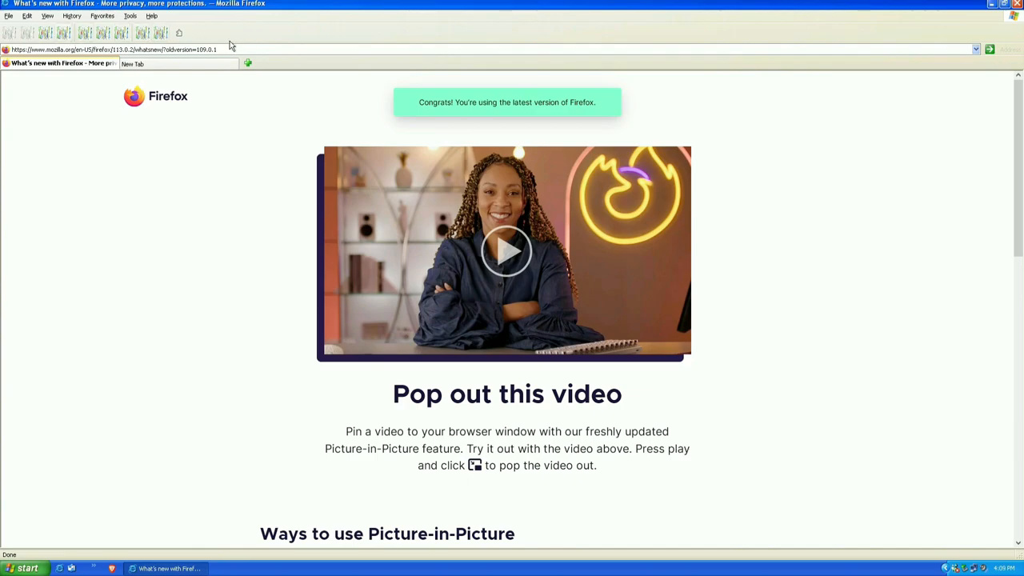
pyautogui.moveTo(215, 202)
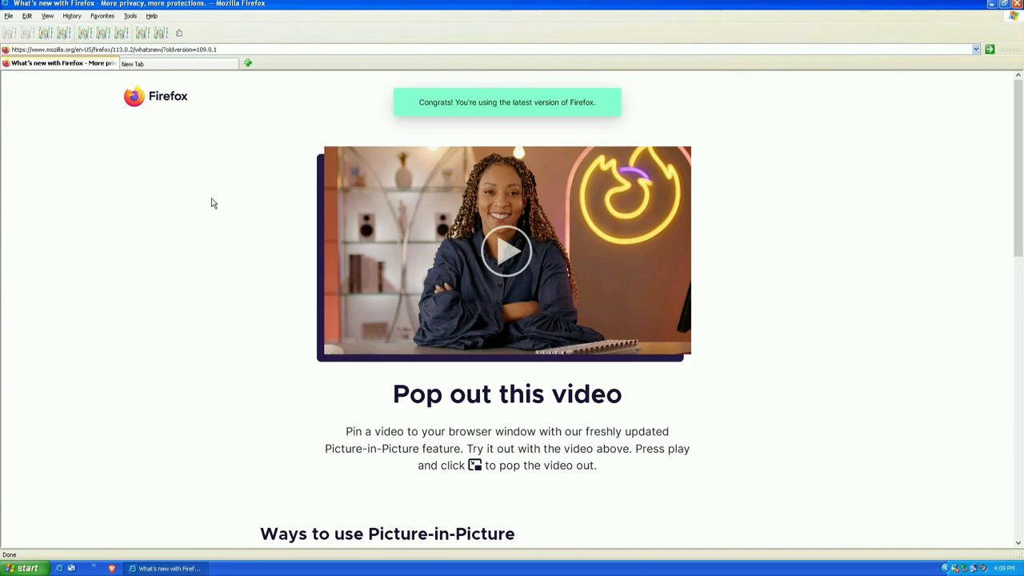
# Step: Close Firefox after viewing its What's new page
pyautogui.click(992, 3)
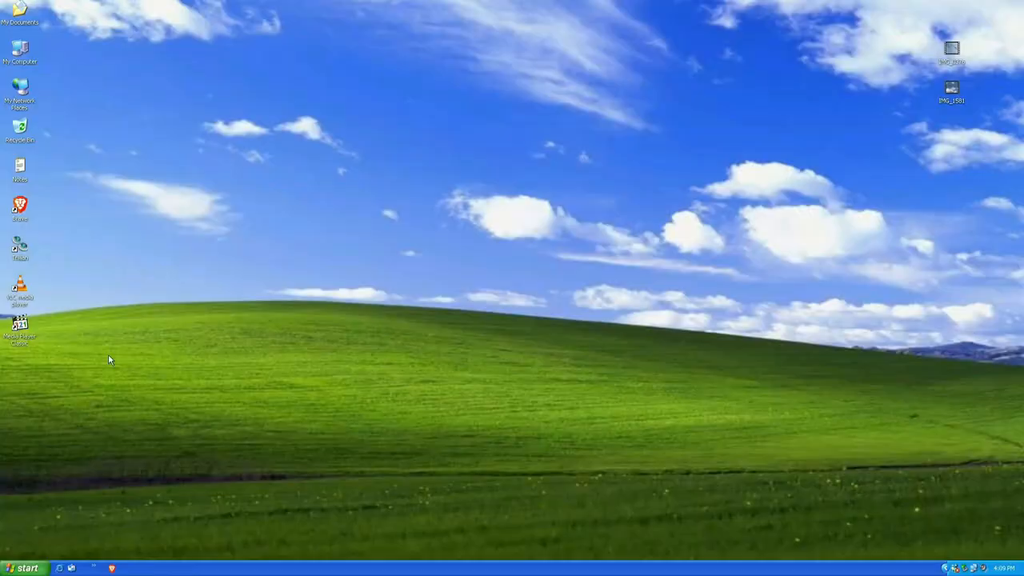
# Step: Launch Calculator from Accessories, then reopen the Start menu
pyautogui.click(25, 566)
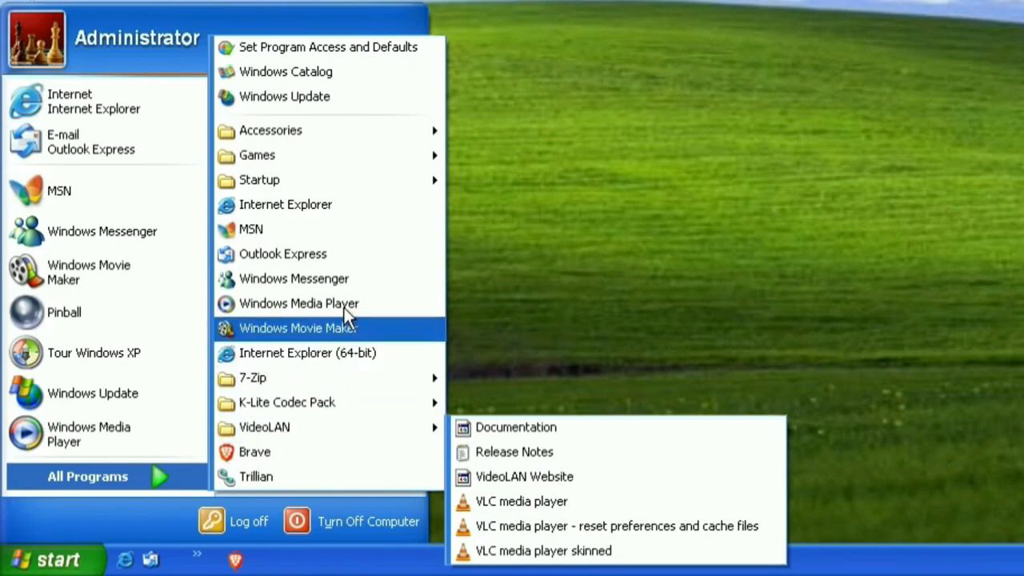
pyautogui.moveTo(282, 253)
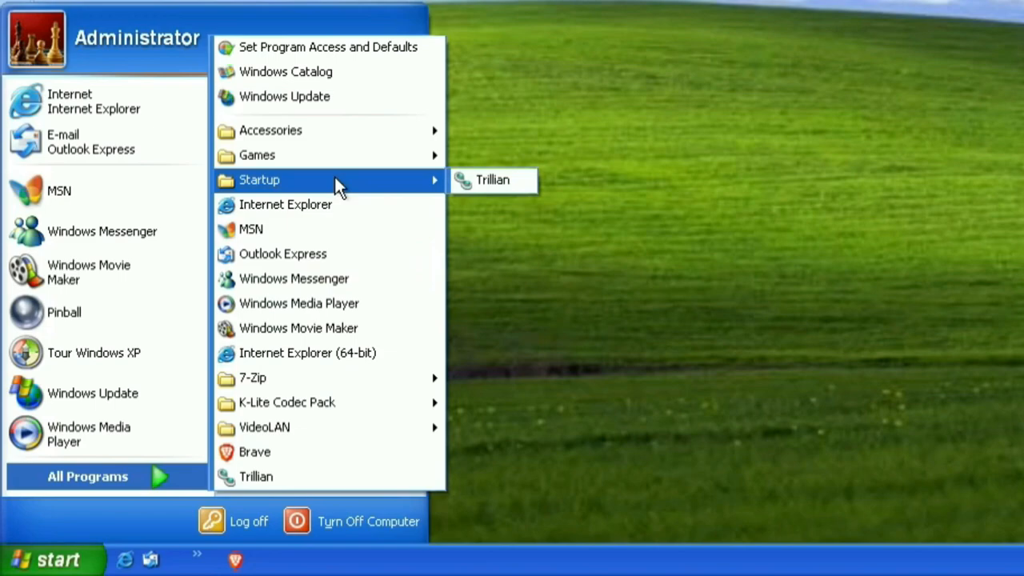
pyautogui.moveTo(336, 156)
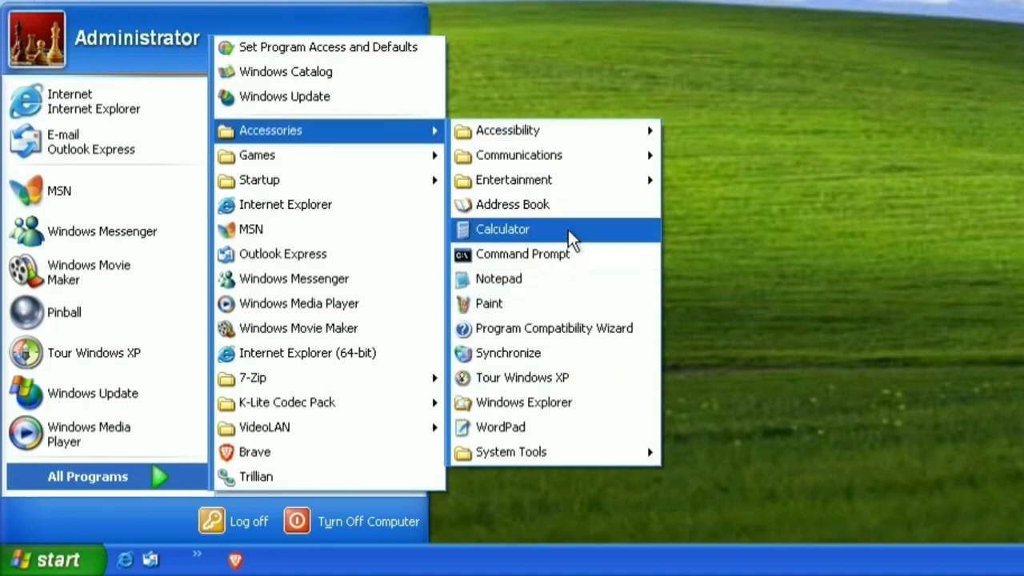
pyautogui.click(502, 229)
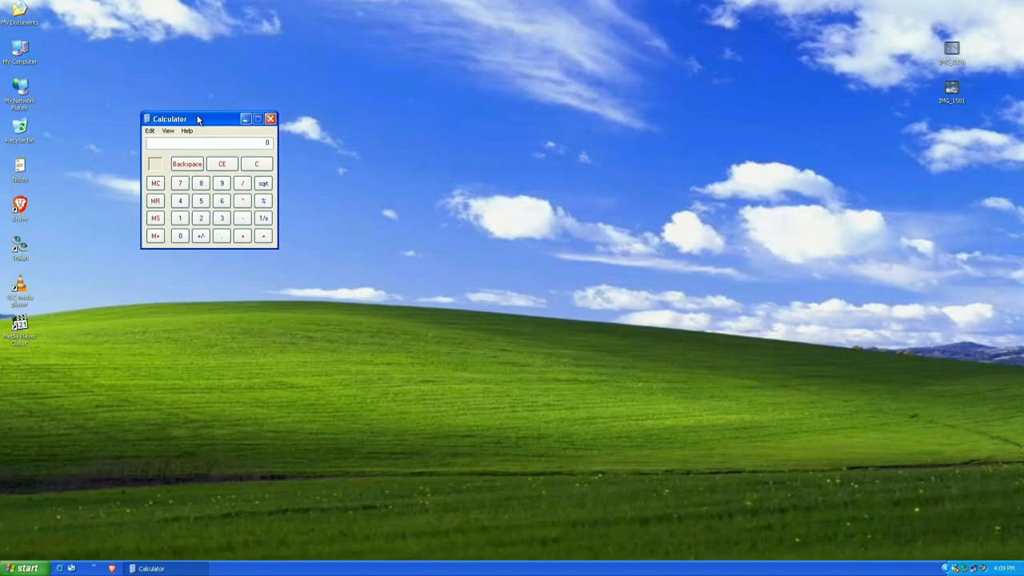
pyautogui.click(22, 567)
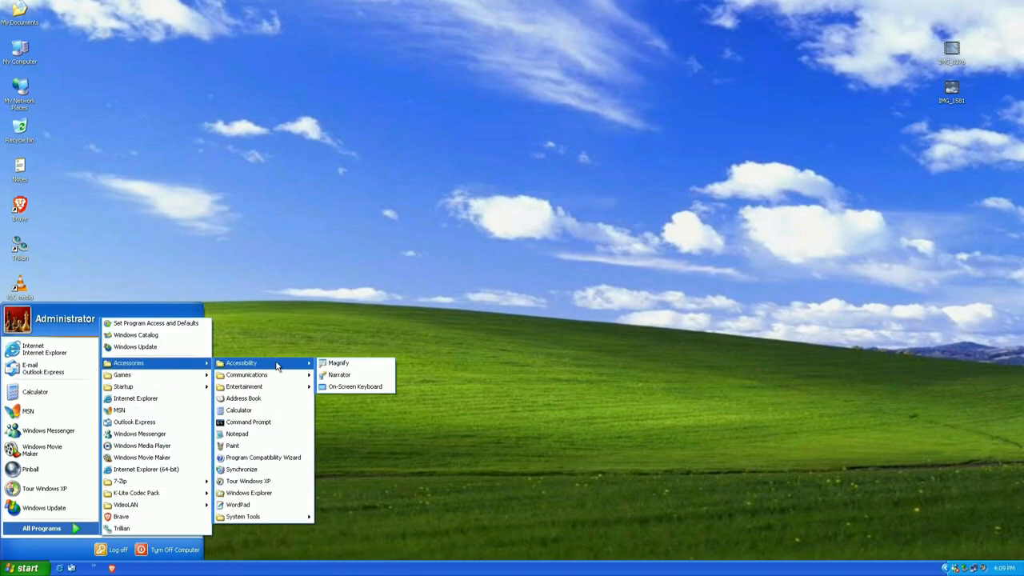
# Step: Launch Paint, enlarge and reposition its window, then start a new picture
pyautogui.click(233, 444)
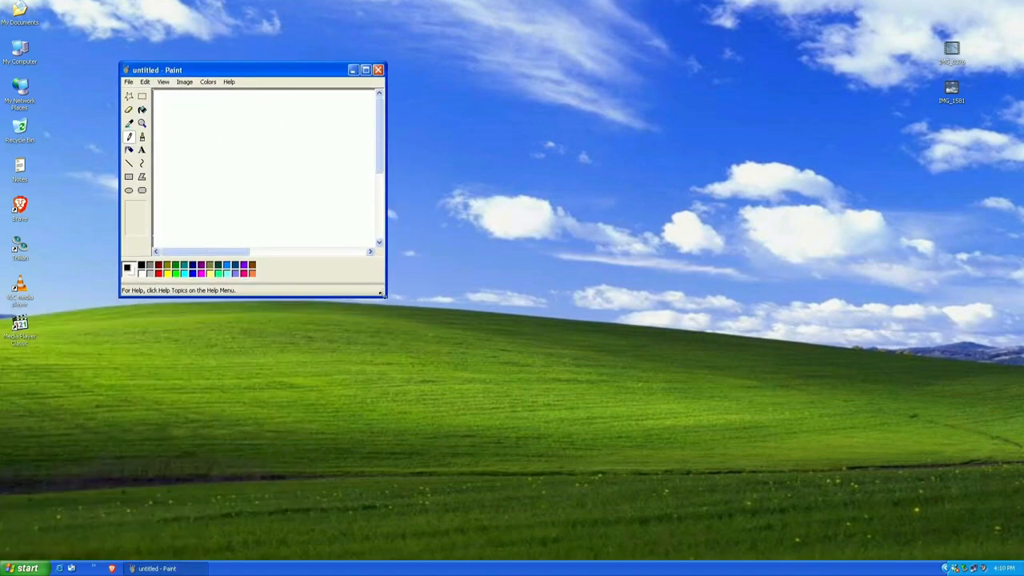
pyautogui.moveTo(384, 296); pyautogui.dragTo(685, 494)
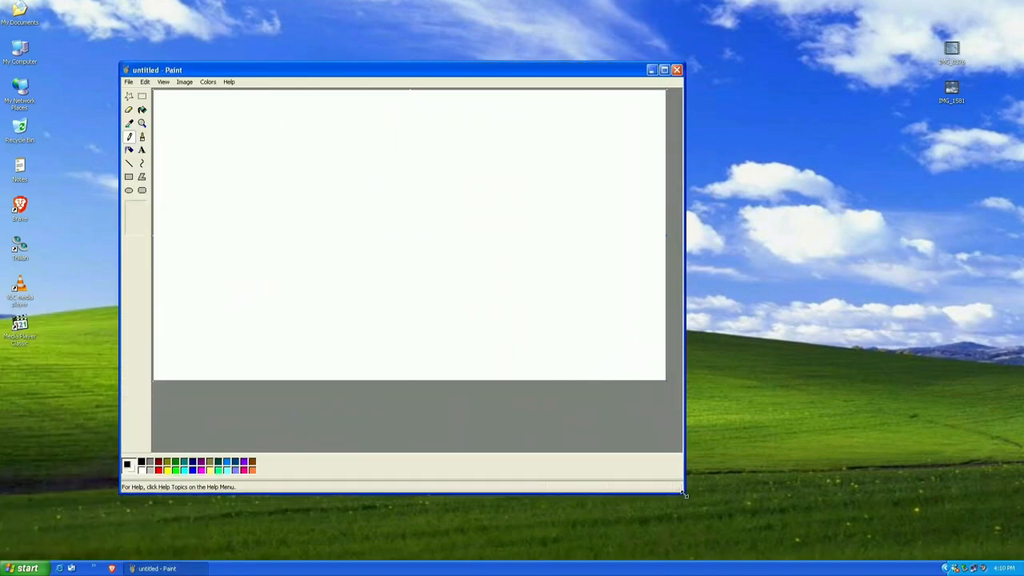
pyautogui.moveTo(400, 70); pyautogui.dragTo(355, 29)
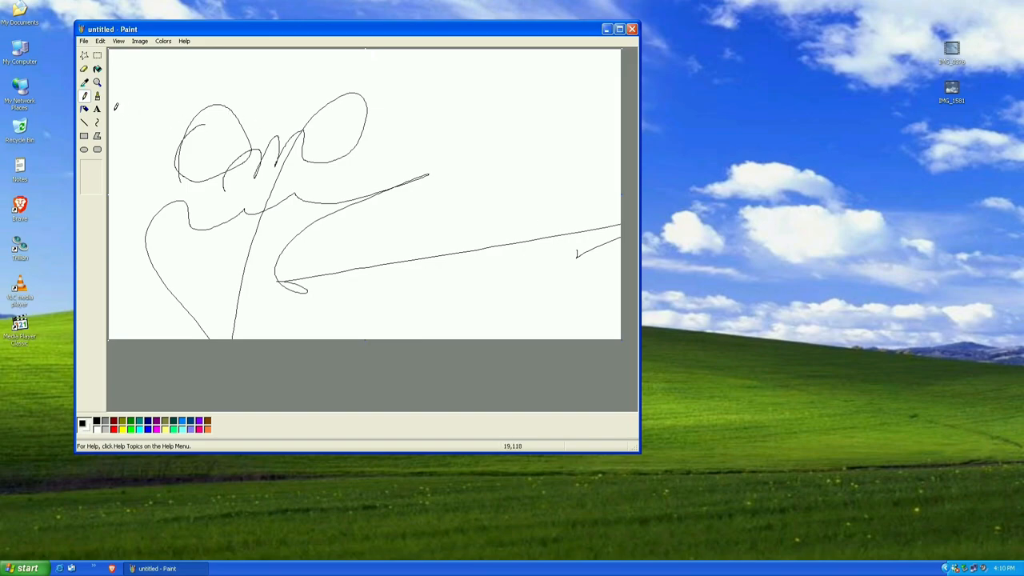
pyautogui.click(83, 42)
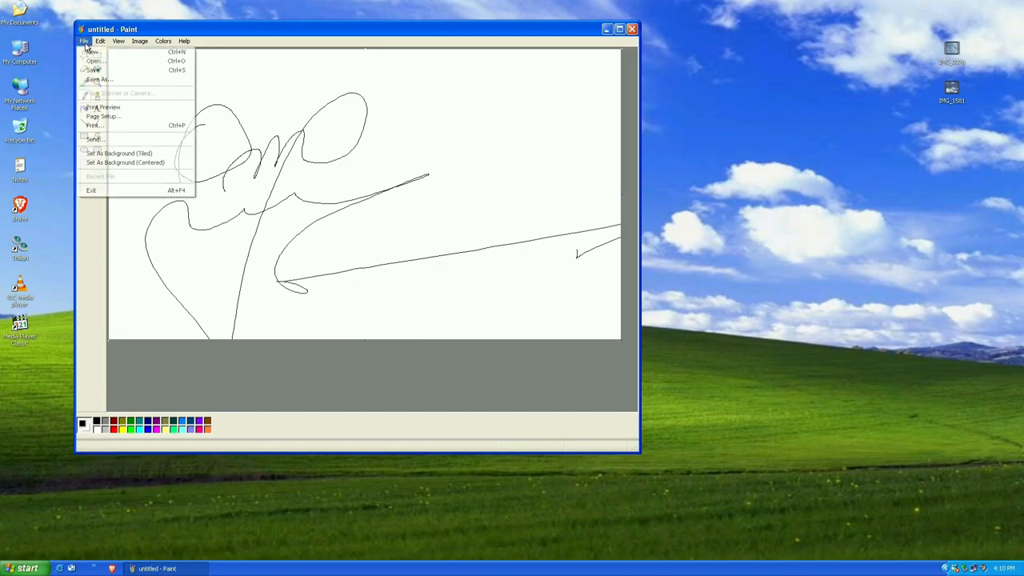
pyautogui.click(93, 51)
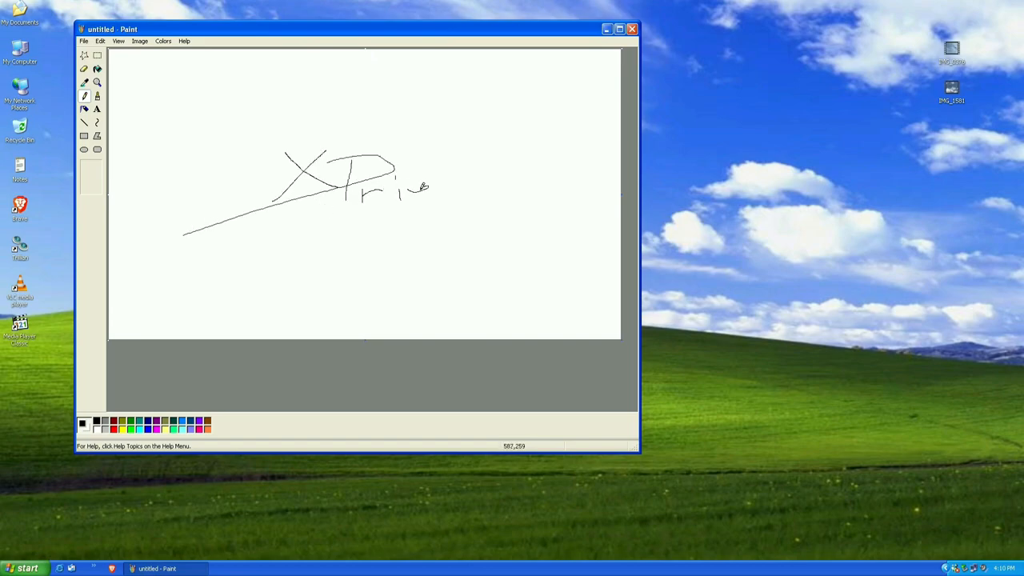
# Step: Handwrite 'XPrience' with extra scribbles on the canvas, then close Paint
pyautogui.moveTo(432, 189); pyautogui.dragTo(540, 205)
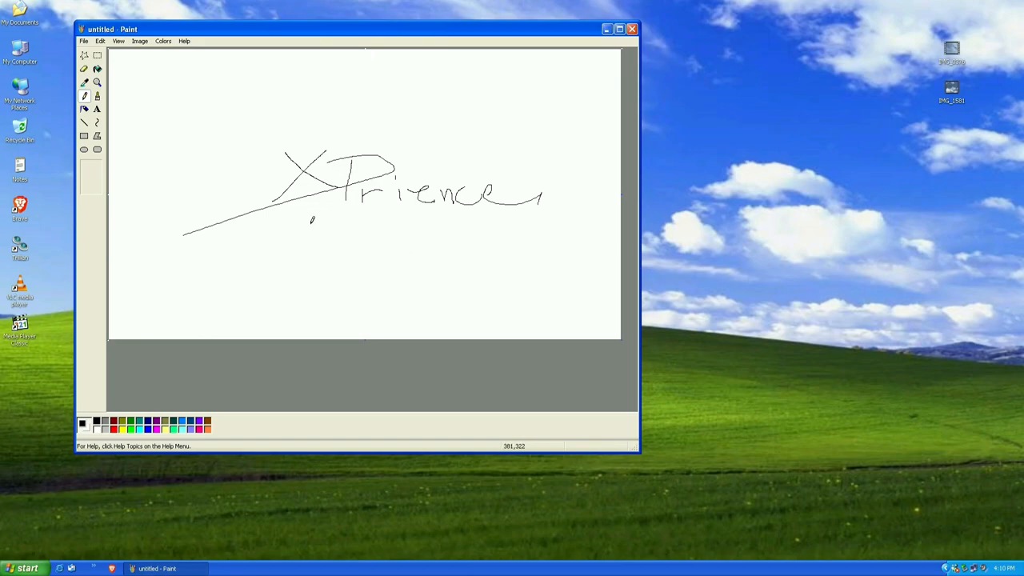
pyautogui.moveTo(312, 221); pyautogui.dragTo(285, 285)
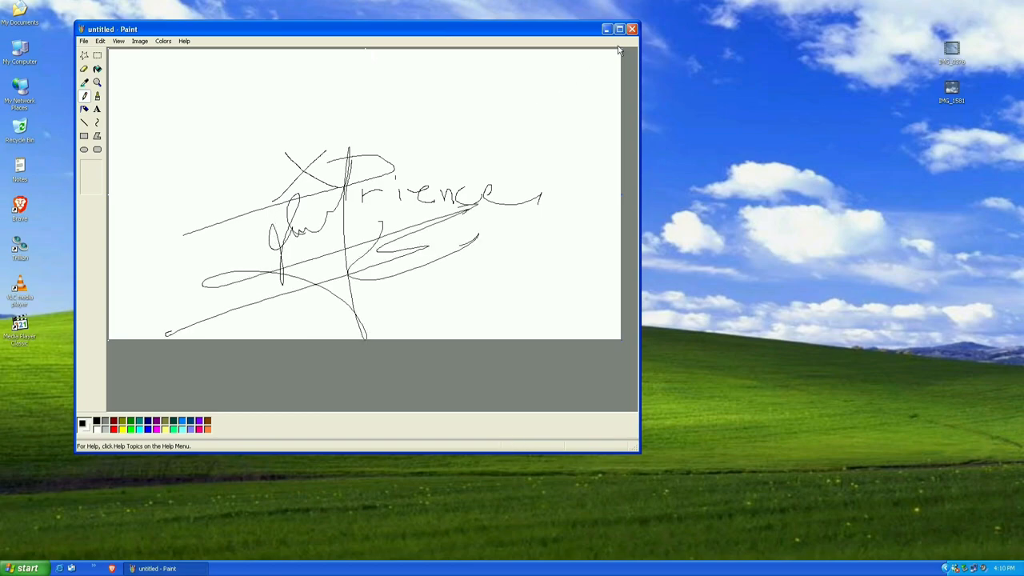
pyautogui.click(631, 28)
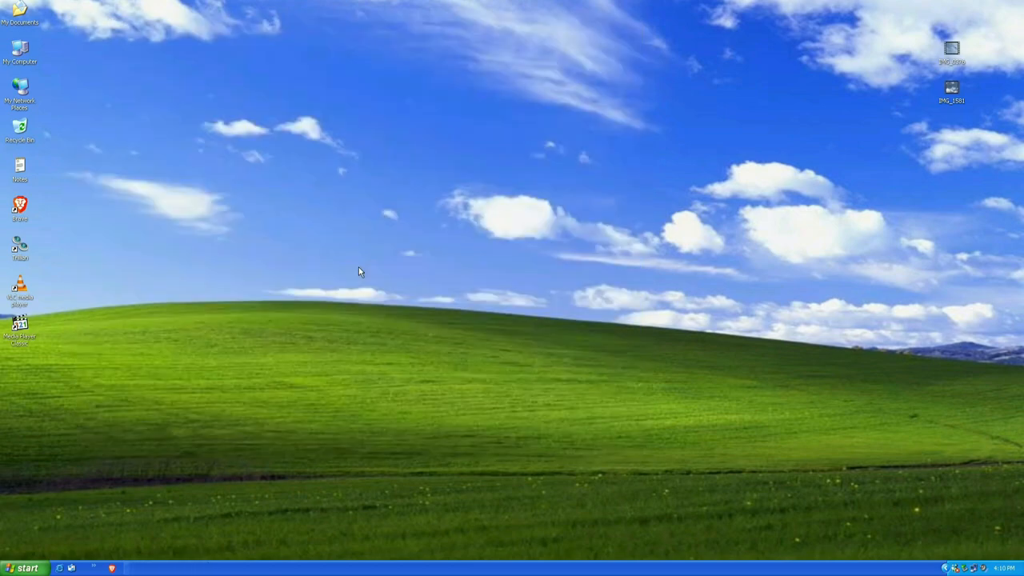
# Step: Browse All Programs from the Start menu, then bring the Start menu back up
pyautogui.click(24, 566)
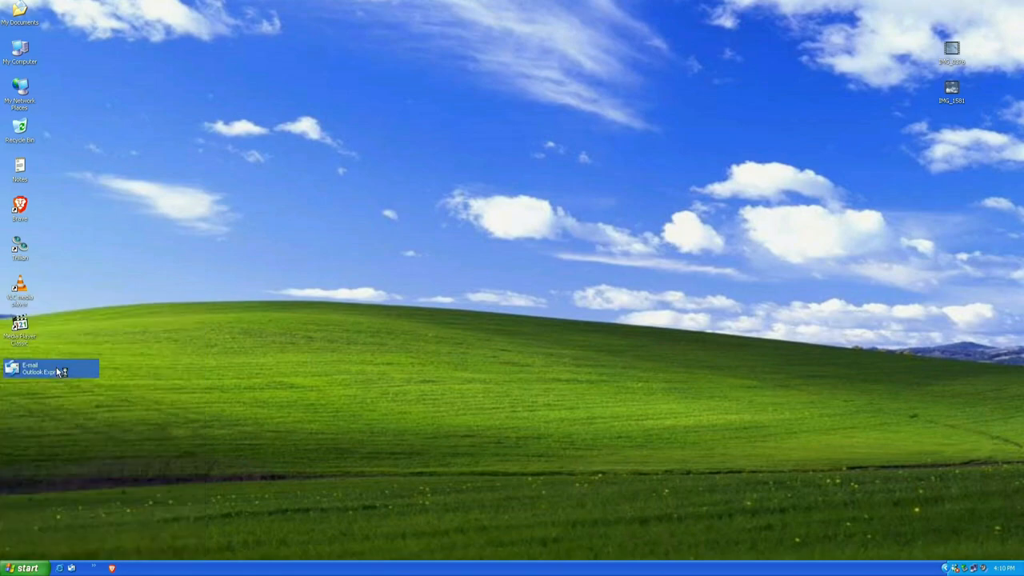
pyautogui.click(40, 366)
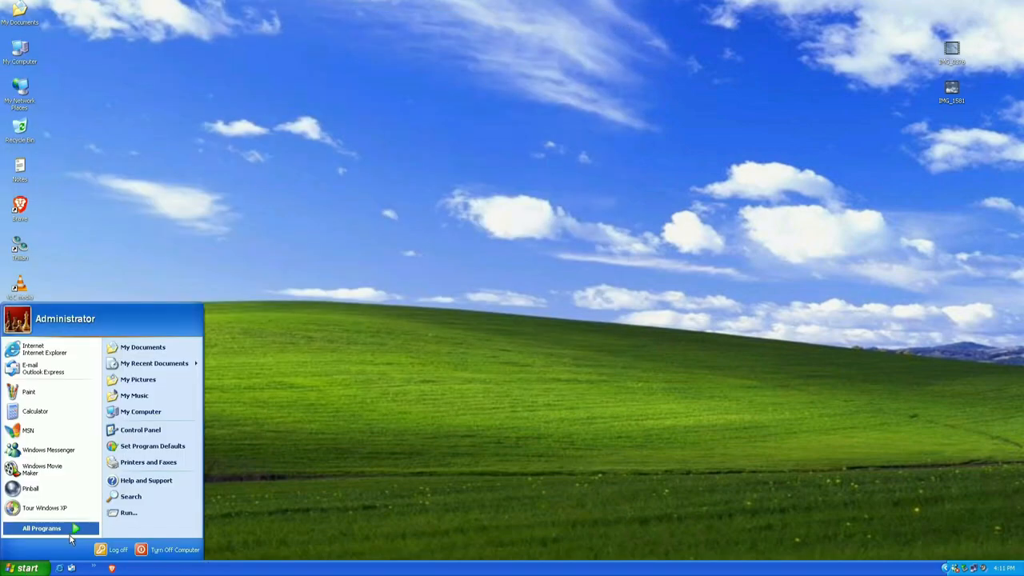
pyautogui.click(42, 528)
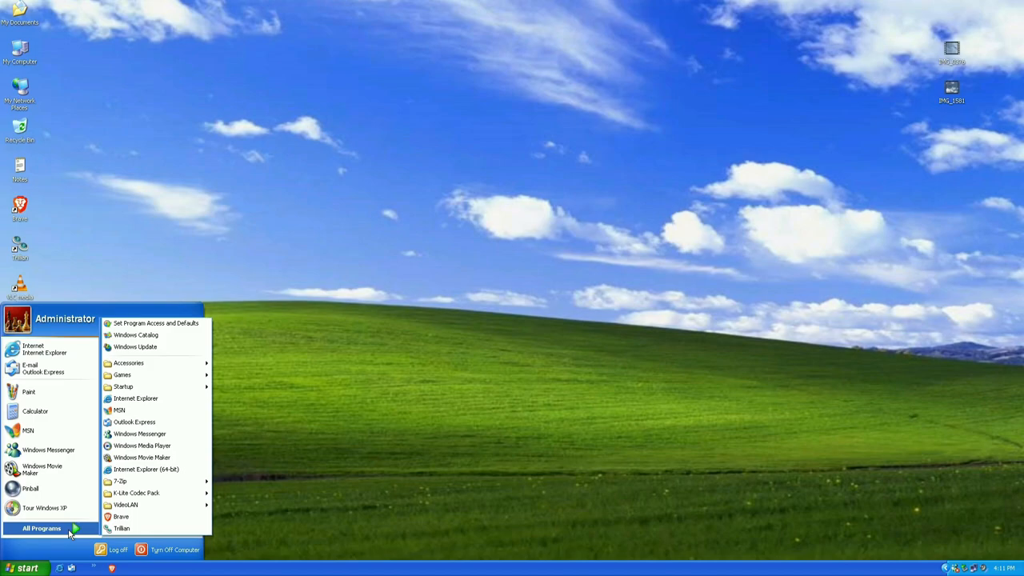
pyautogui.moveTo(134, 334)
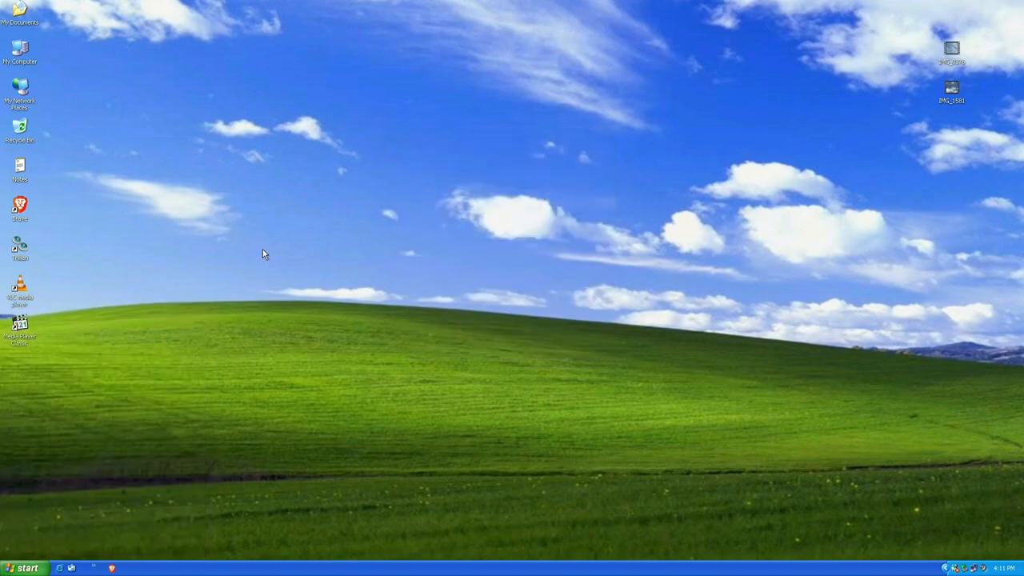
pyautogui.click(23, 566)
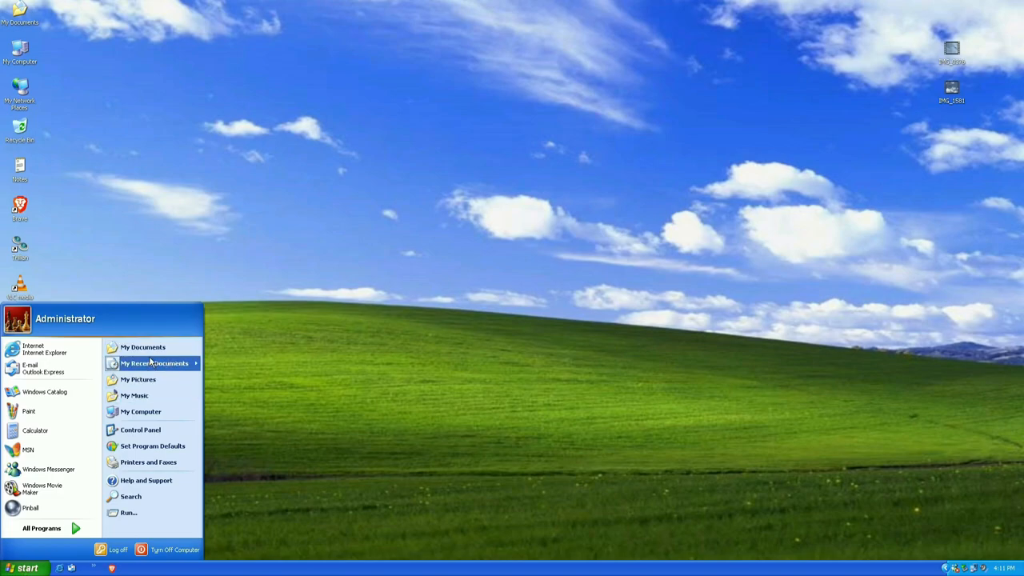
# Step: Open the Documents folder, reposition its window, then return to Start
pyautogui.click(144, 347)
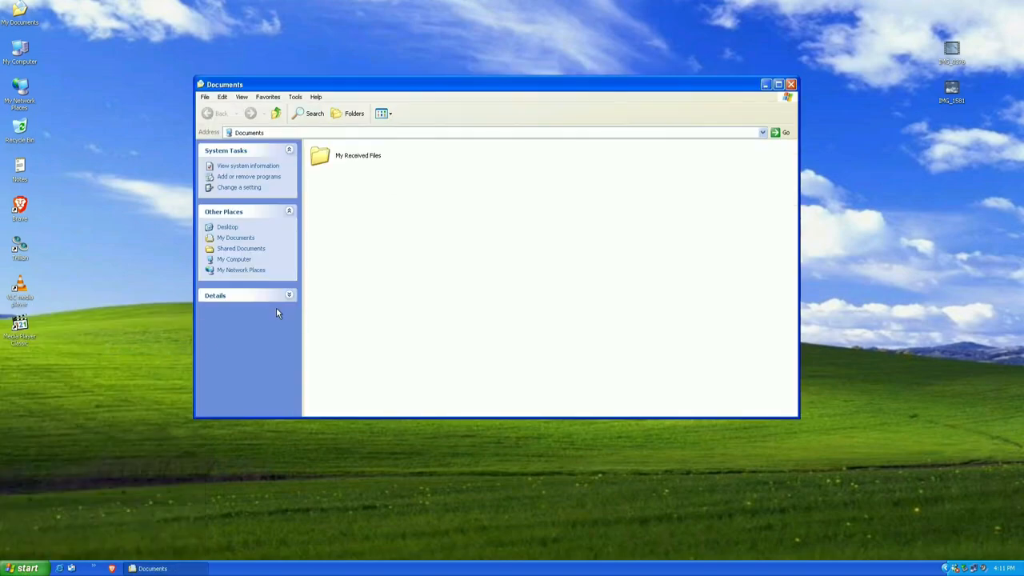
pyautogui.moveTo(496, 84); pyautogui.dragTo(466, 62)
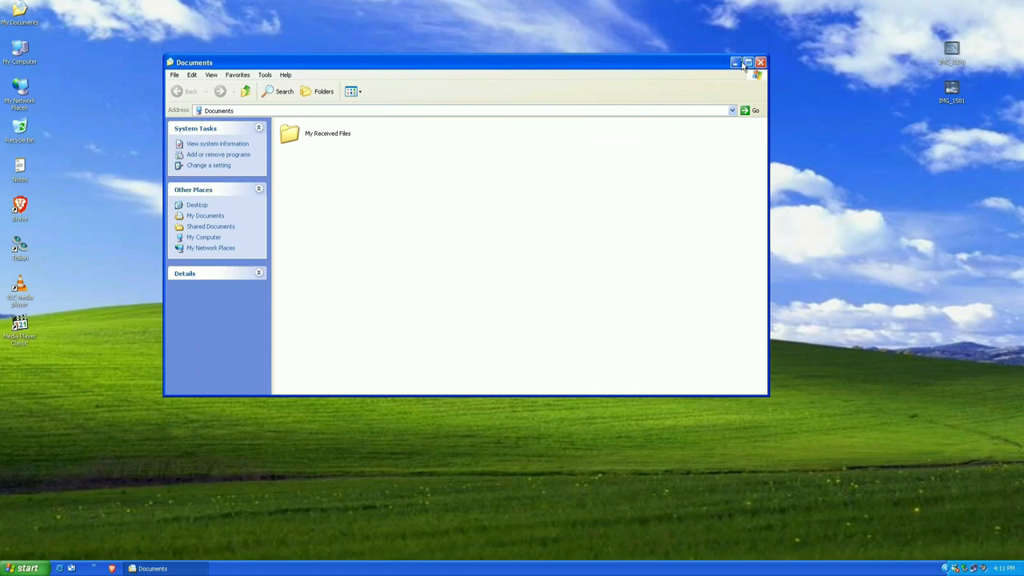
pyautogui.moveTo(195, 152)
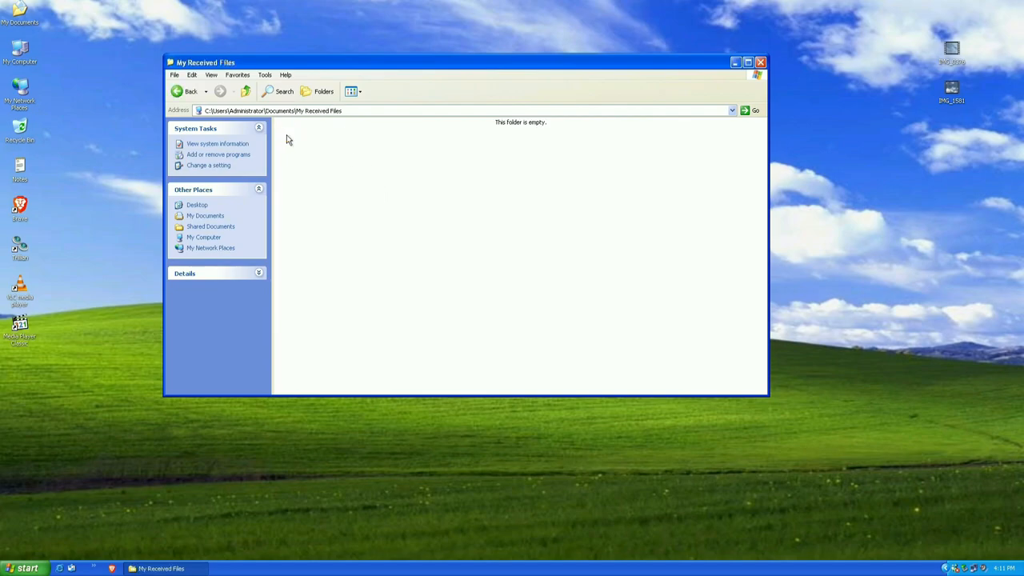
pyautogui.moveTo(213, 246)
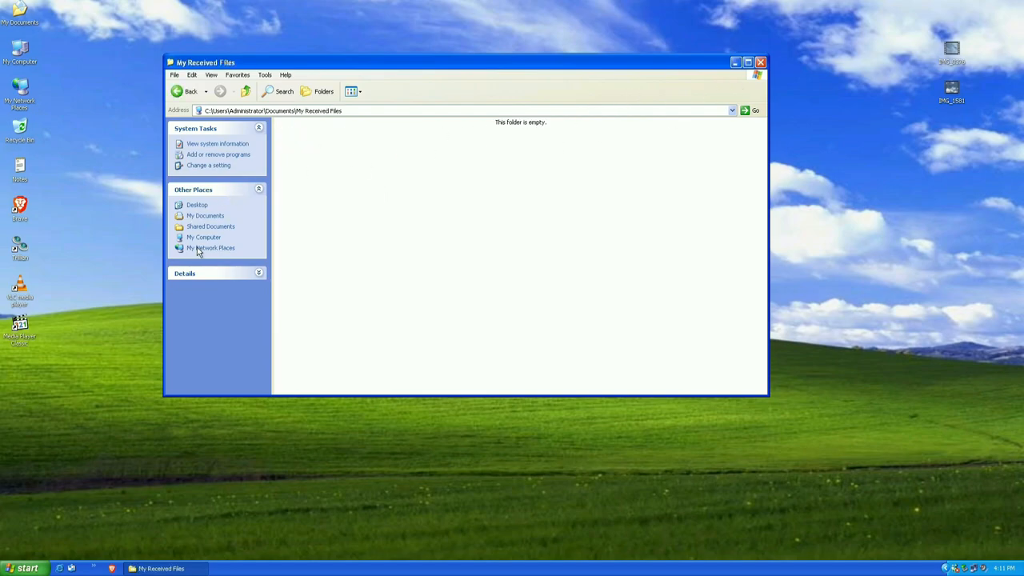
pyautogui.click(24, 568)
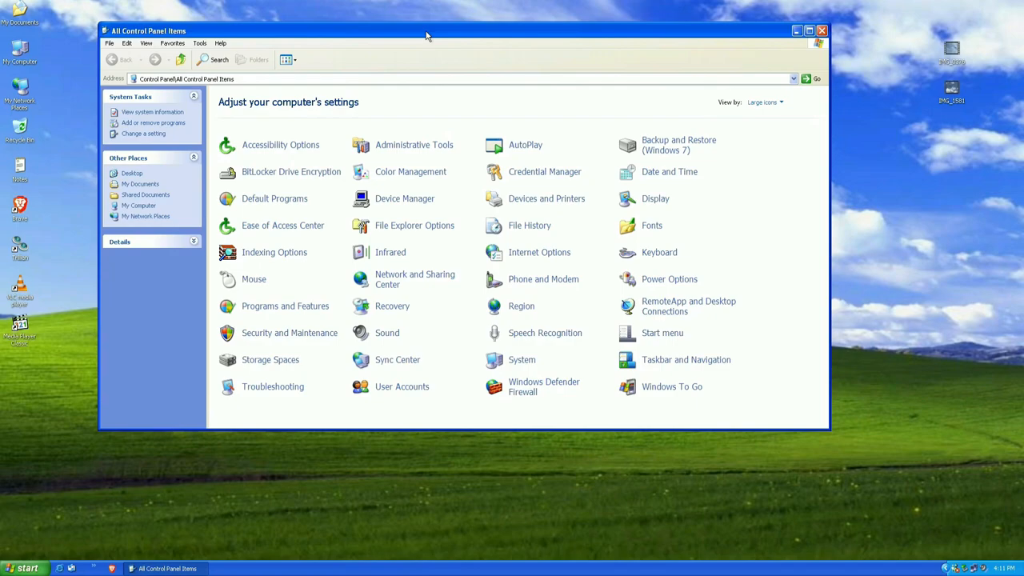
pyautogui.moveTo(387, 332)
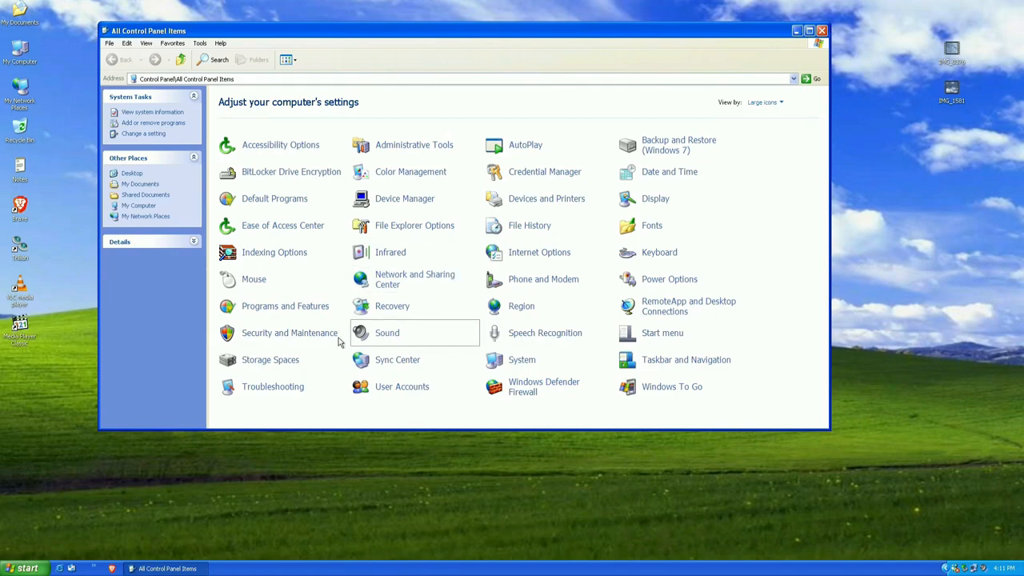
pyautogui.moveTo(280, 144)
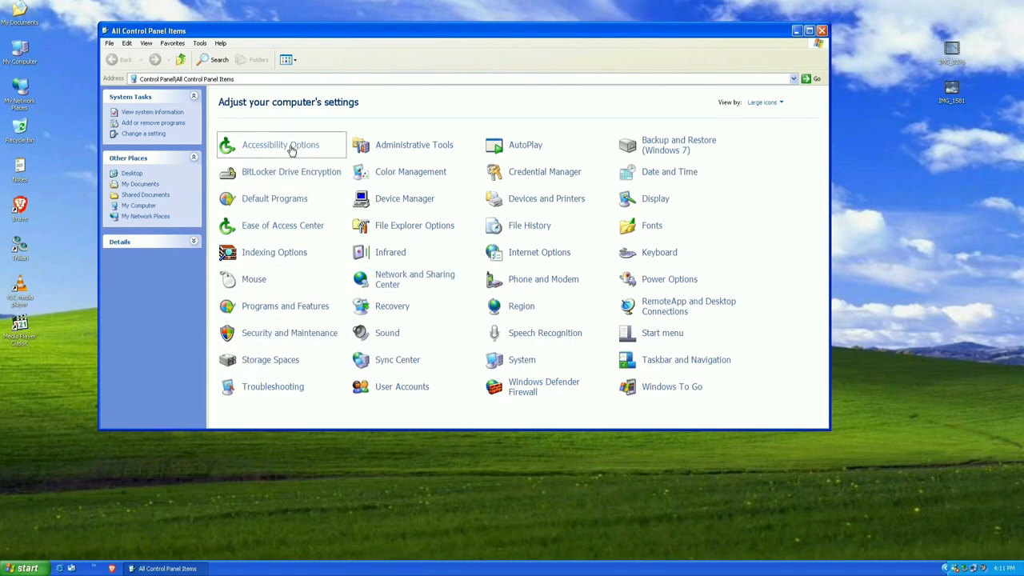
pyautogui.moveTo(291, 151)
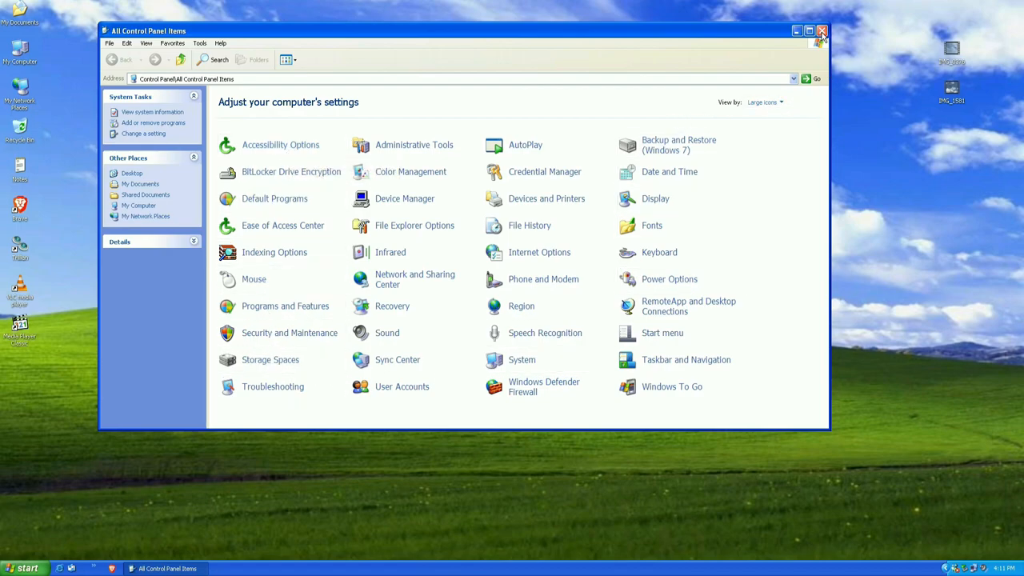
pyautogui.moveTo(822, 32)
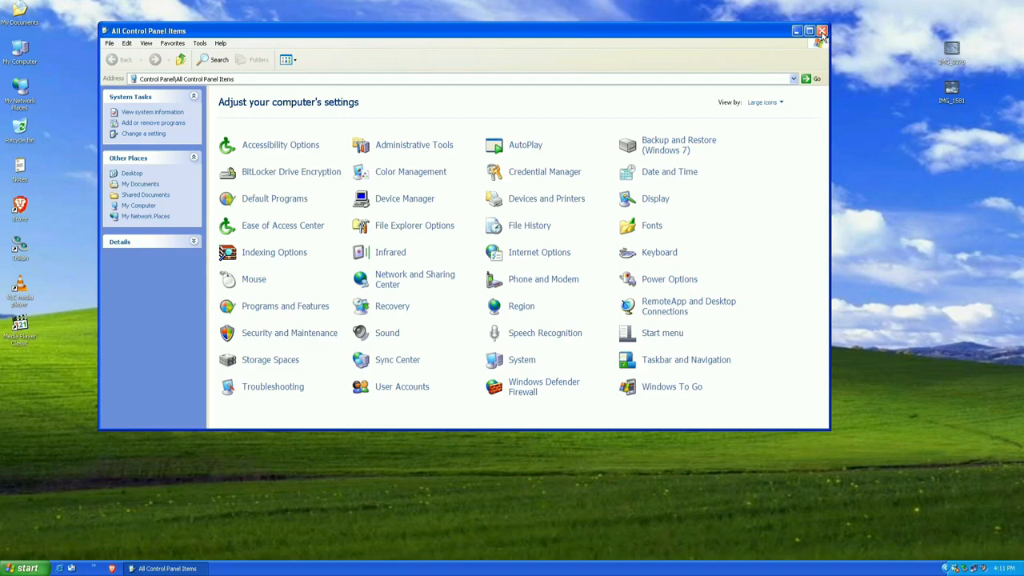
# Step: Close the All Control Panel Items window, returning to the empty desktop
pyautogui.click(823, 31)
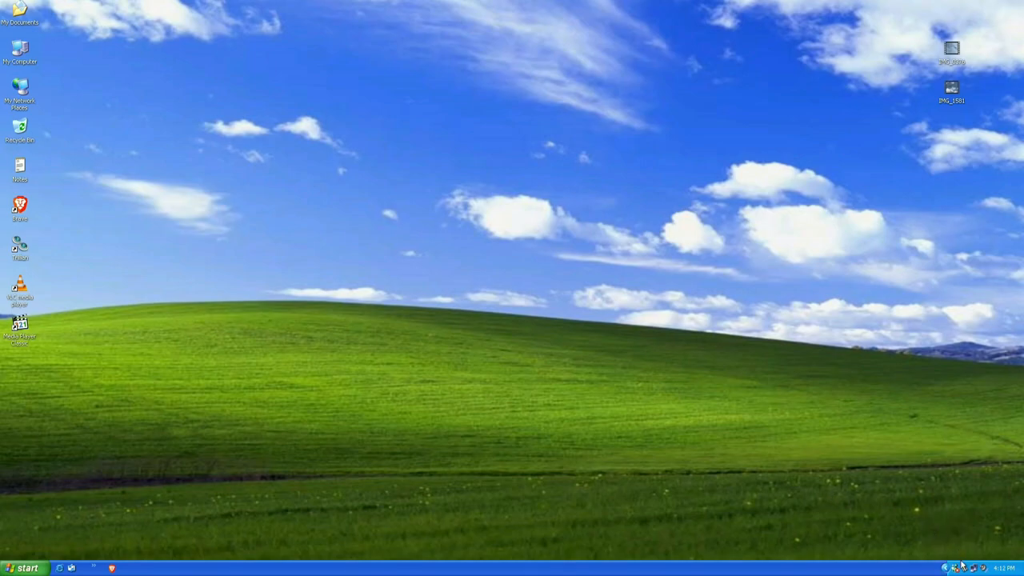
pyautogui.moveTo(1011, 519)
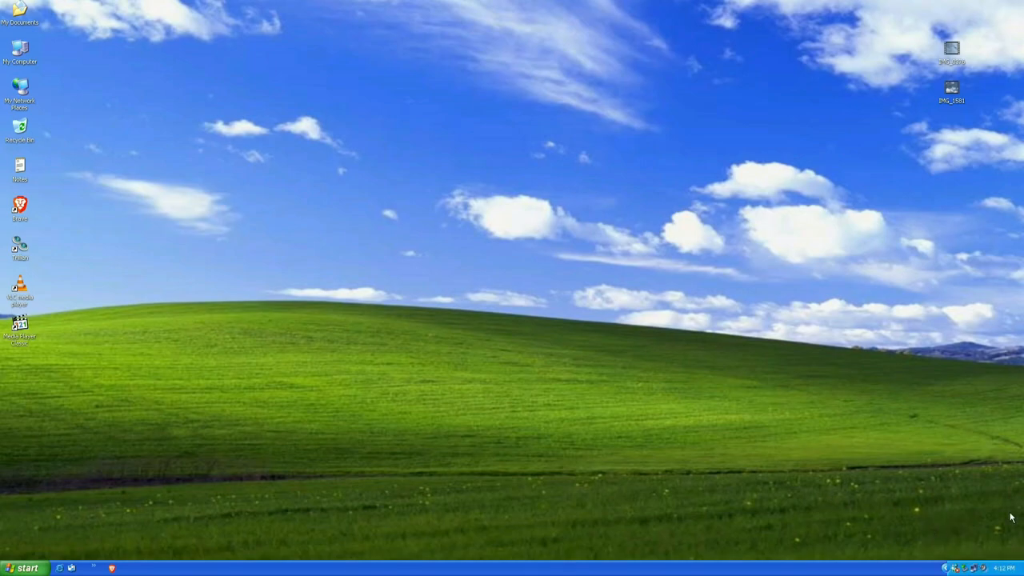
pyautogui.click(960, 567)
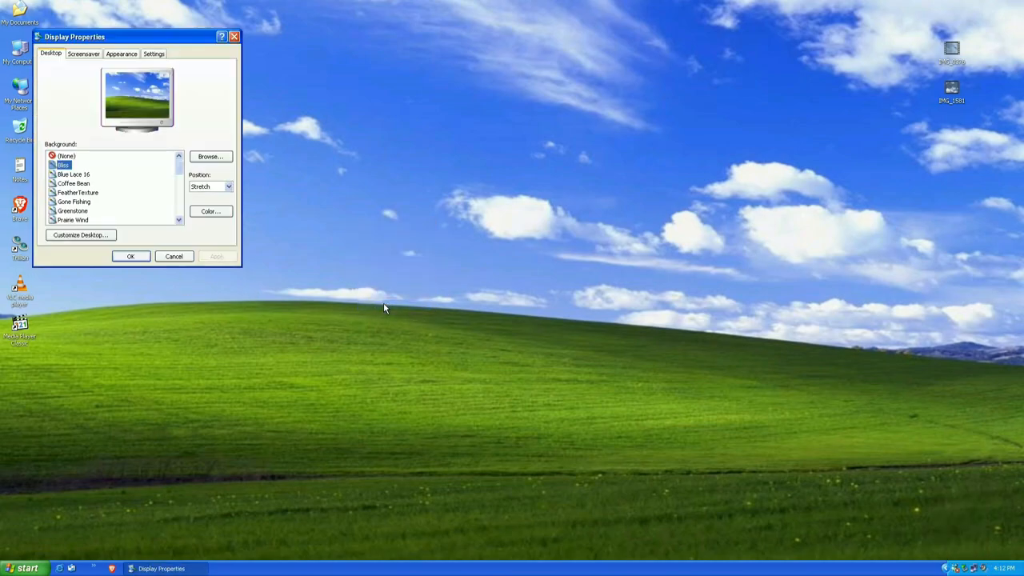
pyautogui.moveTo(134, 37); pyautogui.dragTo(566, 112)
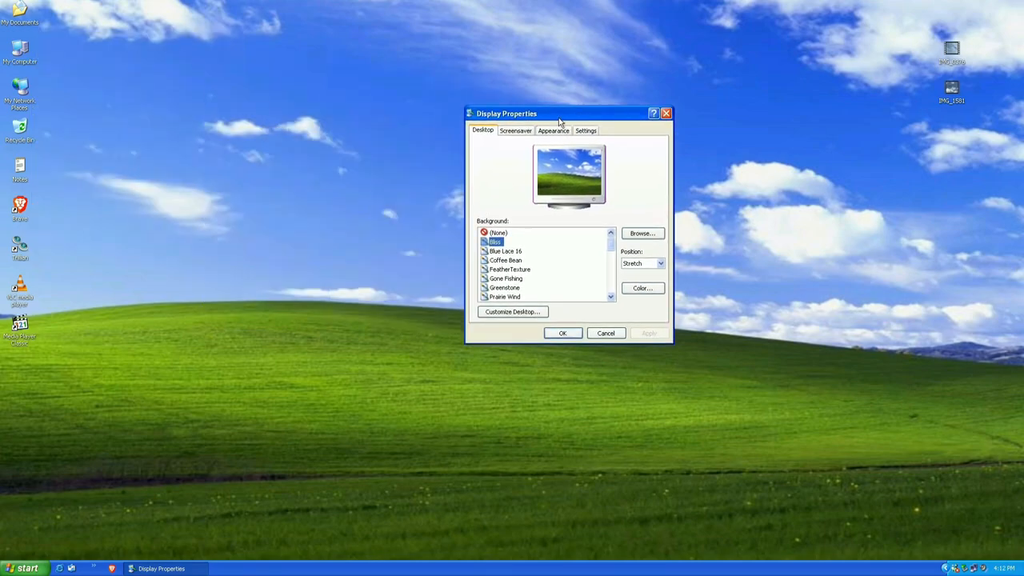
pyautogui.moveTo(560, 112); pyautogui.dragTo(368, 104)
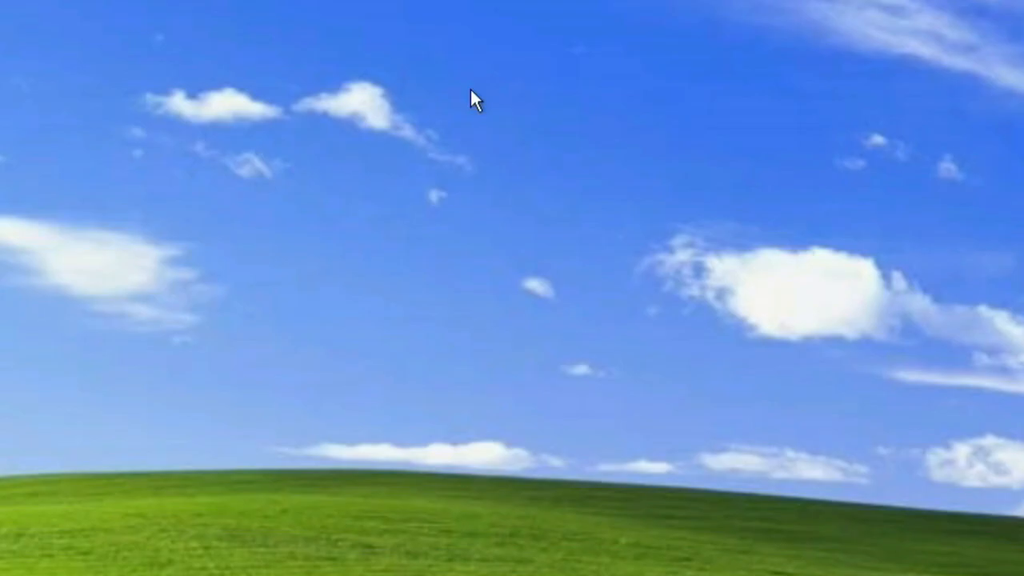
# Step: Bring up Display Properties from the desktop and preview the Ripple and Tulips wallpapers
pyautogui.rightClick(381, 208)
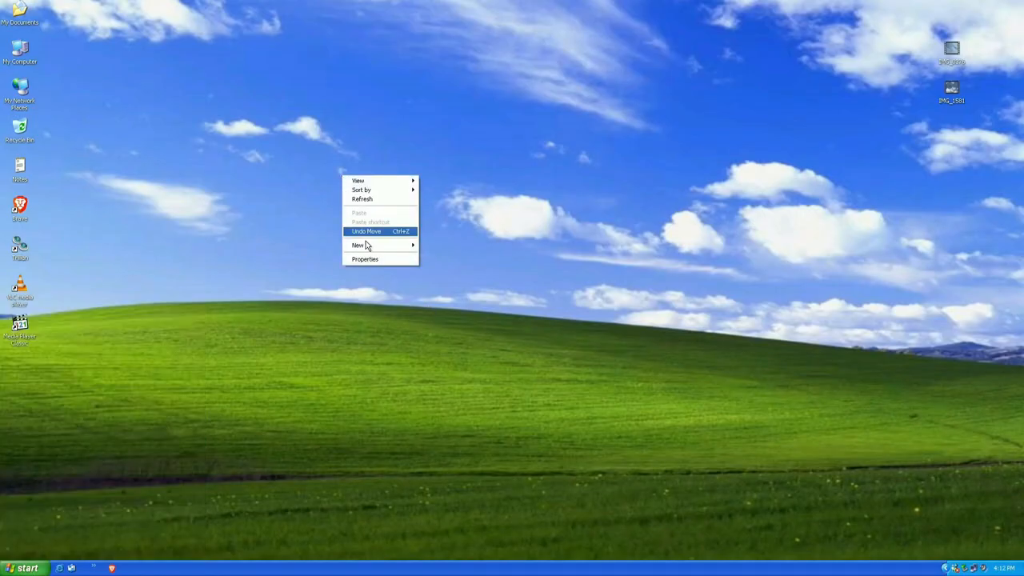
pyautogui.click(365, 259)
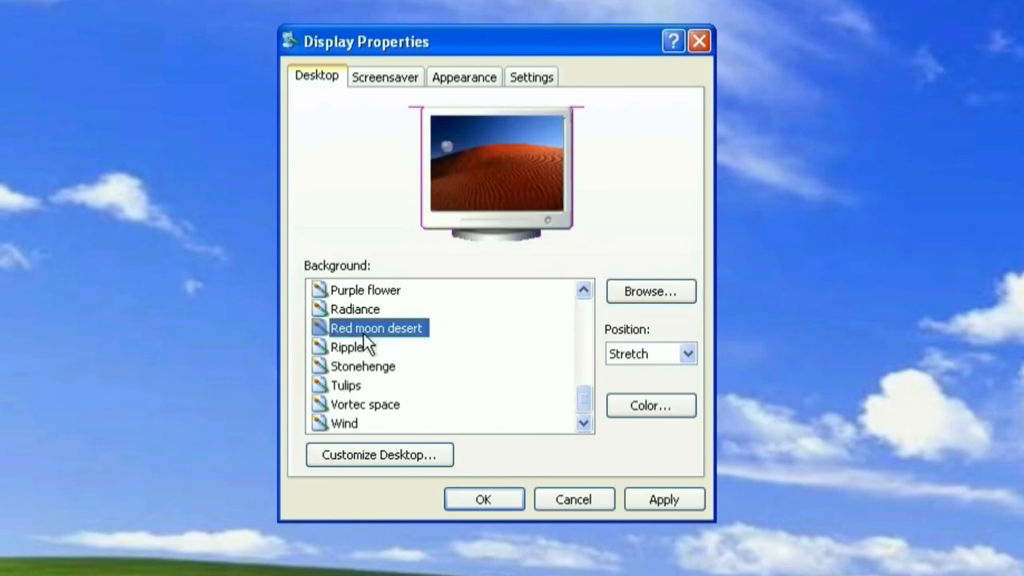
pyautogui.click(346, 346)
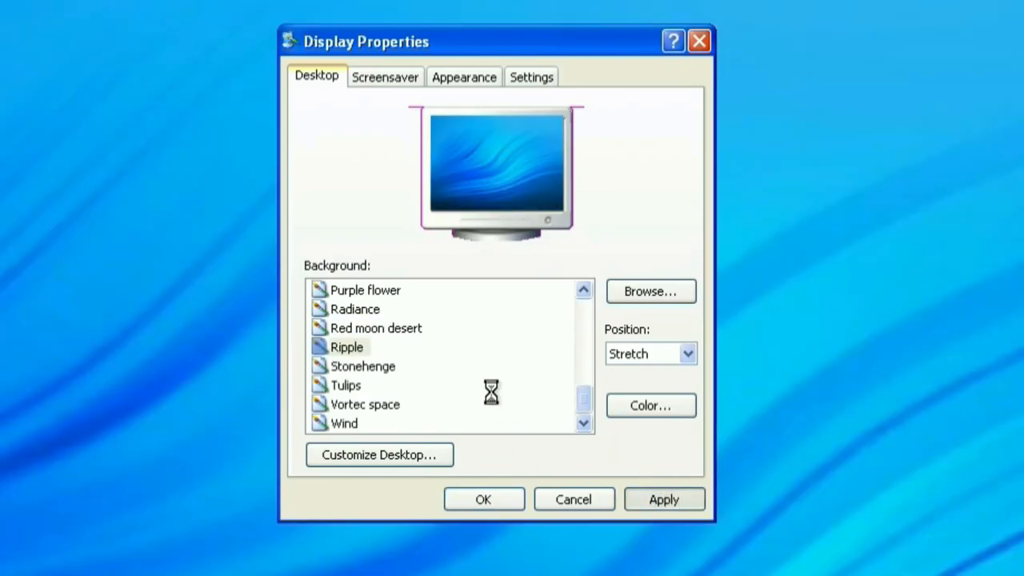
pyautogui.click(346, 384)
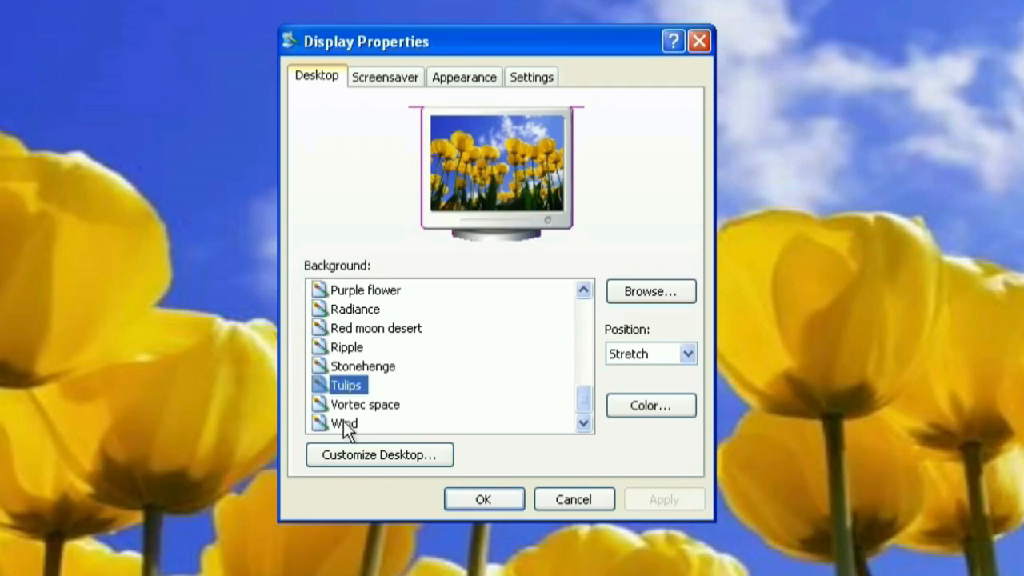
# Step: Choose Bliss as the desktop background and apply it
pyautogui.click(582, 290)
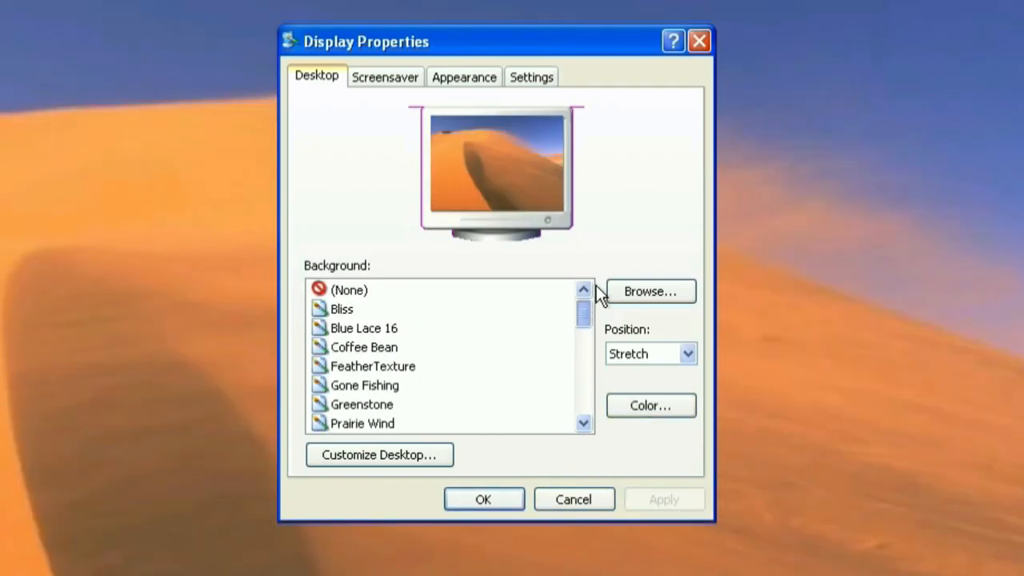
pyautogui.click(343, 309)
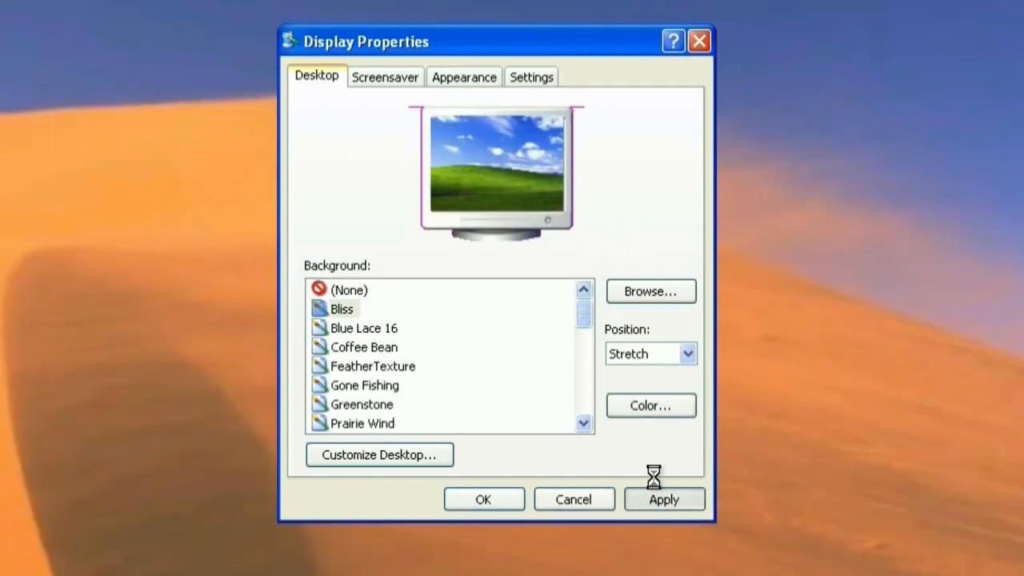
pyautogui.click(662, 499)
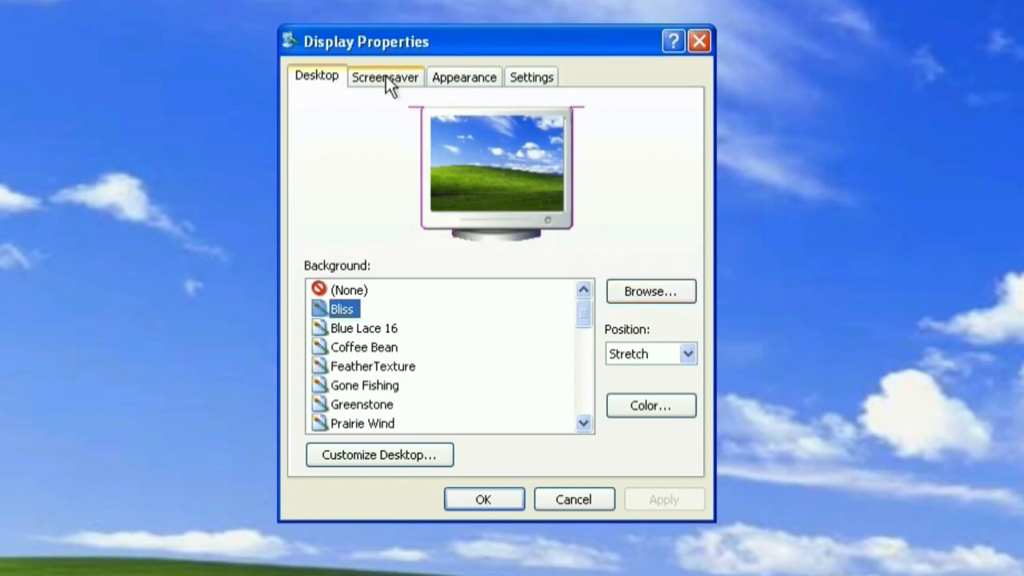
# Step: Select the 3D Text screensaver and set its custom text to 'OMNITECH'
pyautogui.click(383, 77)
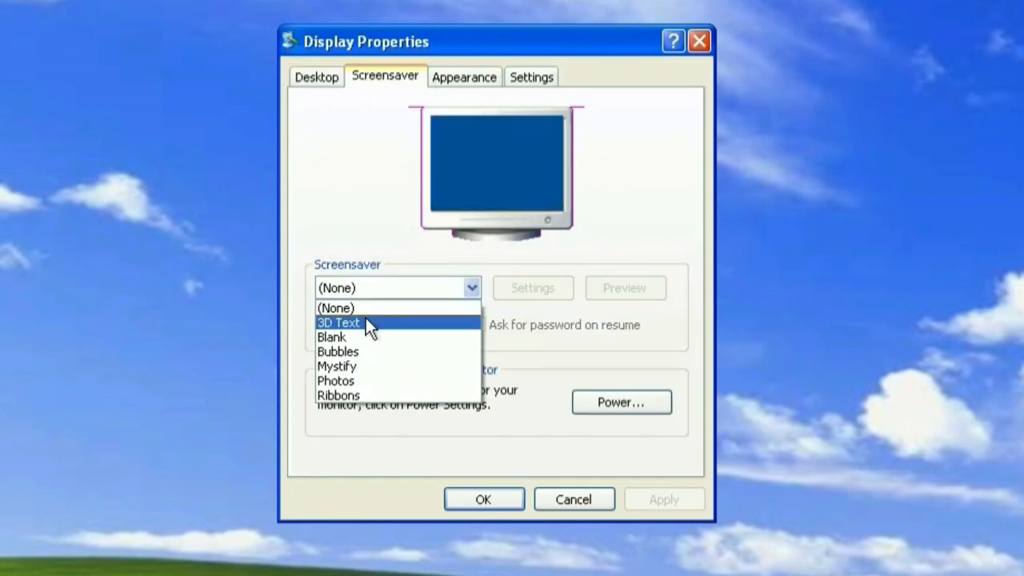
pyautogui.click(339, 323)
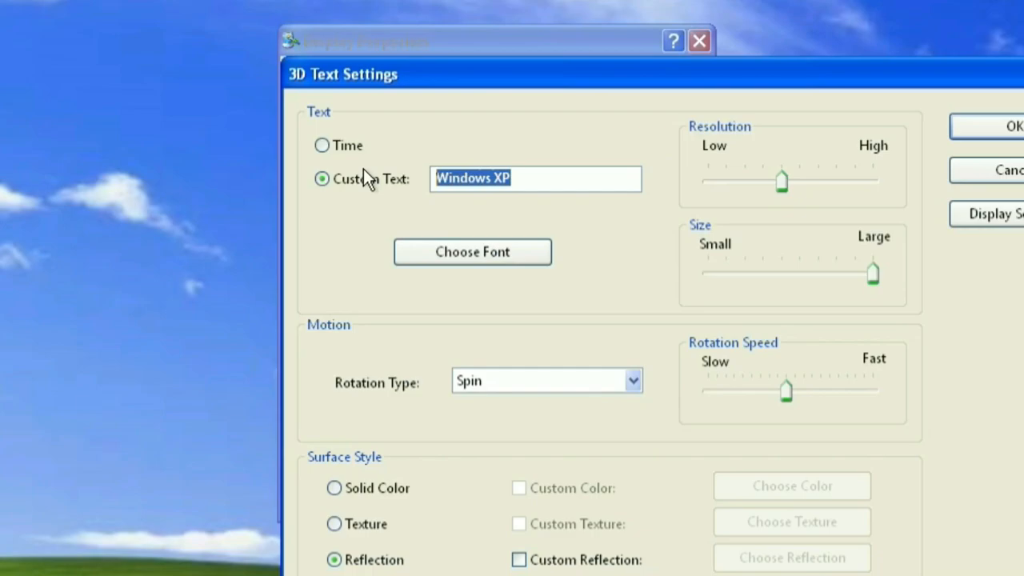
pyautogui.write('O')
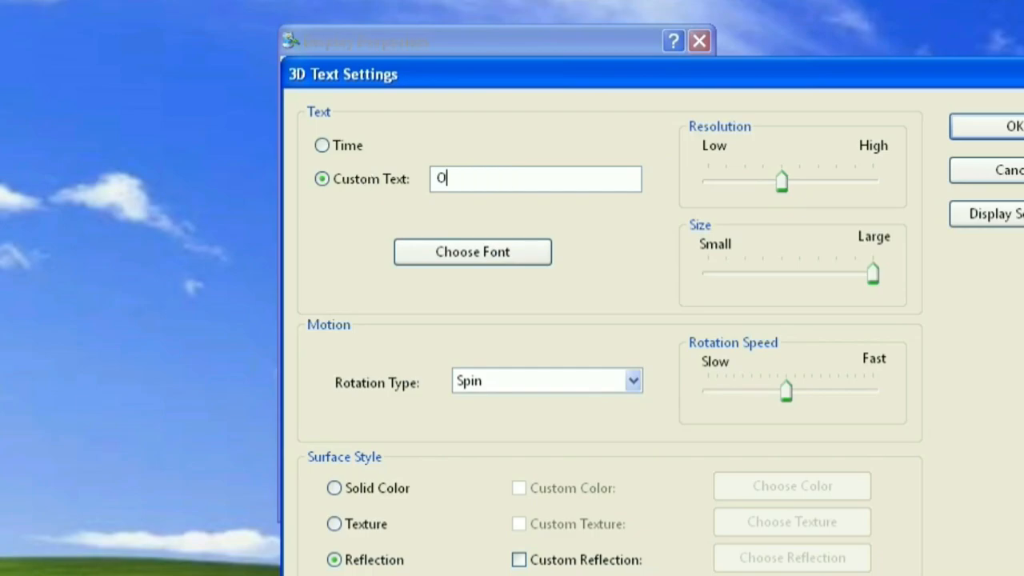
pyautogui.write('MNITECH')
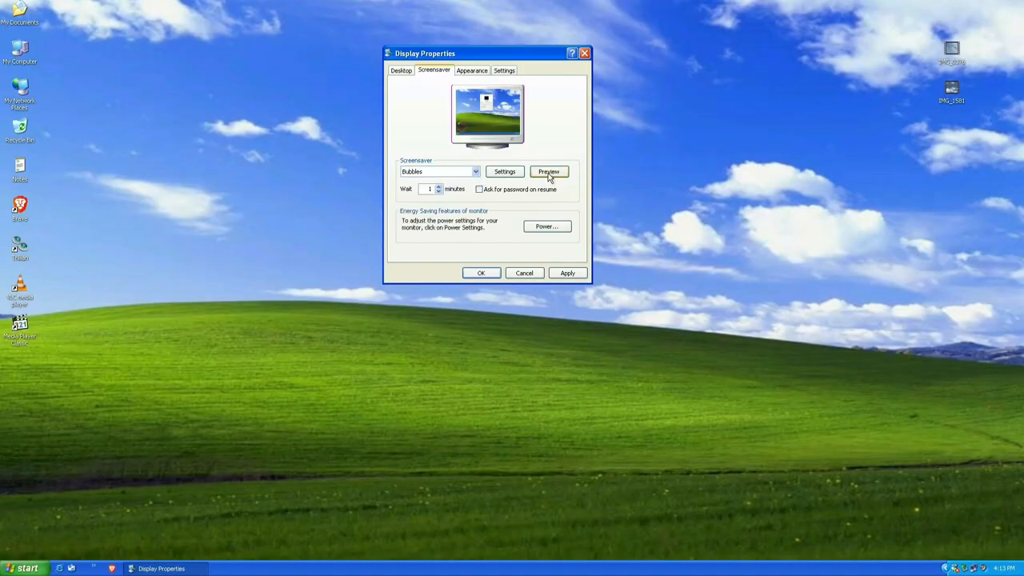
# Step: Preview the Bubbles screensaver, then choose Ribbons from the screensaver list
pyautogui.click(549, 171)
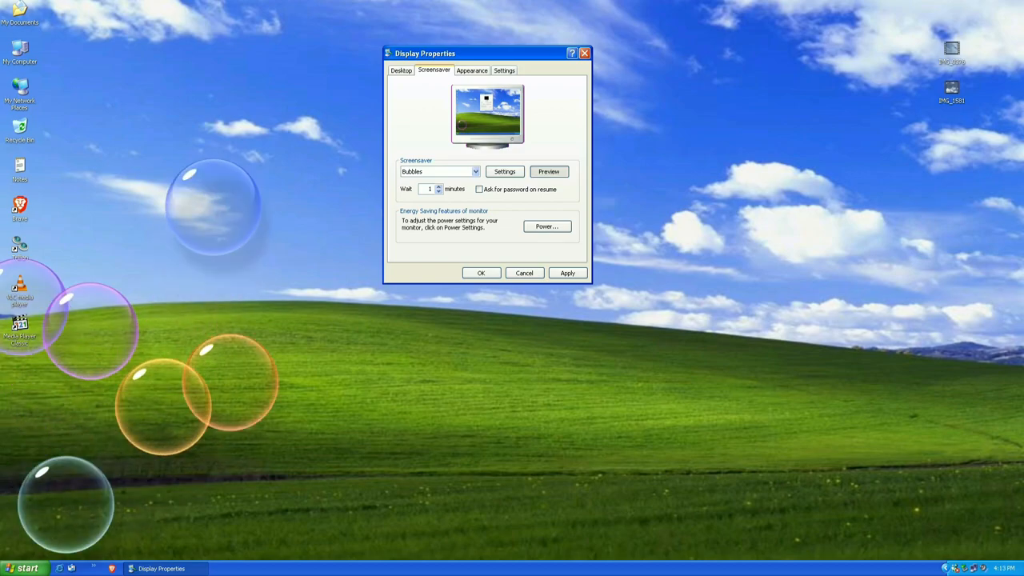
pyautogui.click(475, 171)
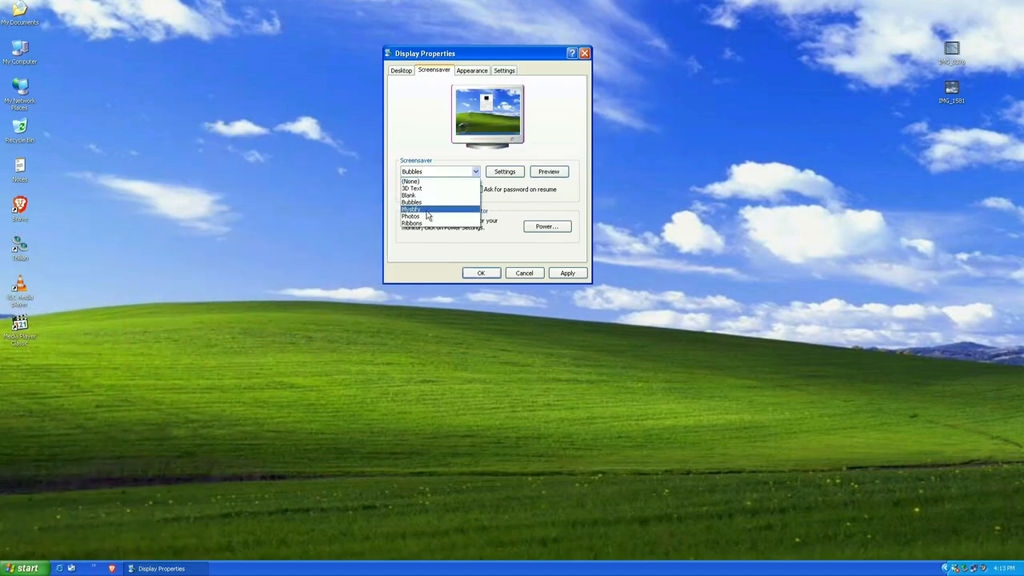
pyautogui.click(410, 208)
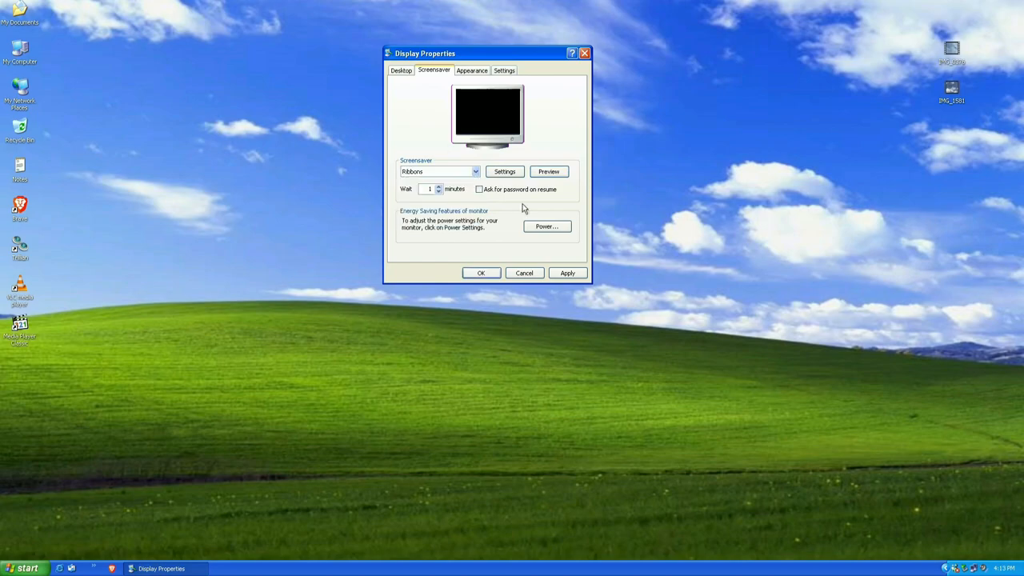
pyautogui.moveTo(379, 199)
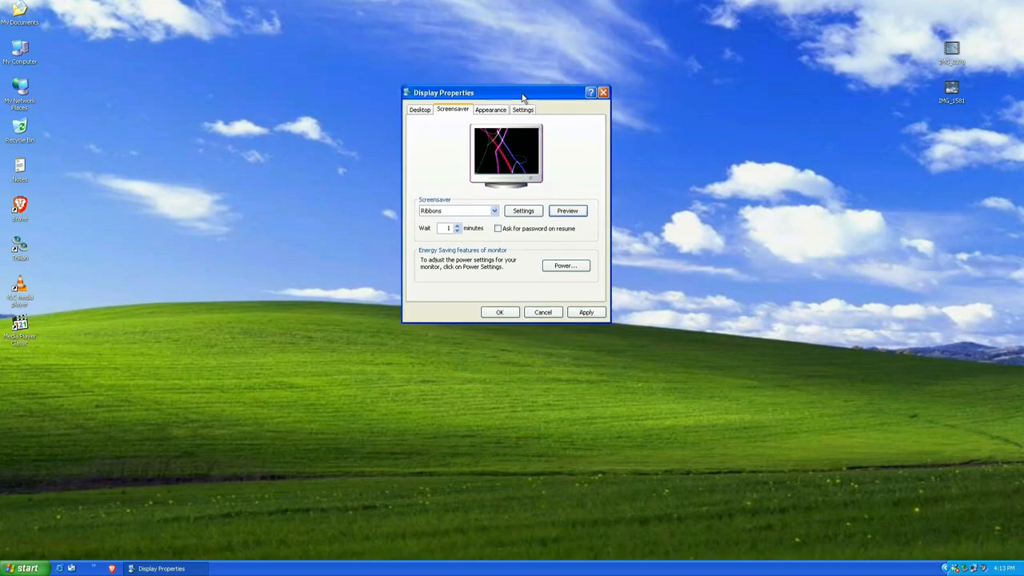
# Step: Pick another entry from the screensaver list, then move on to the resolution and colour settings
pyautogui.moveTo(504, 92); pyautogui.dragTo(480, 77)
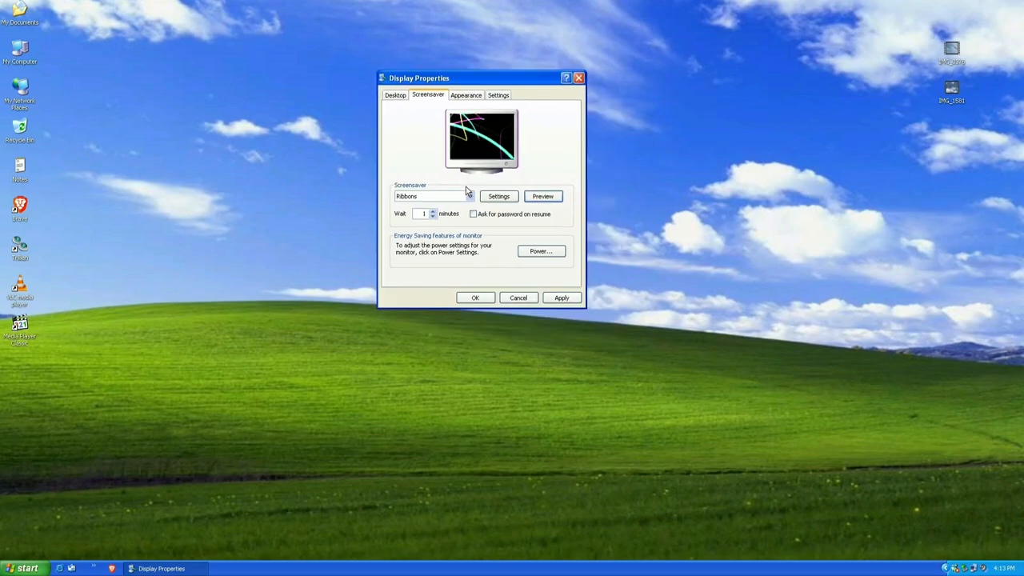
pyautogui.click(470, 195)
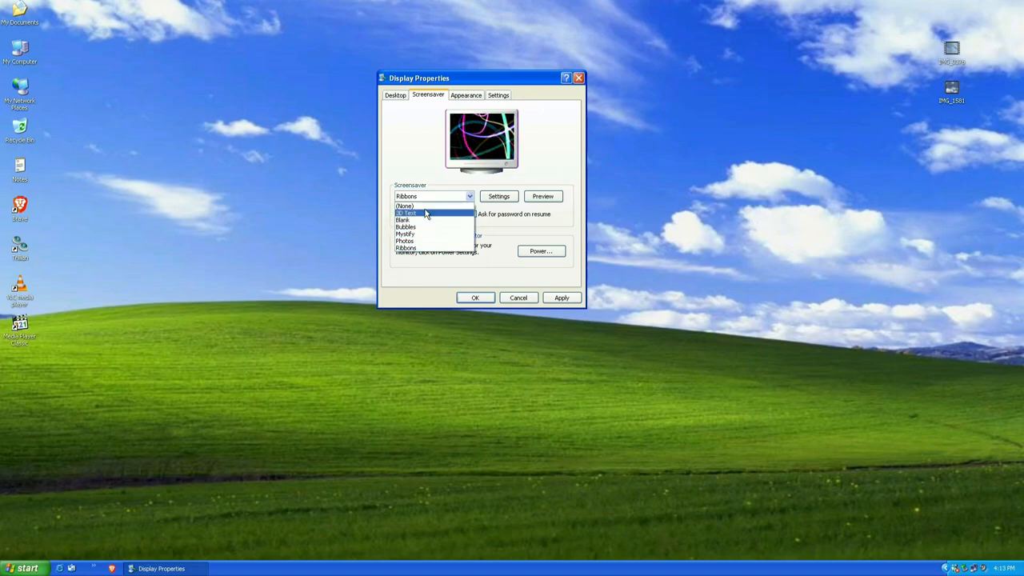
pyautogui.click(406, 246)
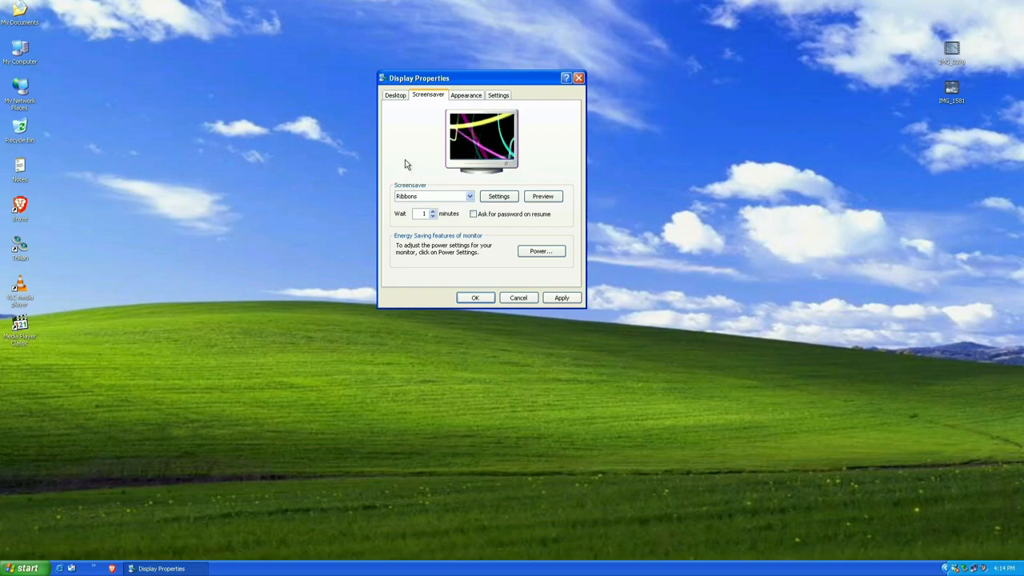
pyautogui.click(499, 96)
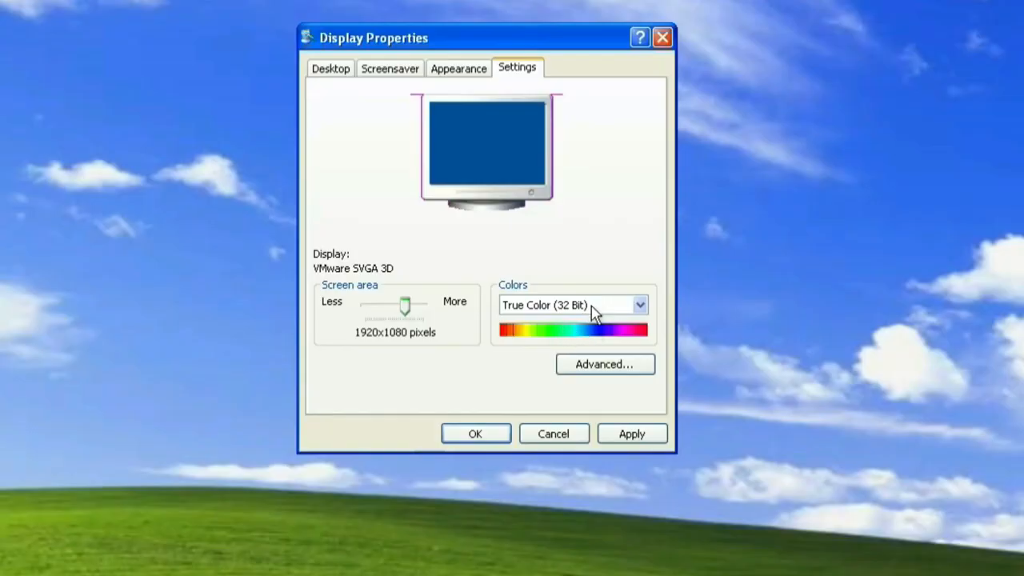
pyautogui.moveTo(397, 346)
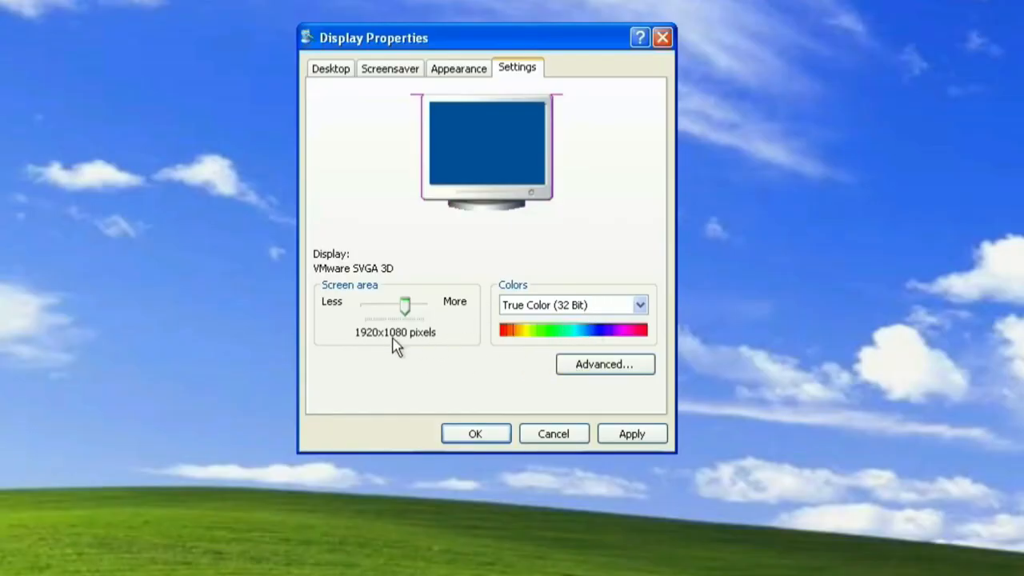
pyautogui.moveTo(438, 350)
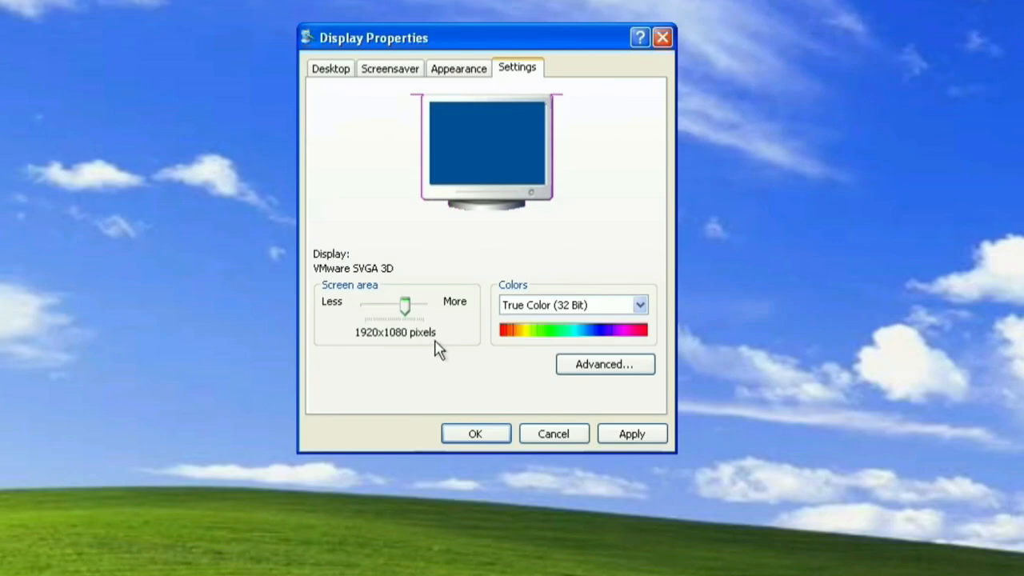
pyautogui.moveTo(643, 317)
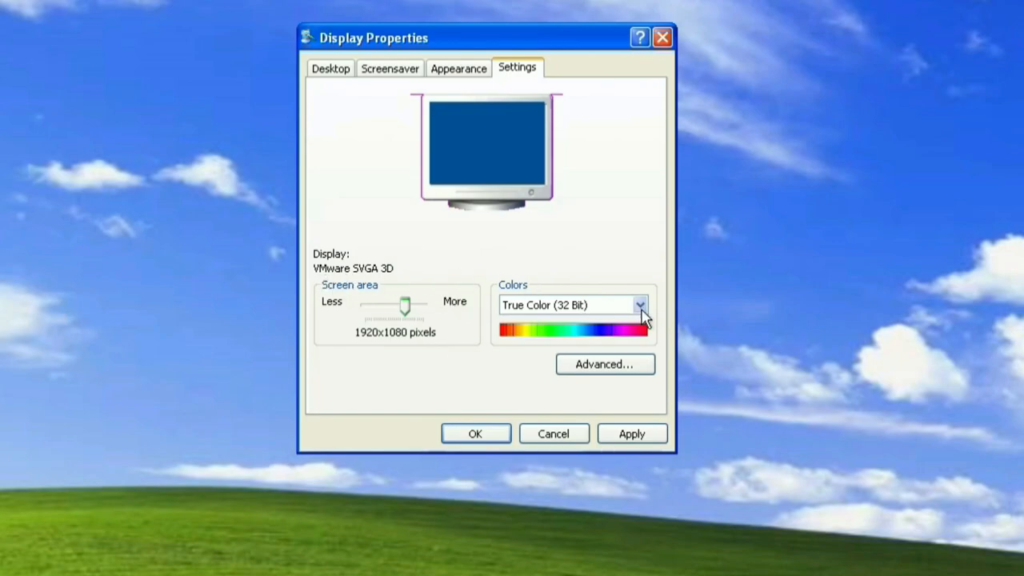
# Step: View the advanced monitor and Adapter details, then confirm Display Properties with OK
pyautogui.click(605, 365)
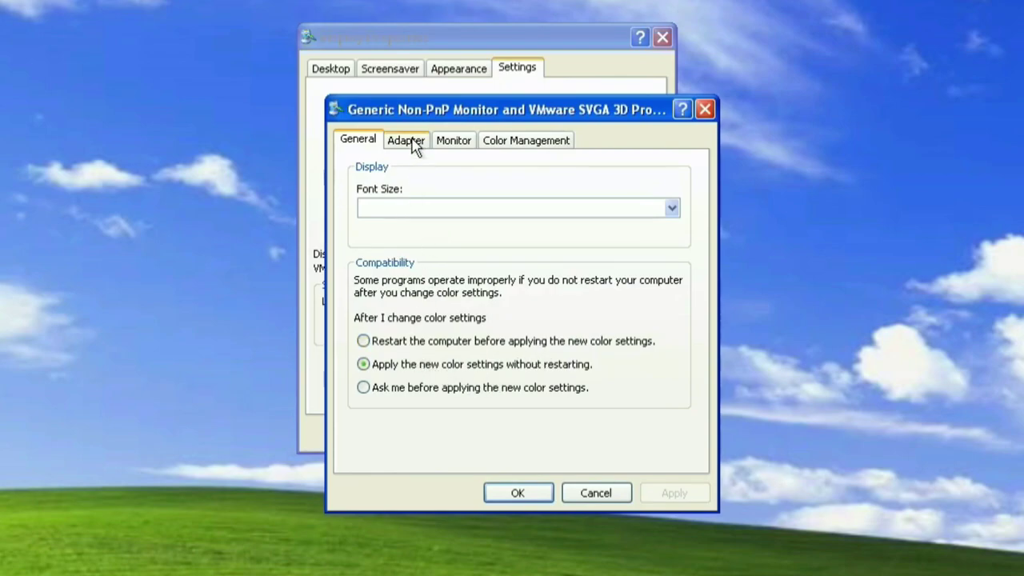
pyautogui.click(455, 141)
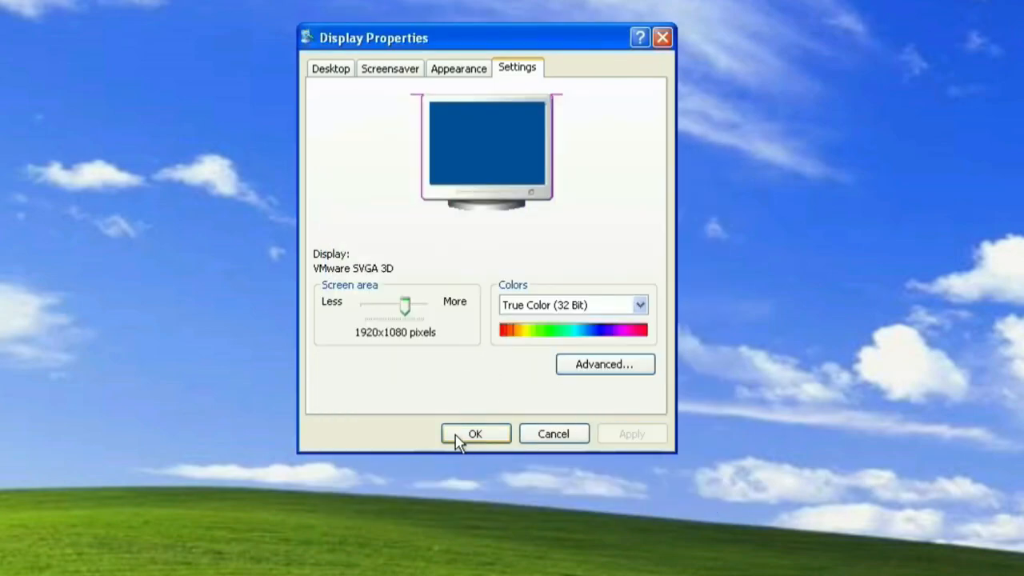
pyautogui.click(475, 434)
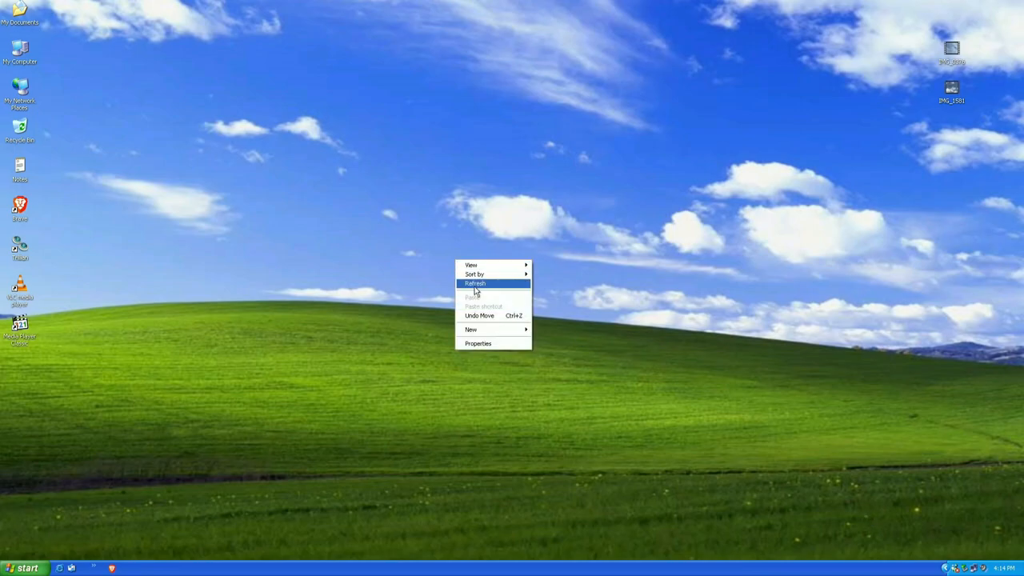
pyautogui.click(475, 283)
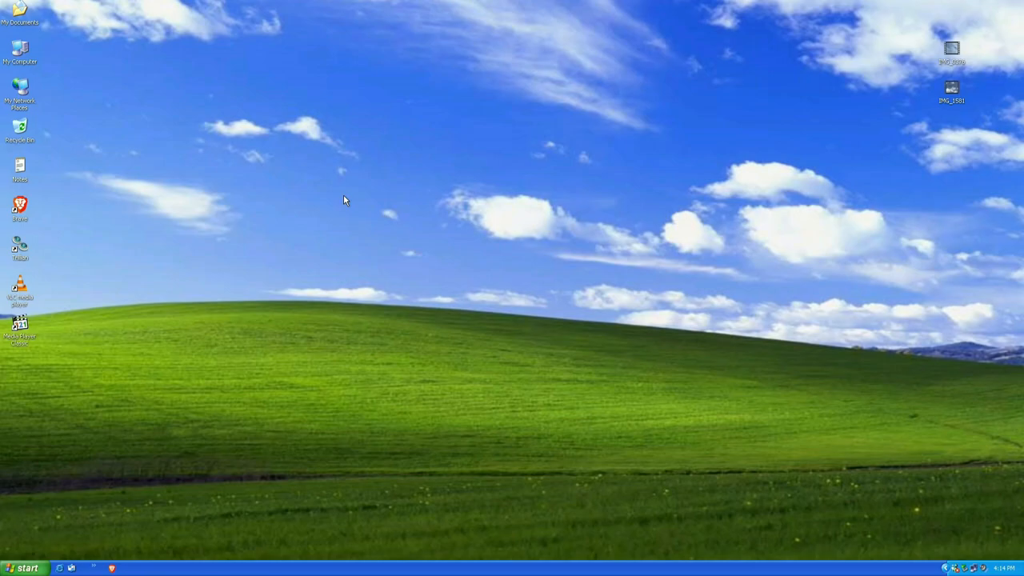
pyautogui.moveTo(211, 376)
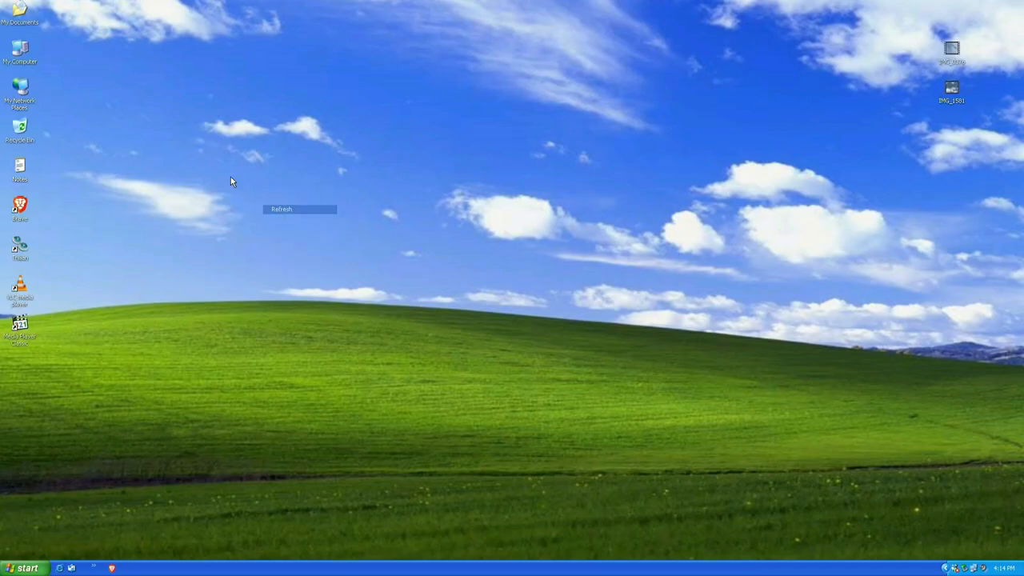
pyautogui.click(281, 208)
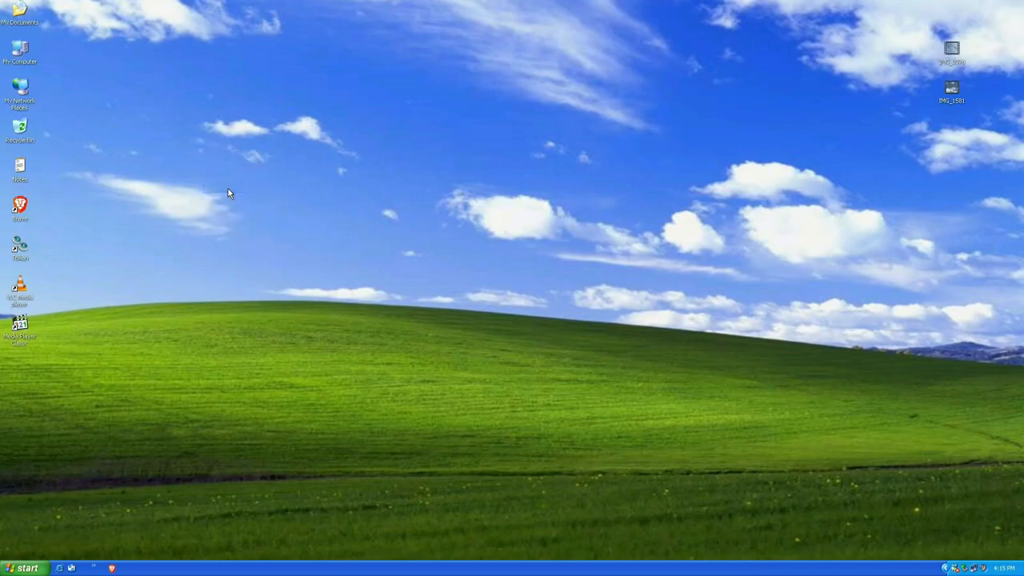
pyautogui.moveTo(39, 528)
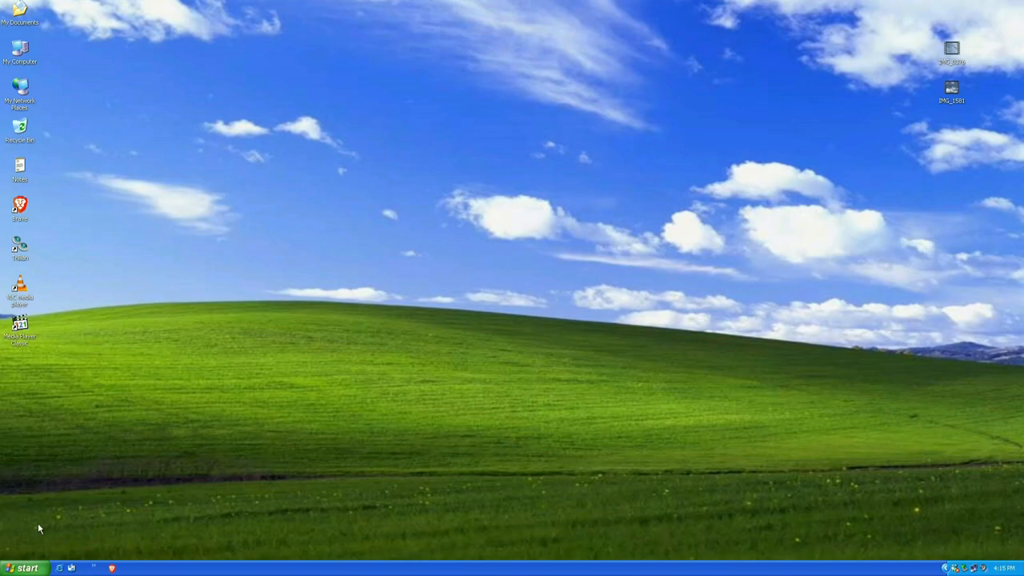
# Step: Open My Computer from the Start menu's right column
pyautogui.click(24, 566)
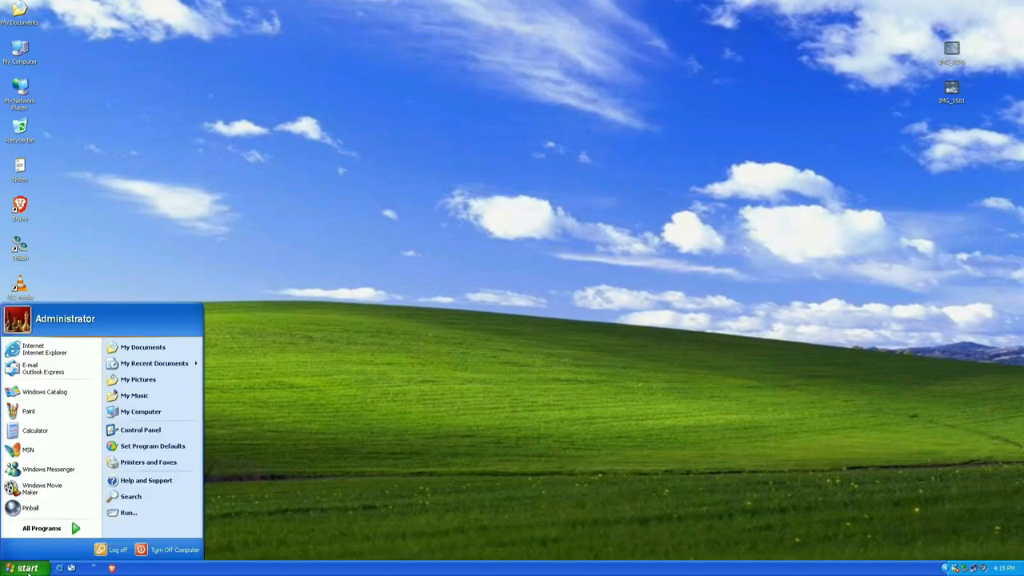
pyautogui.moveTo(141, 411)
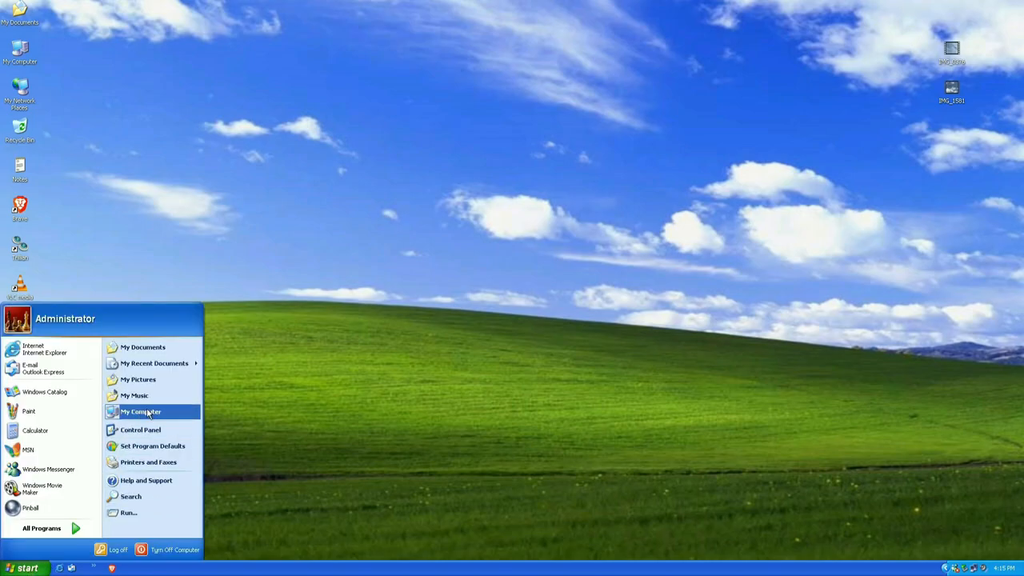
pyautogui.click(141, 411)
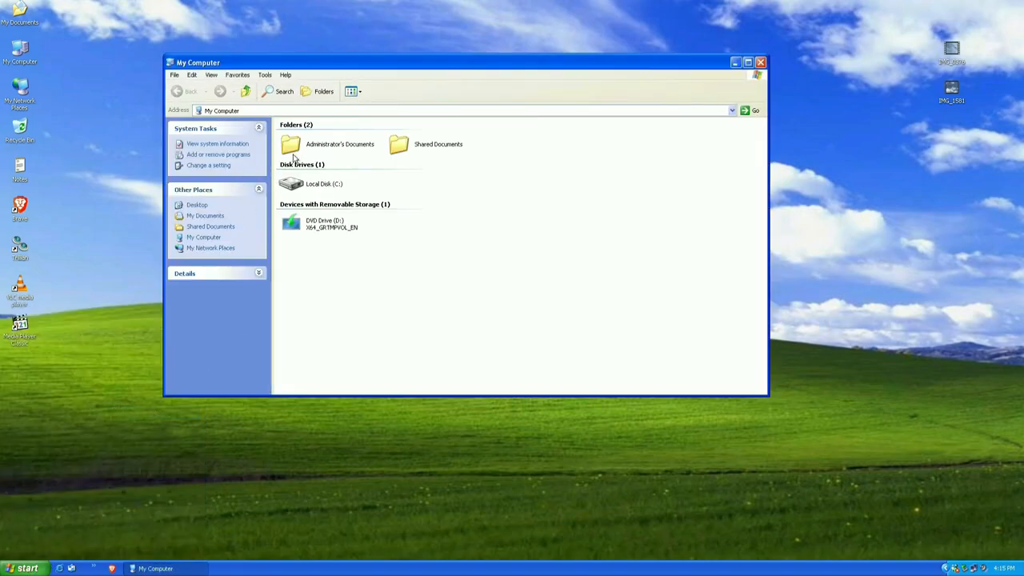
# Step: View the System page showing Windows XP Professional x64 Edition, then close it
pyautogui.click(218, 144)
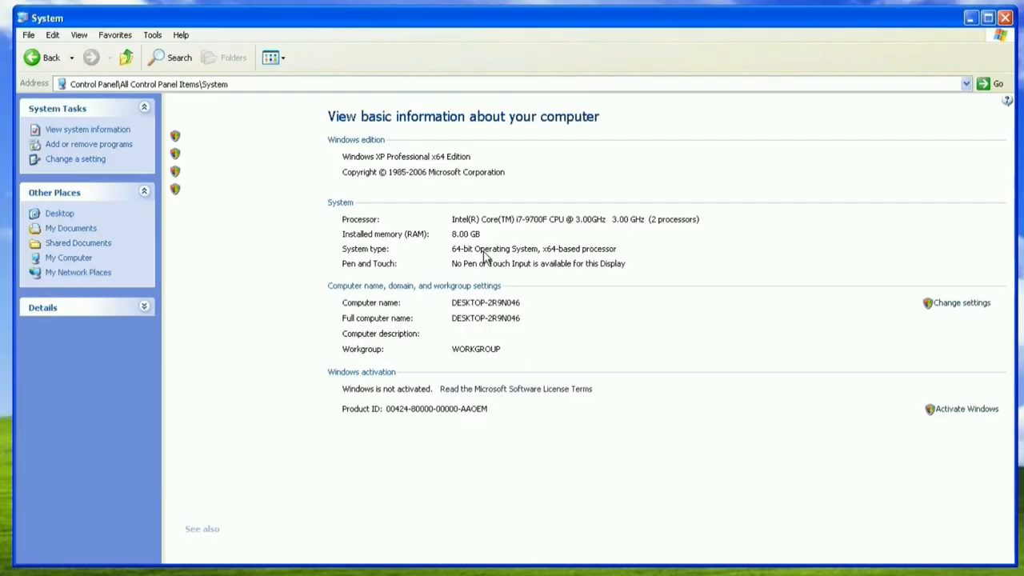
pyautogui.moveTo(461, 264)
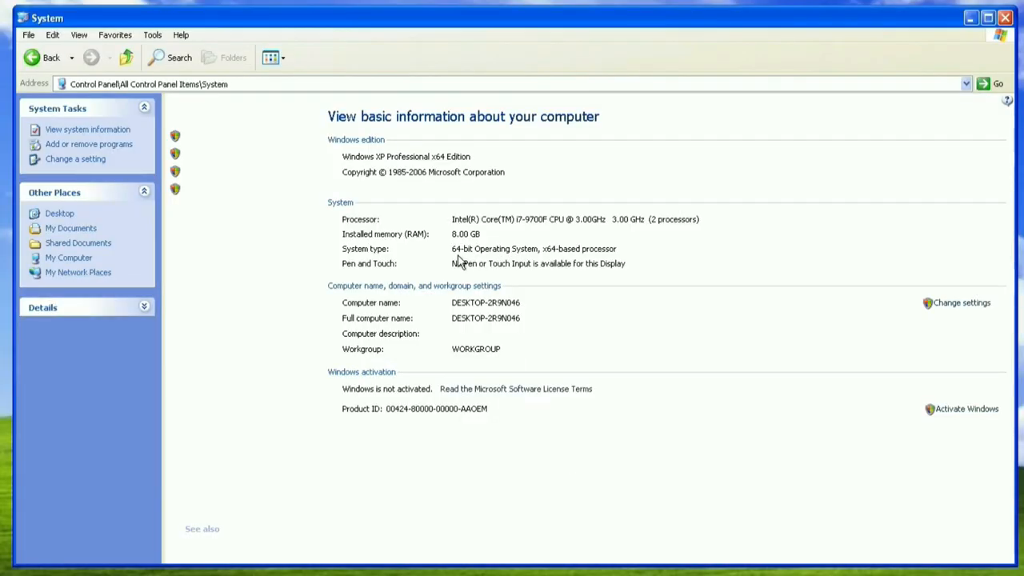
pyautogui.moveTo(551, 264)
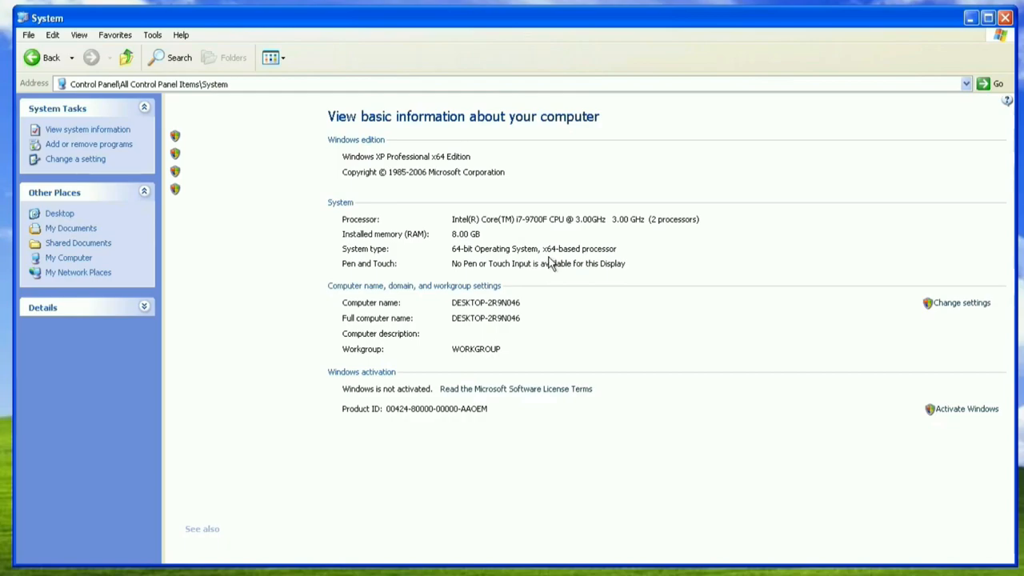
pyautogui.moveTo(371, 168)
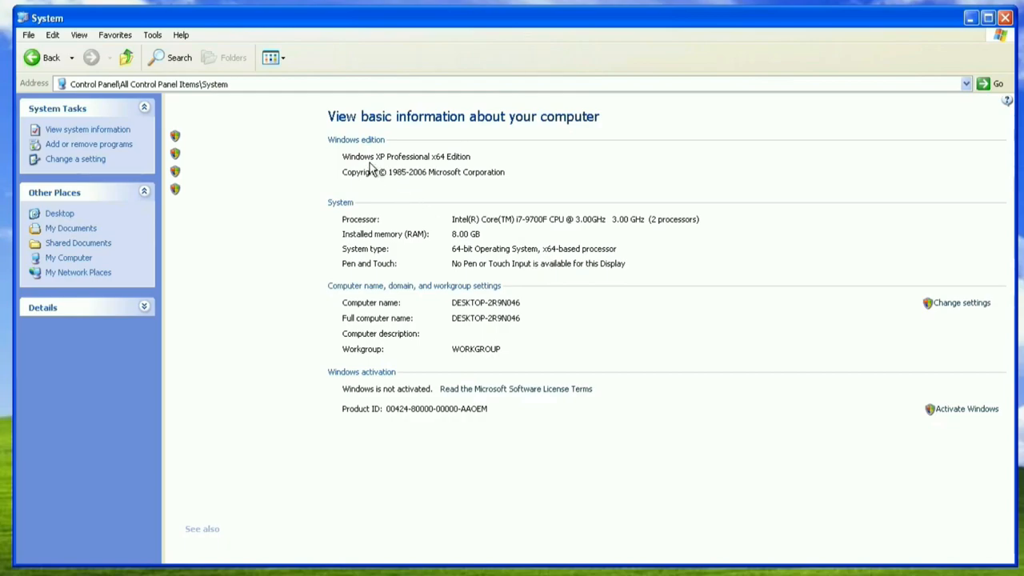
pyautogui.moveTo(444, 167)
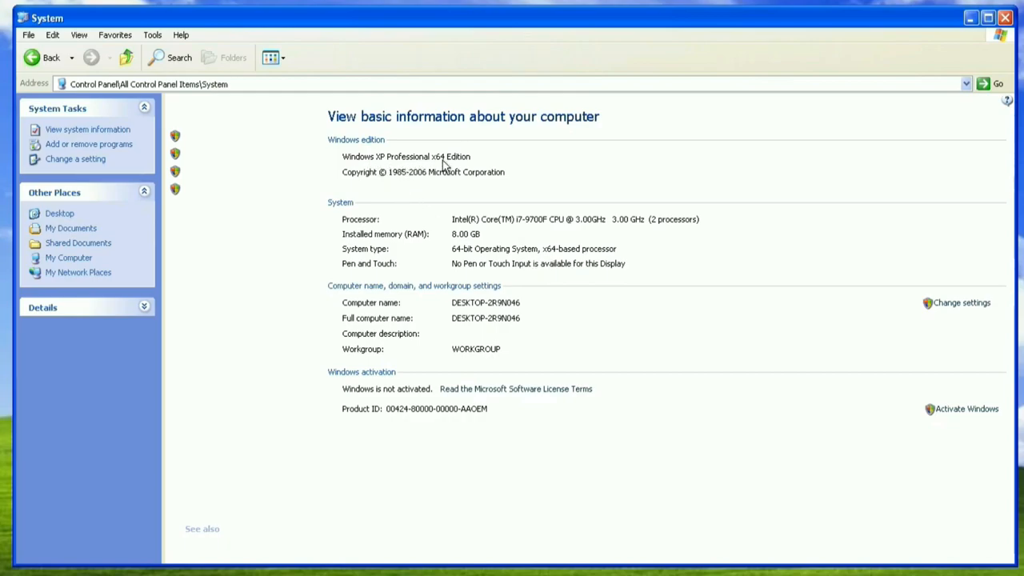
pyautogui.moveTo(397, 185)
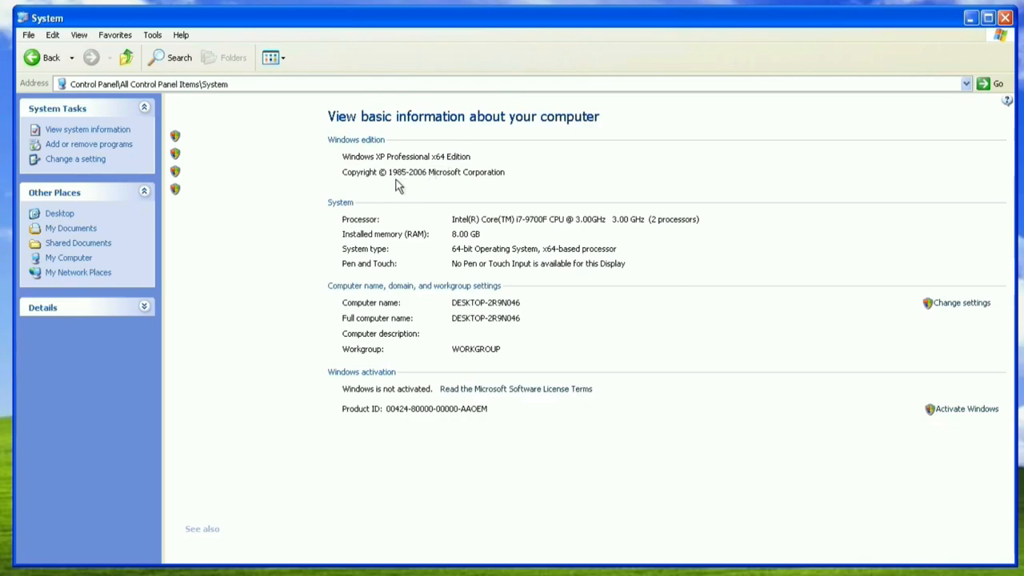
pyautogui.moveTo(423, 185)
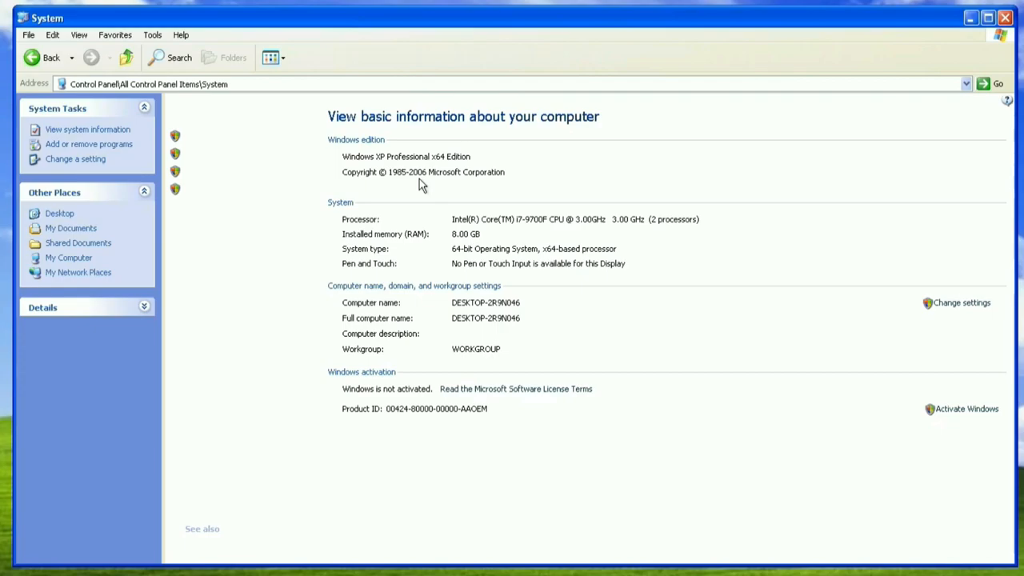
pyautogui.moveTo(990, 32)
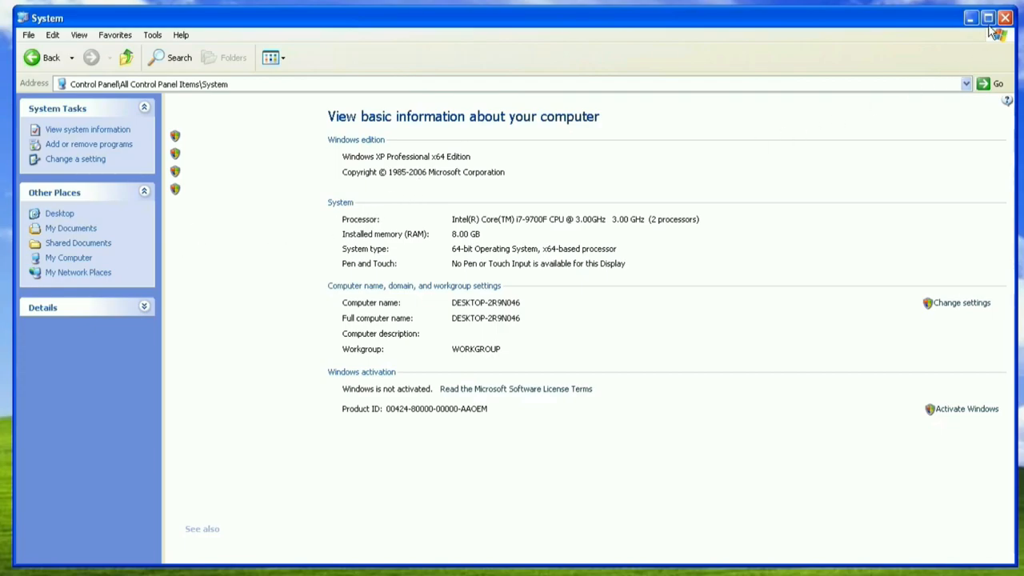
pyautogui.click(1005, 18)
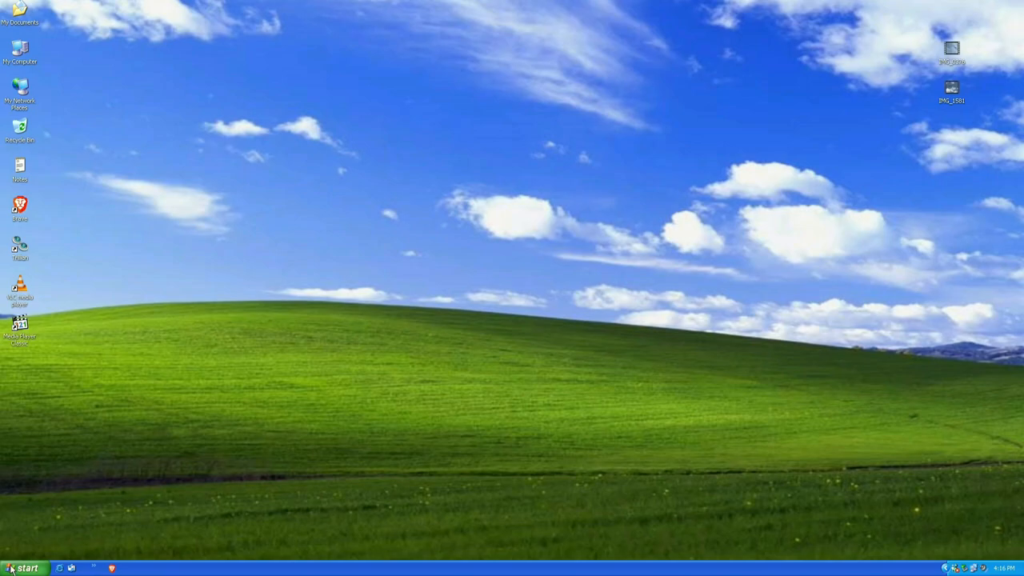
# Step: Expand the Start menu to the All Programs list with Accessories and Games
pyautogui.click(24, 567)
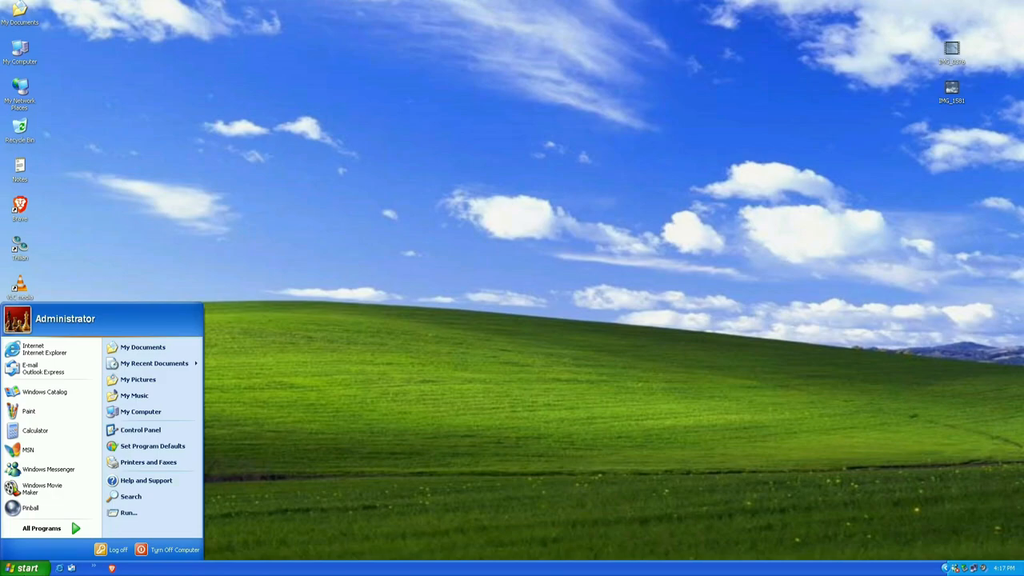
pyautogui.moveTo(32, 563)
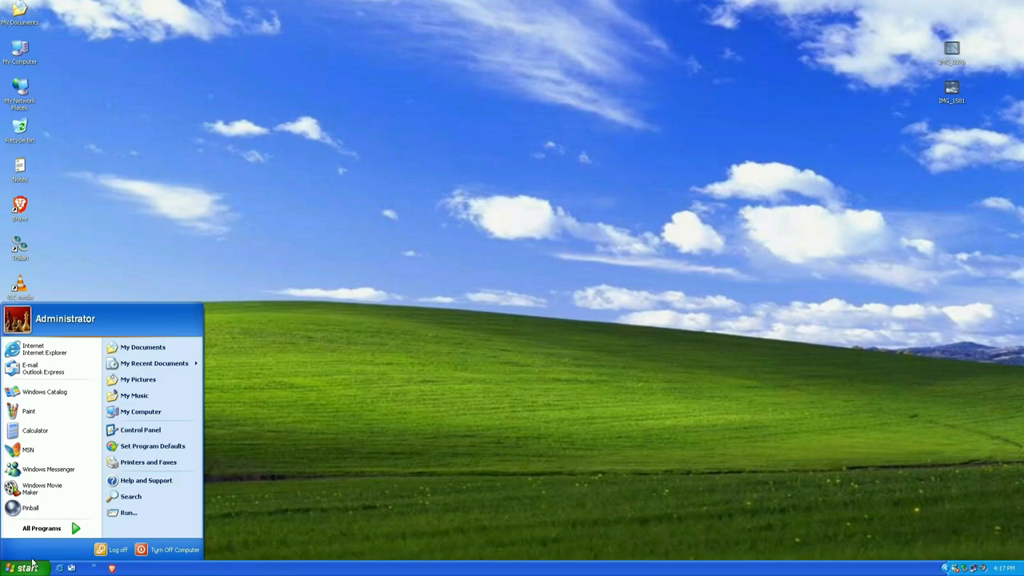
pyautogui.moveTo(41, 528)
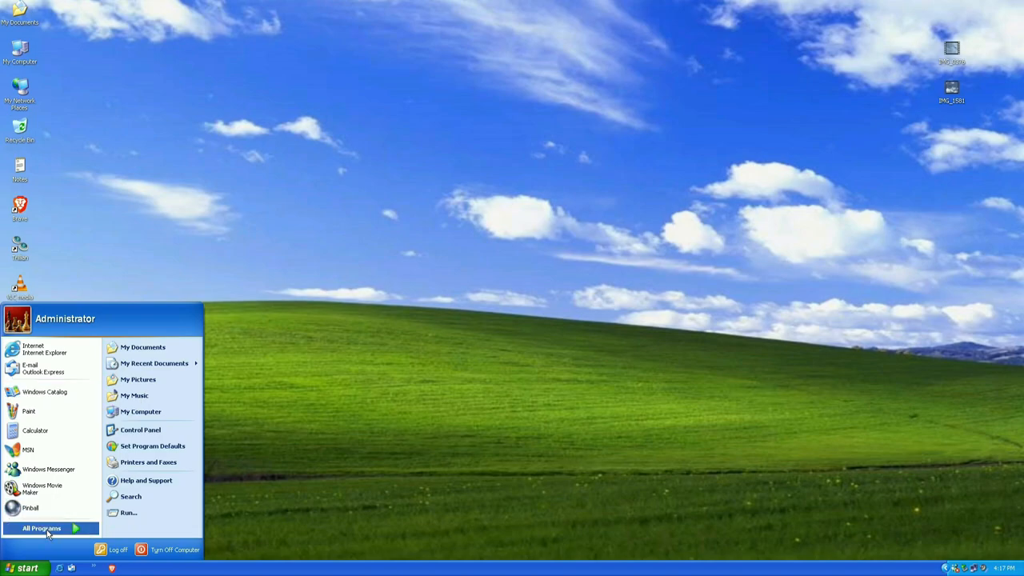
pyautogui.click(42, 528)
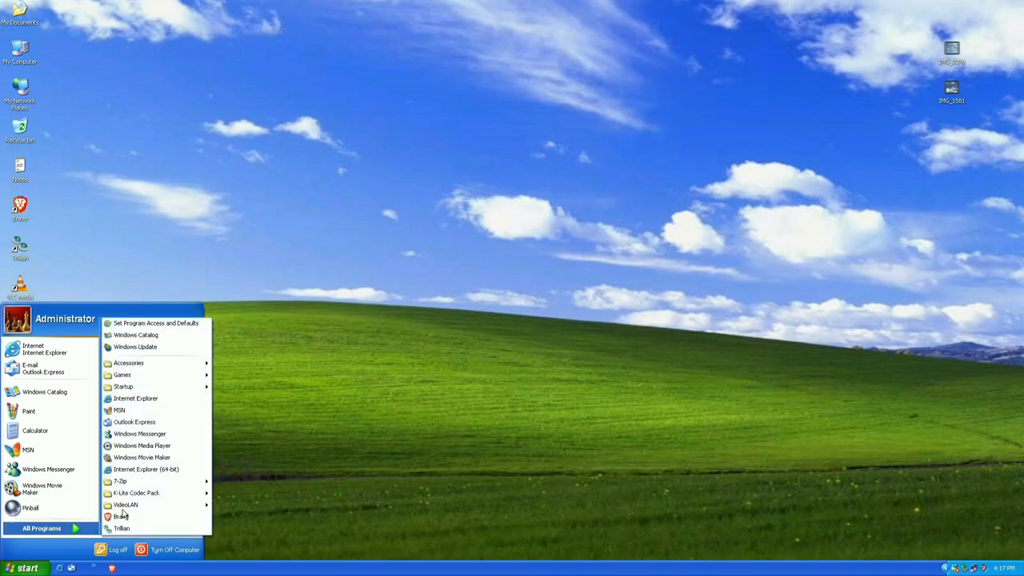
pyautogui.moveTo(147, 470)
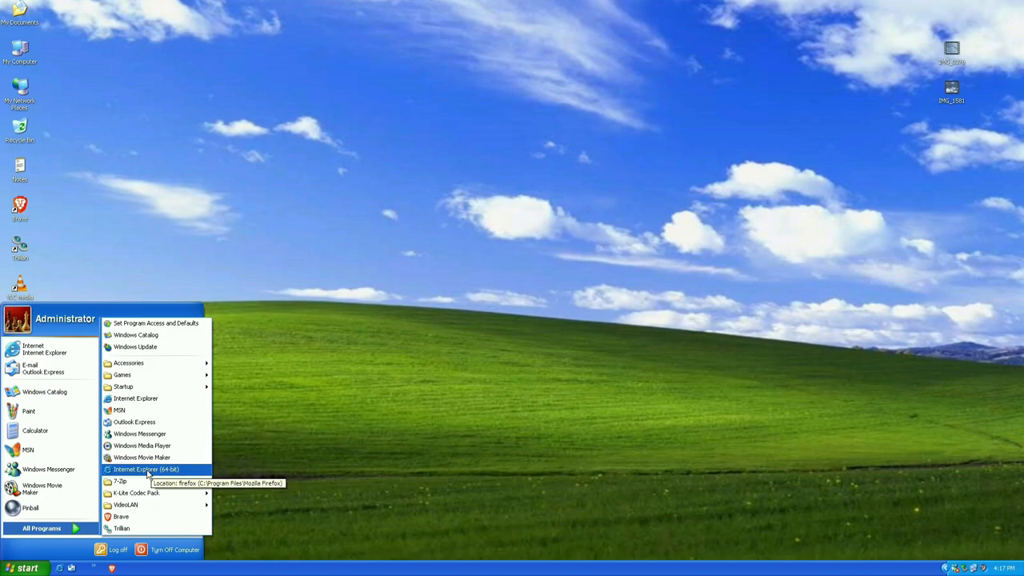
pyautogui.moveTo(29, 410)
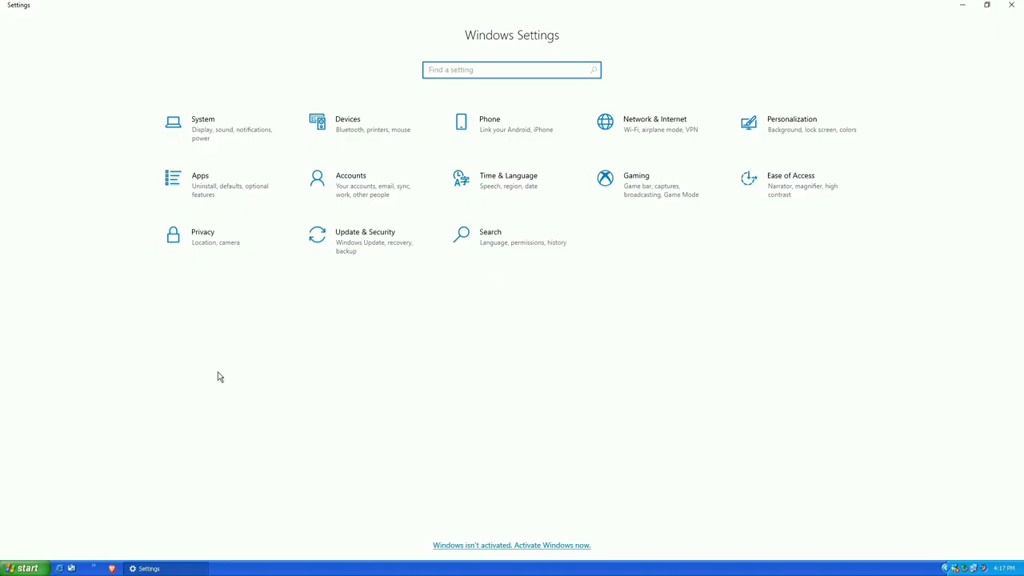
# Step: Restore Settings to a smaller window, glance at System Display, and return to the home page
pyautogui.click(986, 5)
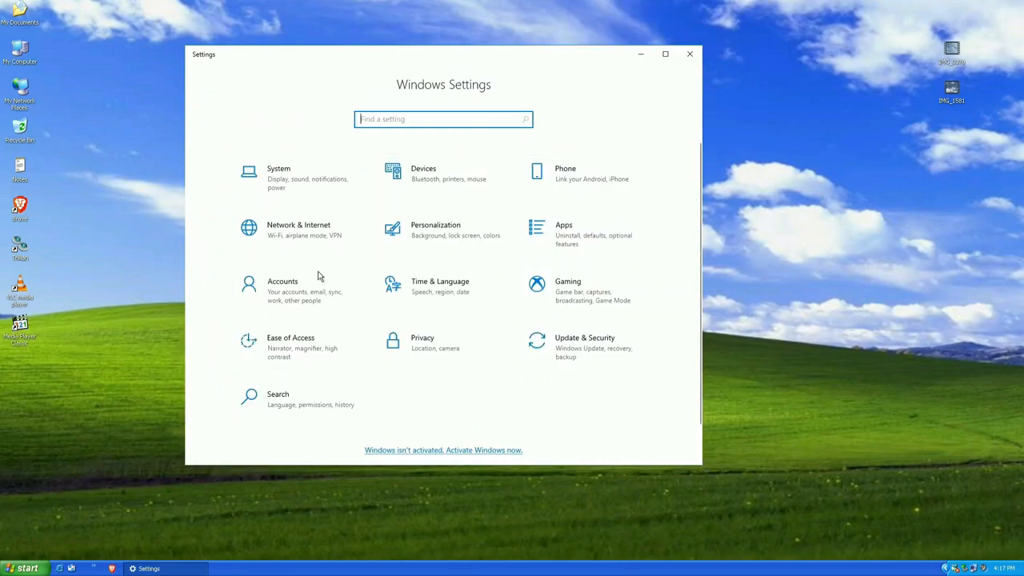
pyautogui.moveTo(400, 389)
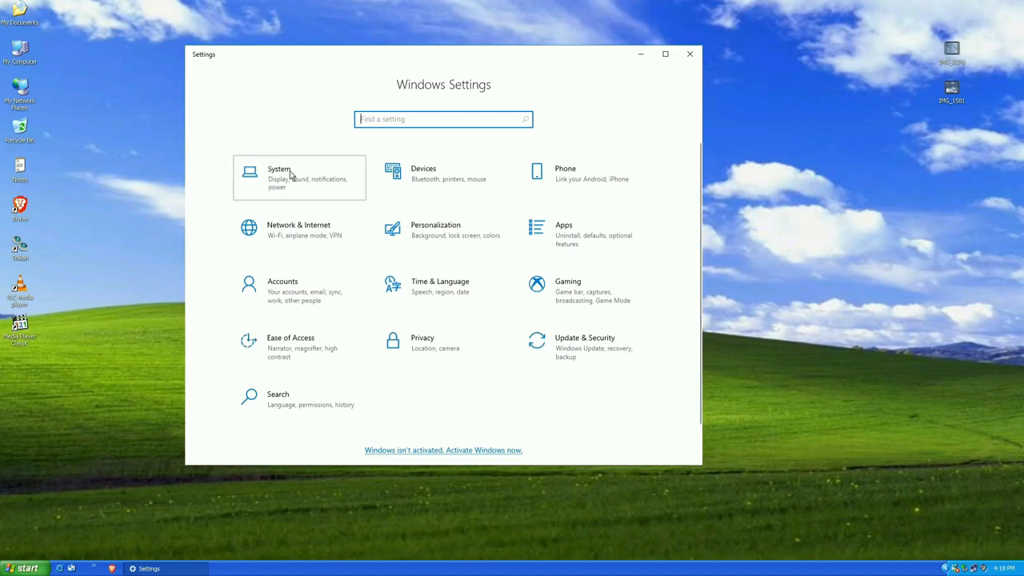
pyautogui.click(278, 169)
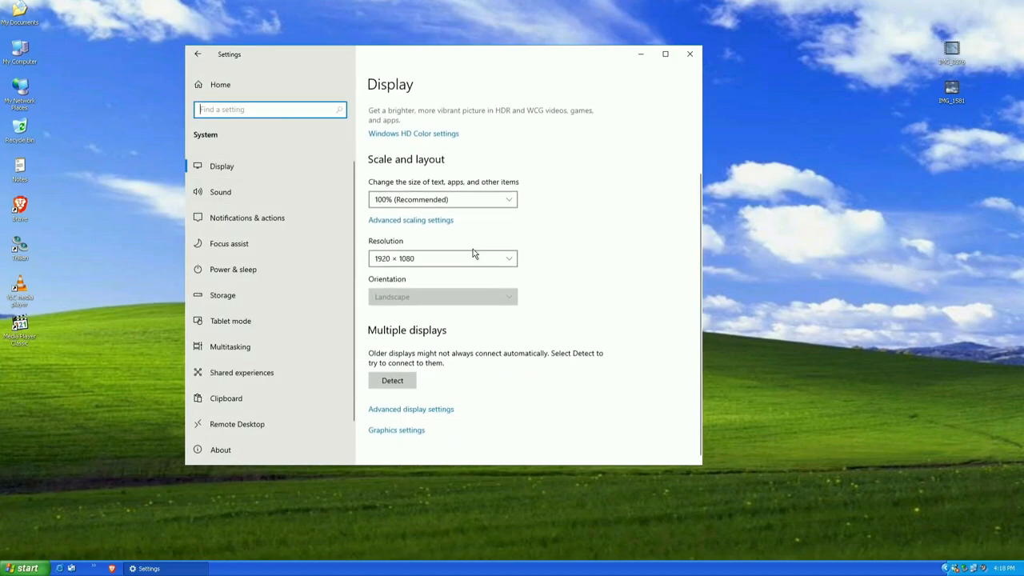
pyautogui.click(198, 55)
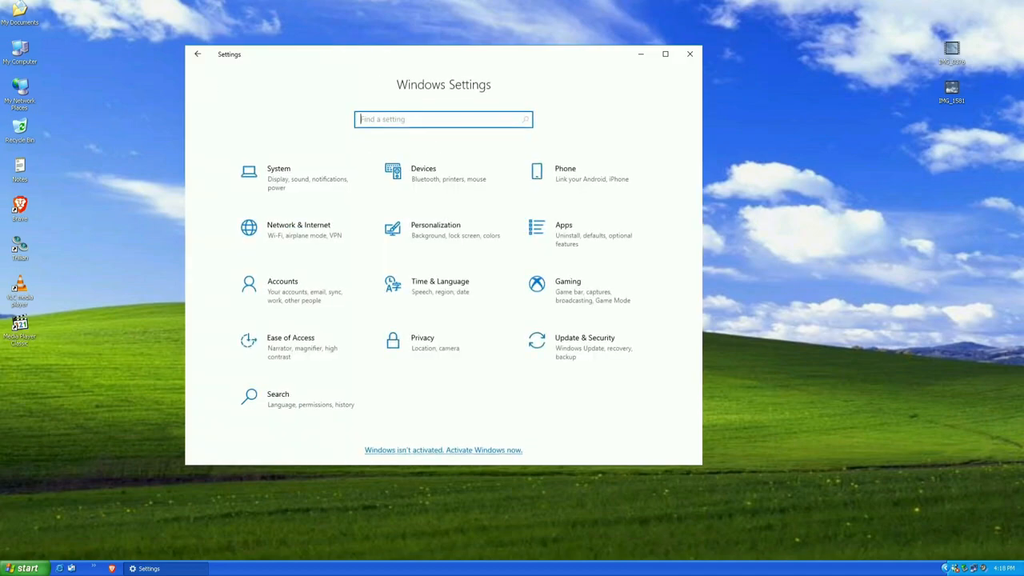
# Step: Search settings for 'info' and open the View processor info result showing the About page
pyautogui.write('info')
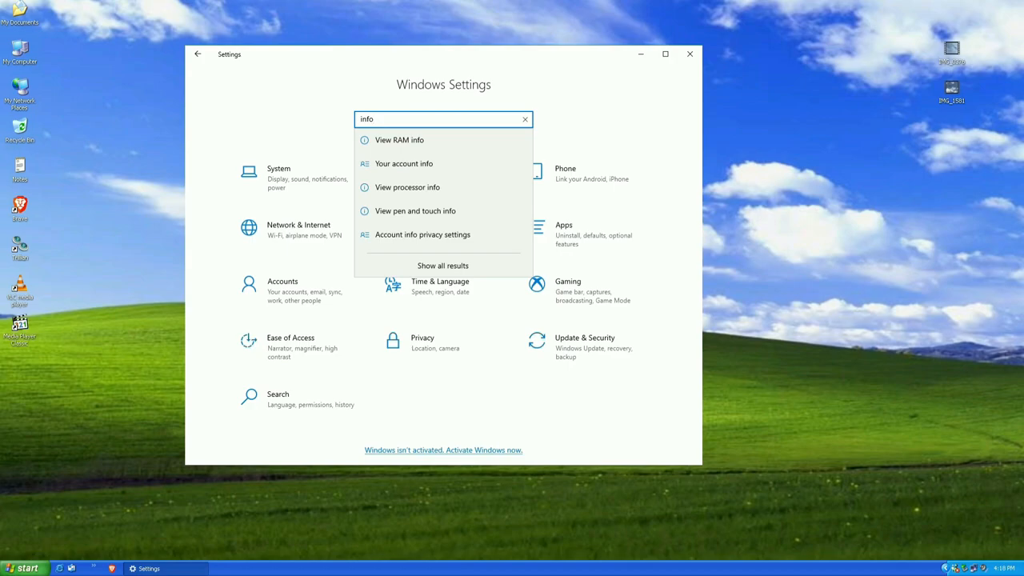
pyautogui.click(442, 265)
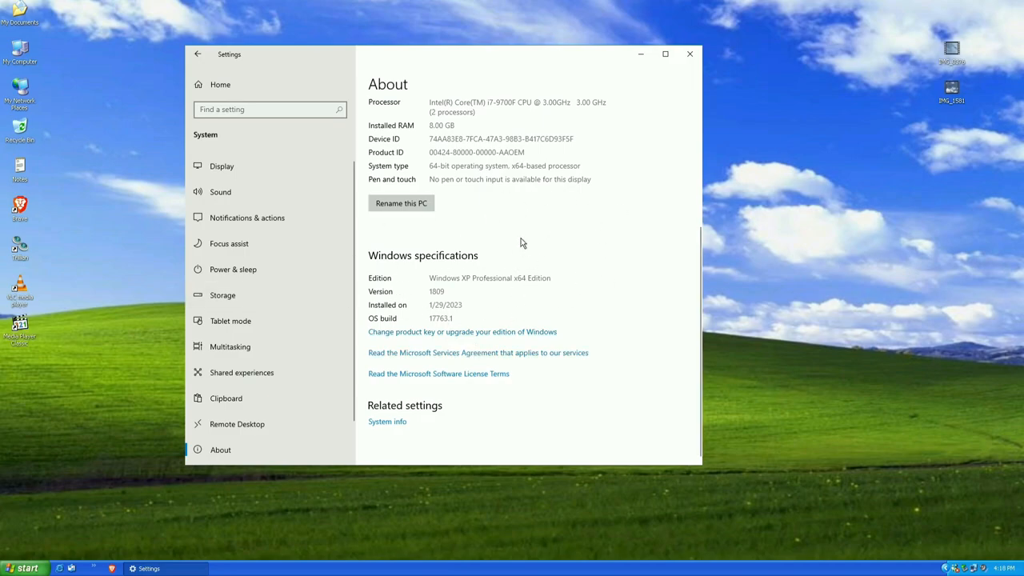
pyautogui.moveTo(483, 285)
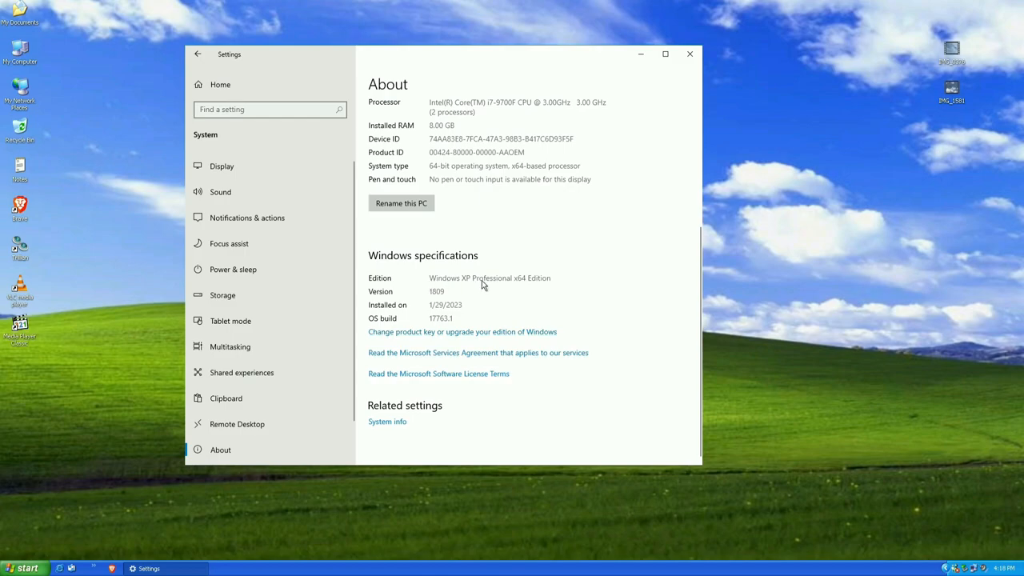
pyautogui.moveTo(560, 285)
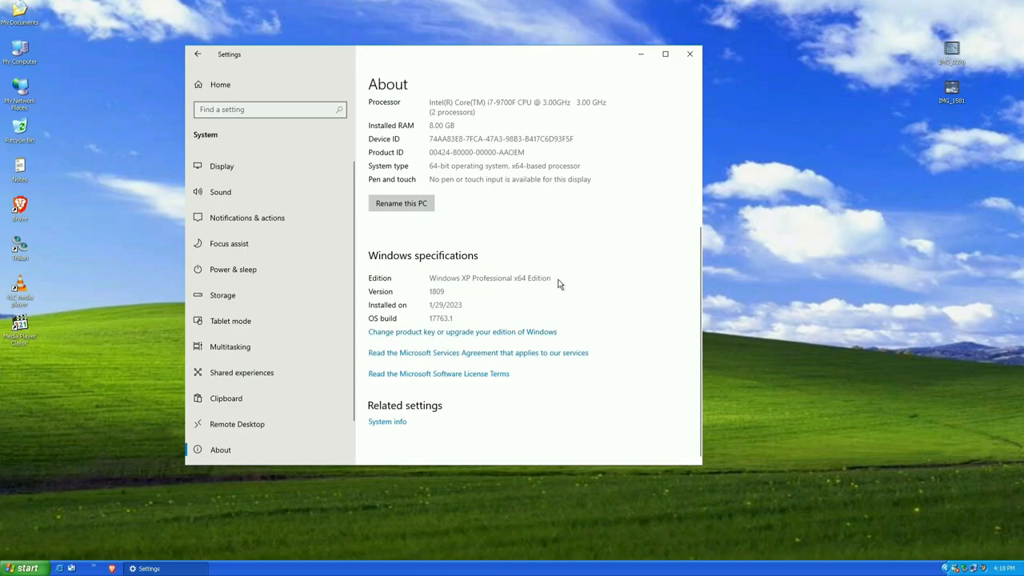
pyautogui.moveTo(690, 55)
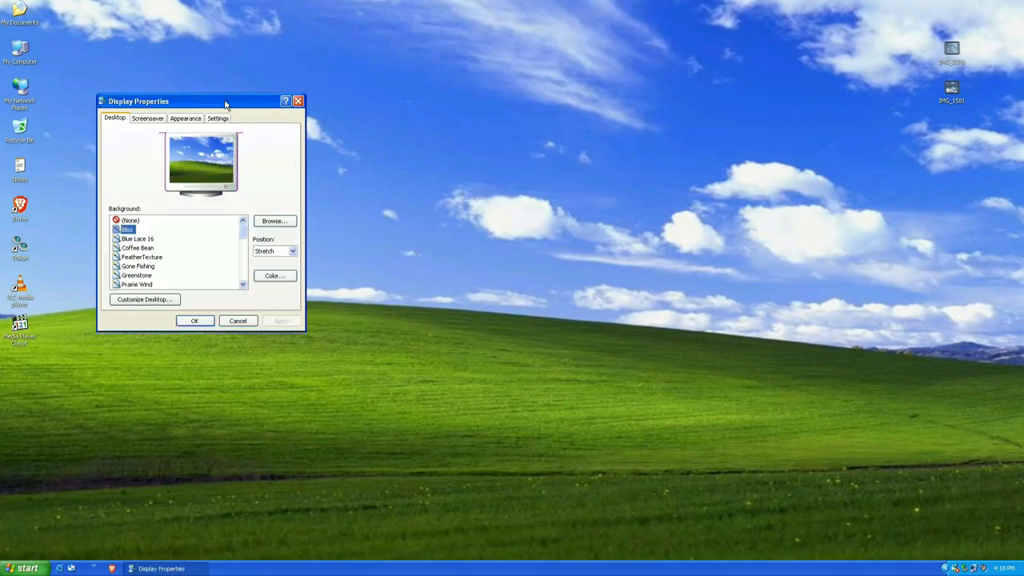
# Step: Open Task Manager, view the Processes and Applications tabs, and select the Basic Themer task
pyautogui.click(218, 119)
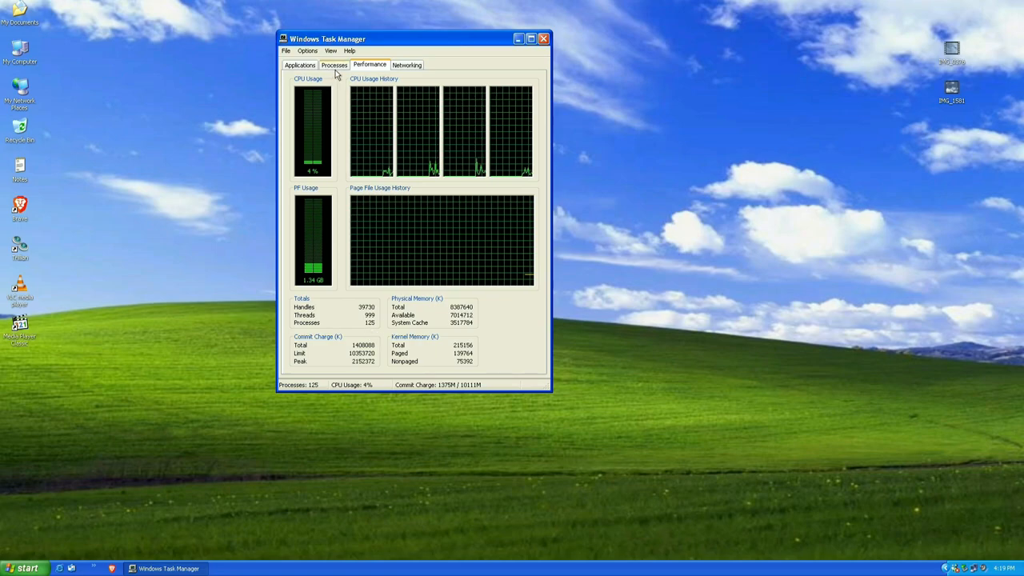
pyautogui.click(333, 64)
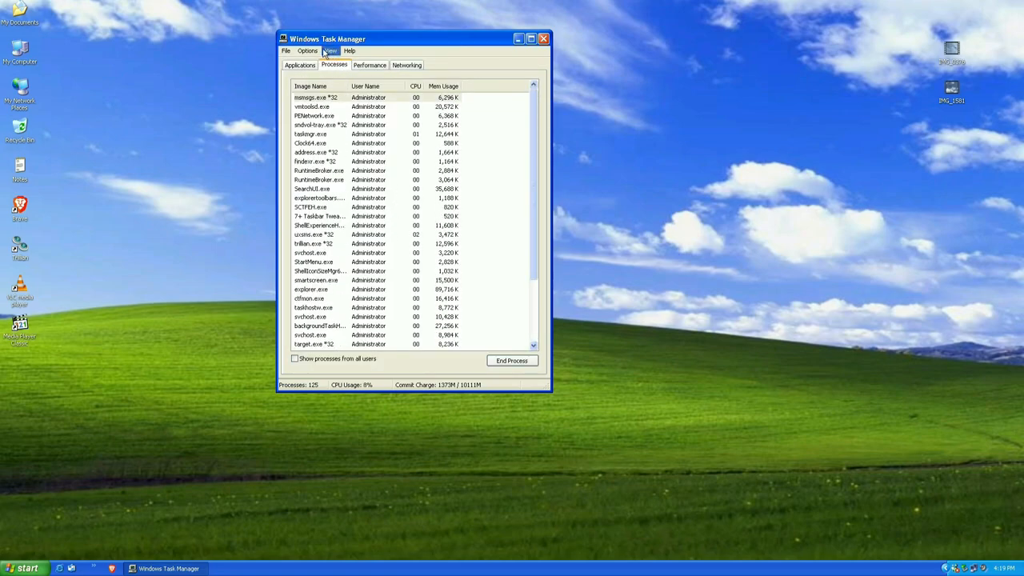
pyautogui.click(301, 64)
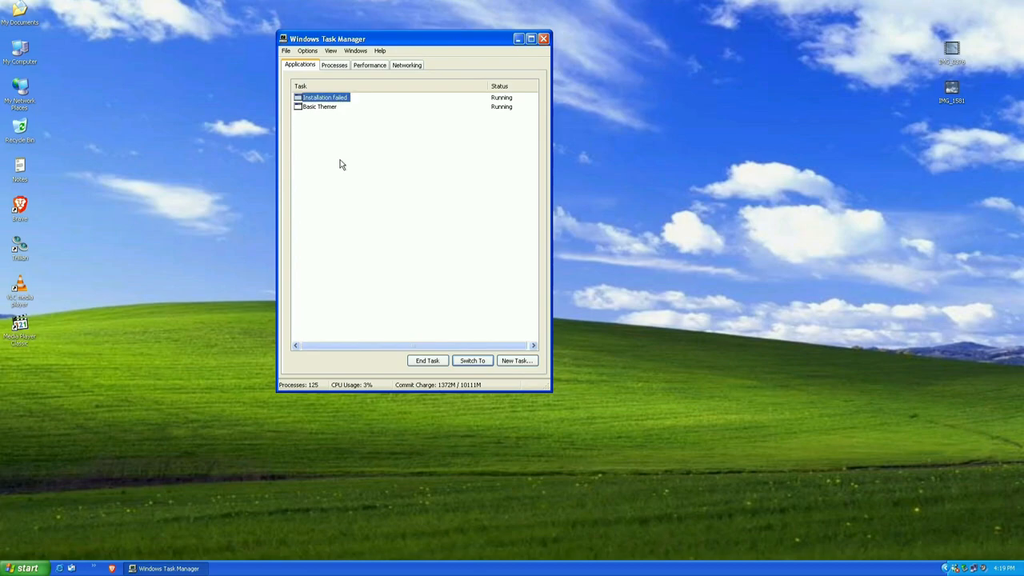
pyautogui.moveTo(319, 134)
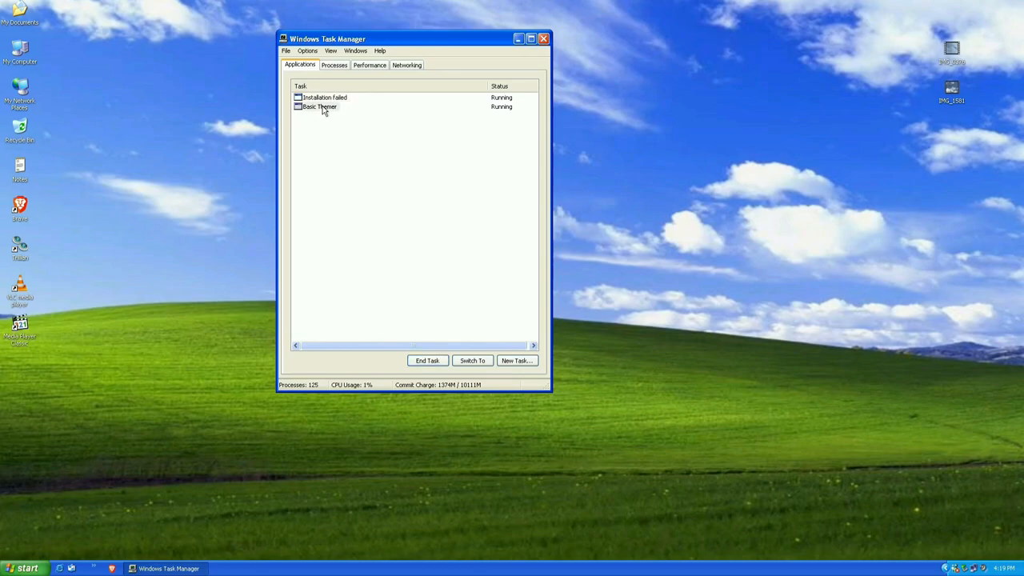
pyautogui.click(427, 360)
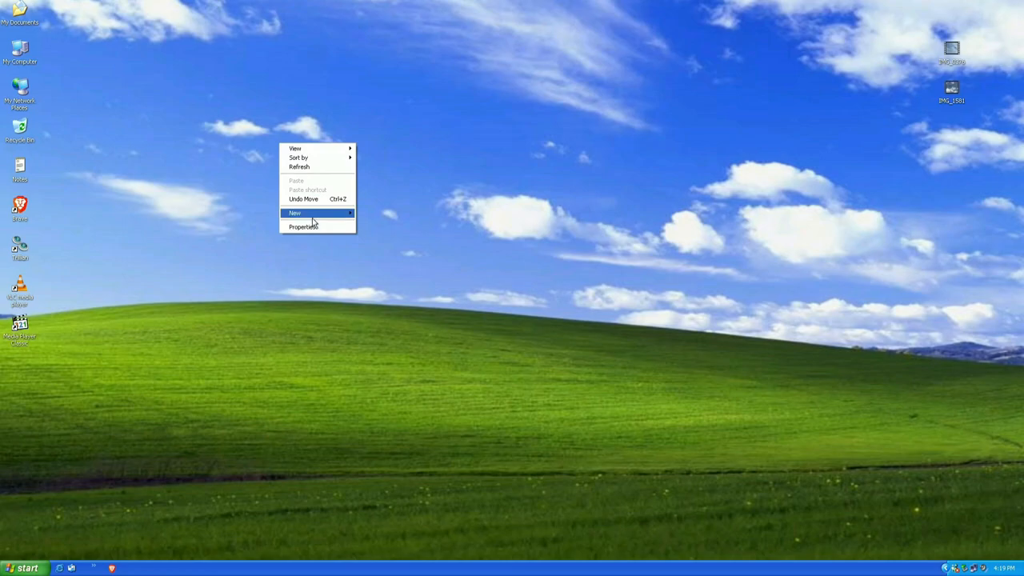
# Step: View the desktop's Display Properties with the Bliss background, then bring up the Start menu
pyautogui.click(304, 227)
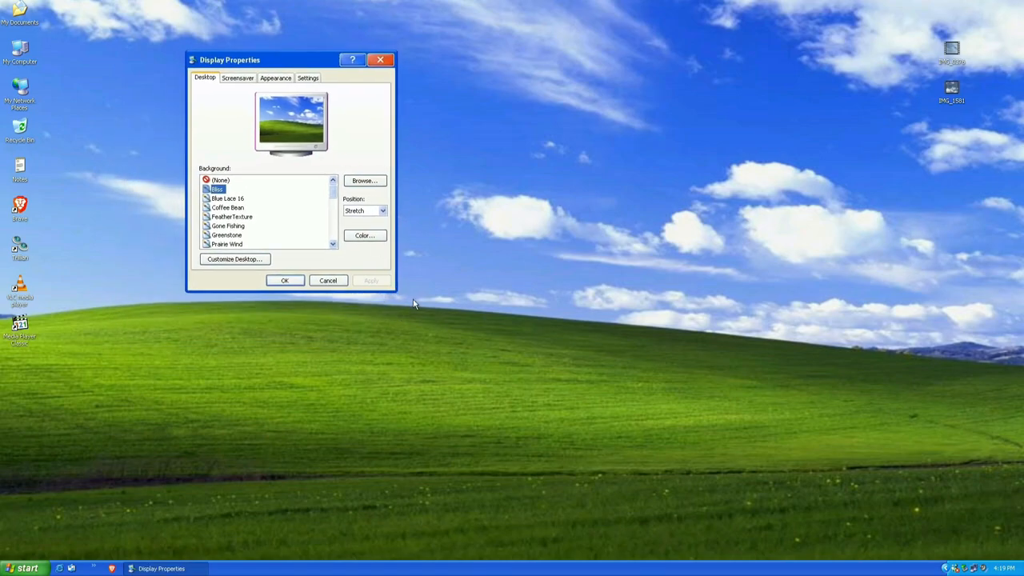
pyautogui.moveTo(399, 296)
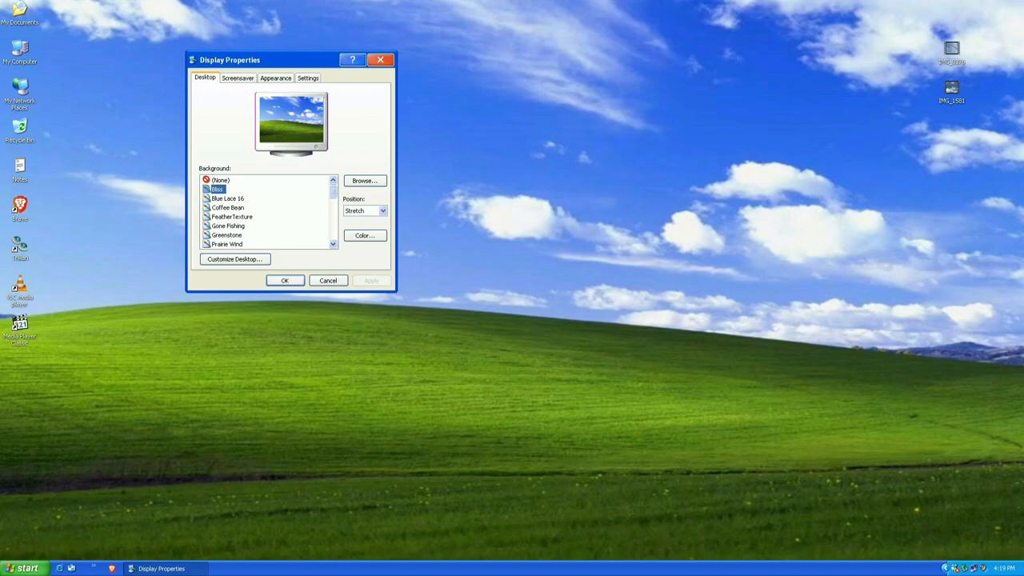
pyautogui.click(26, 568)
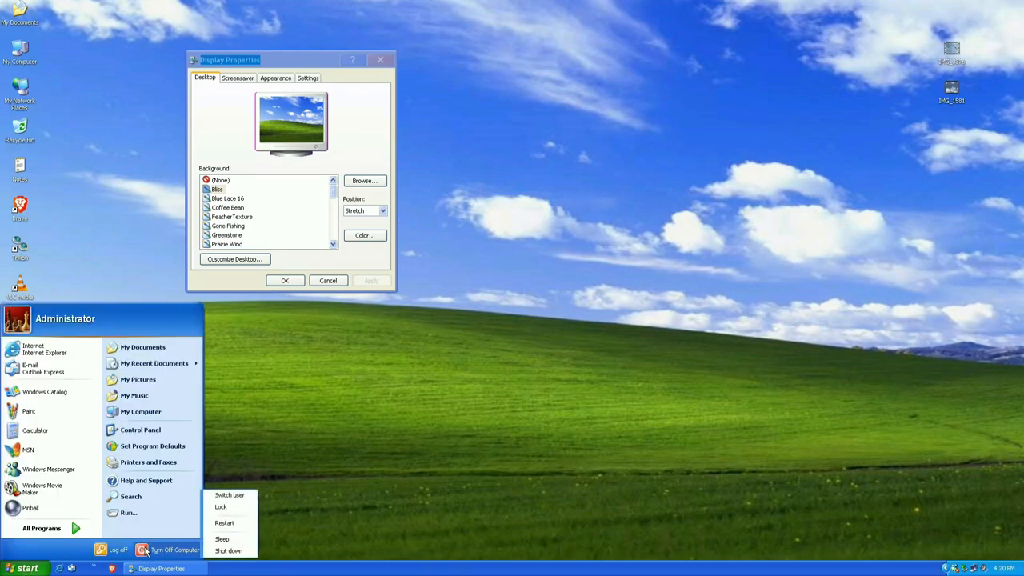
pyautogui.moveTo(228, 550)
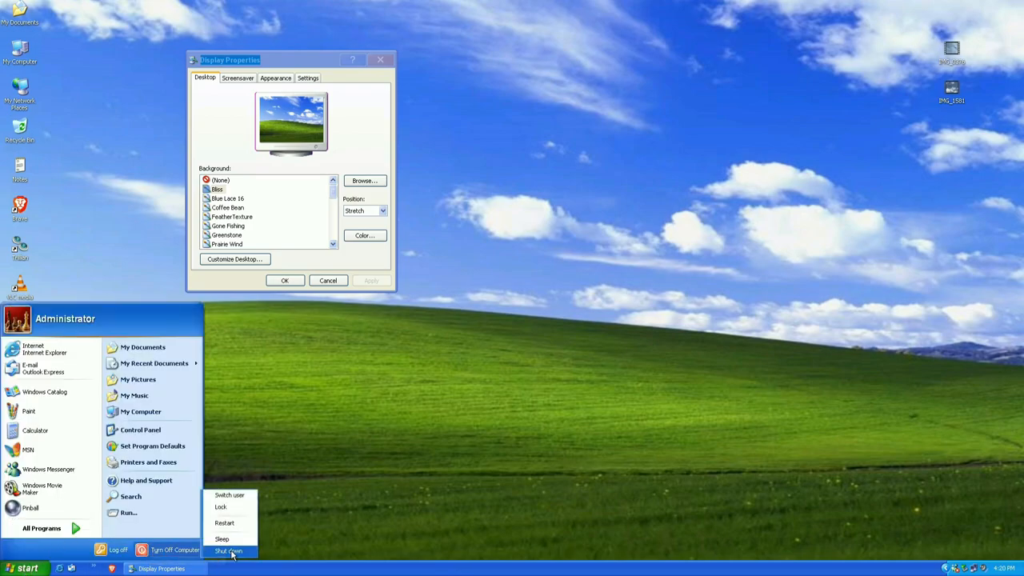
pyautogui.moveTo(227, 550)
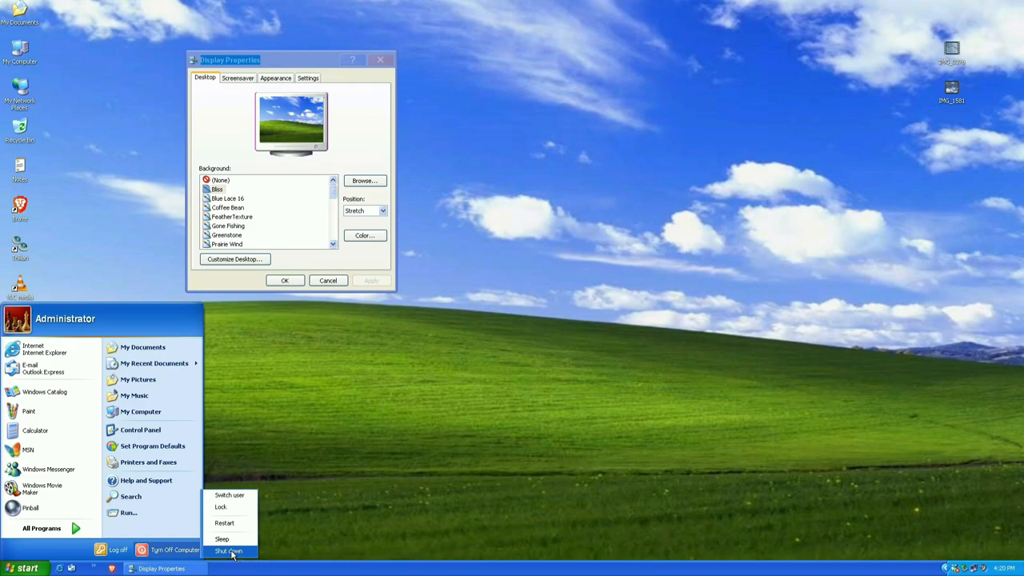
# Step: Choose Shut down from Turn Off Computer, sending Windows Xperience to its blue shutdown screen
pyautogui.click(229, 550)
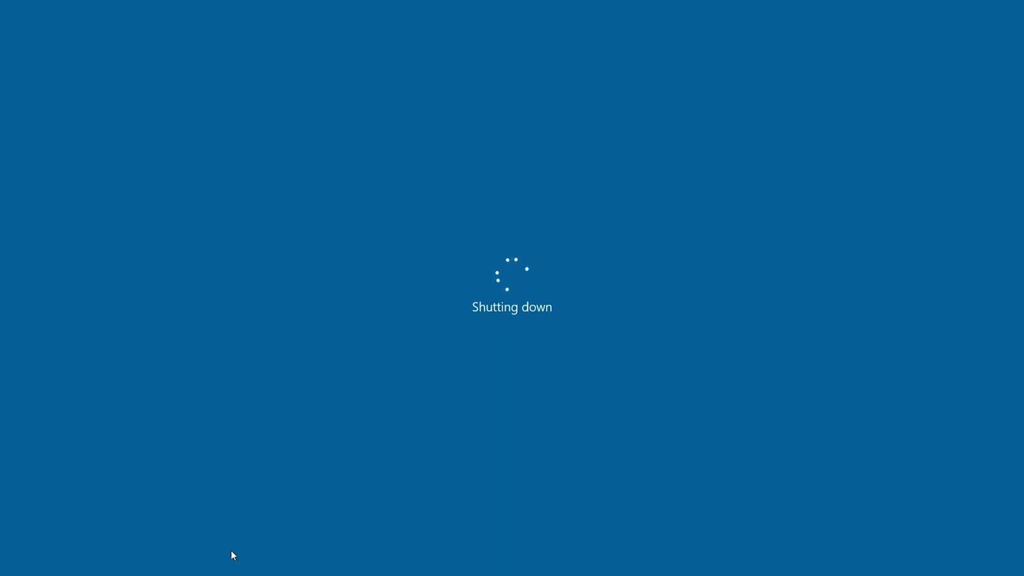